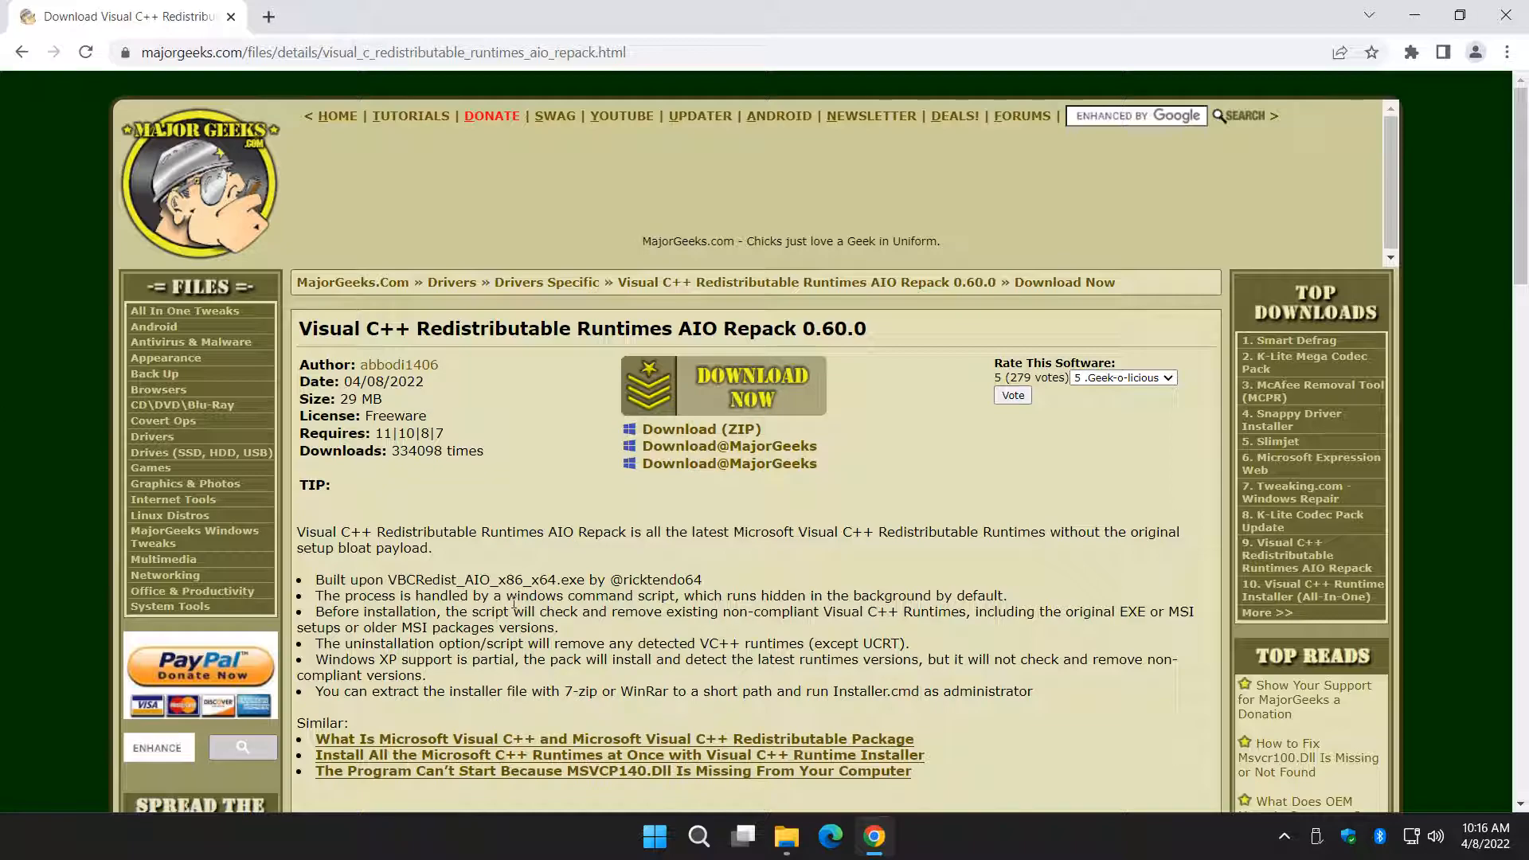
pyautogui.moveTo(408, 549)
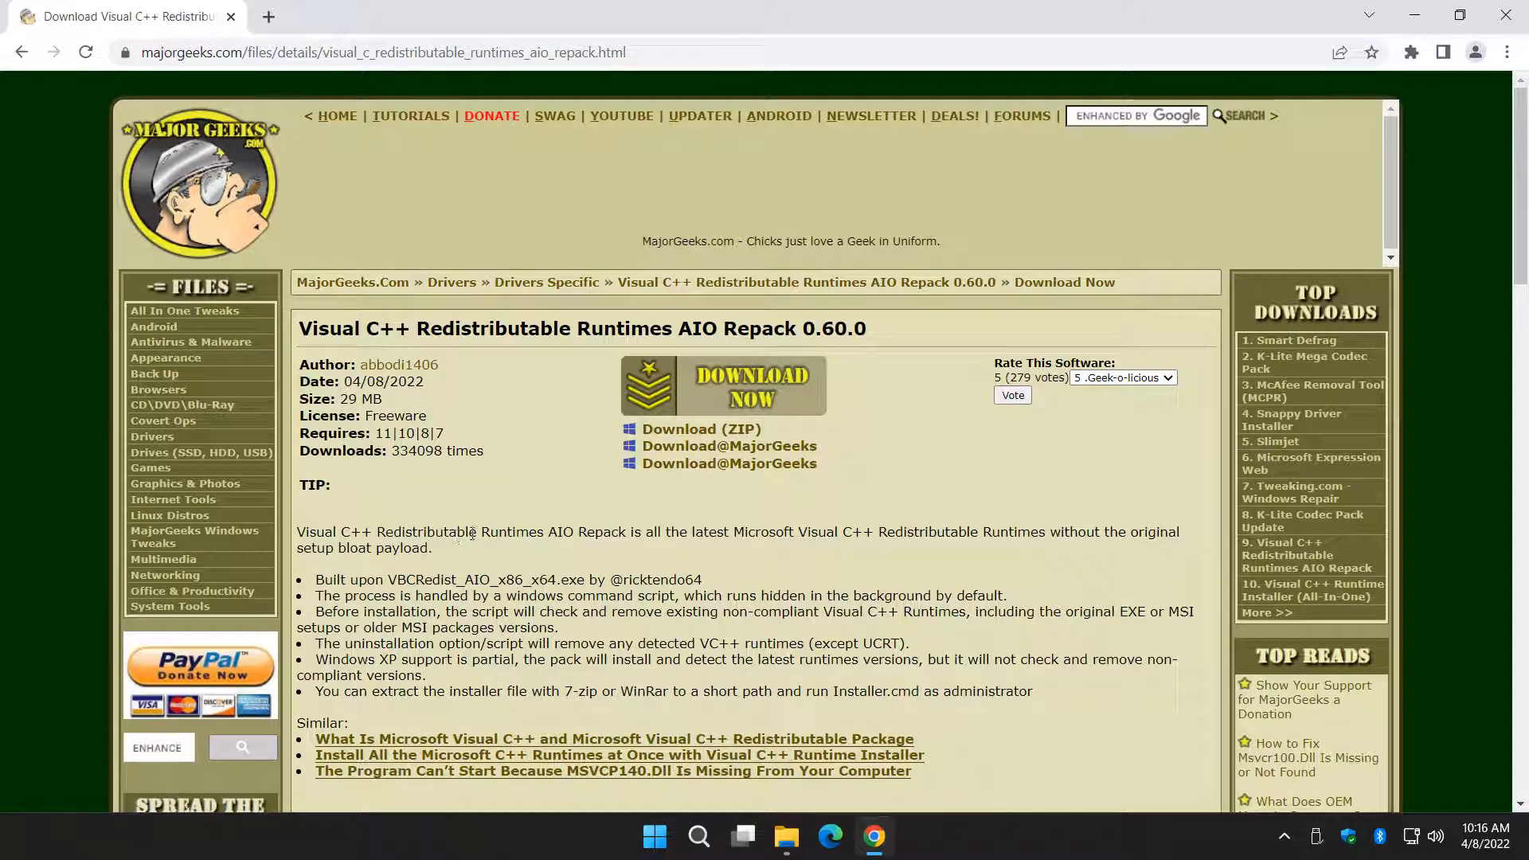
pyautogui.moveTo(851, 528)
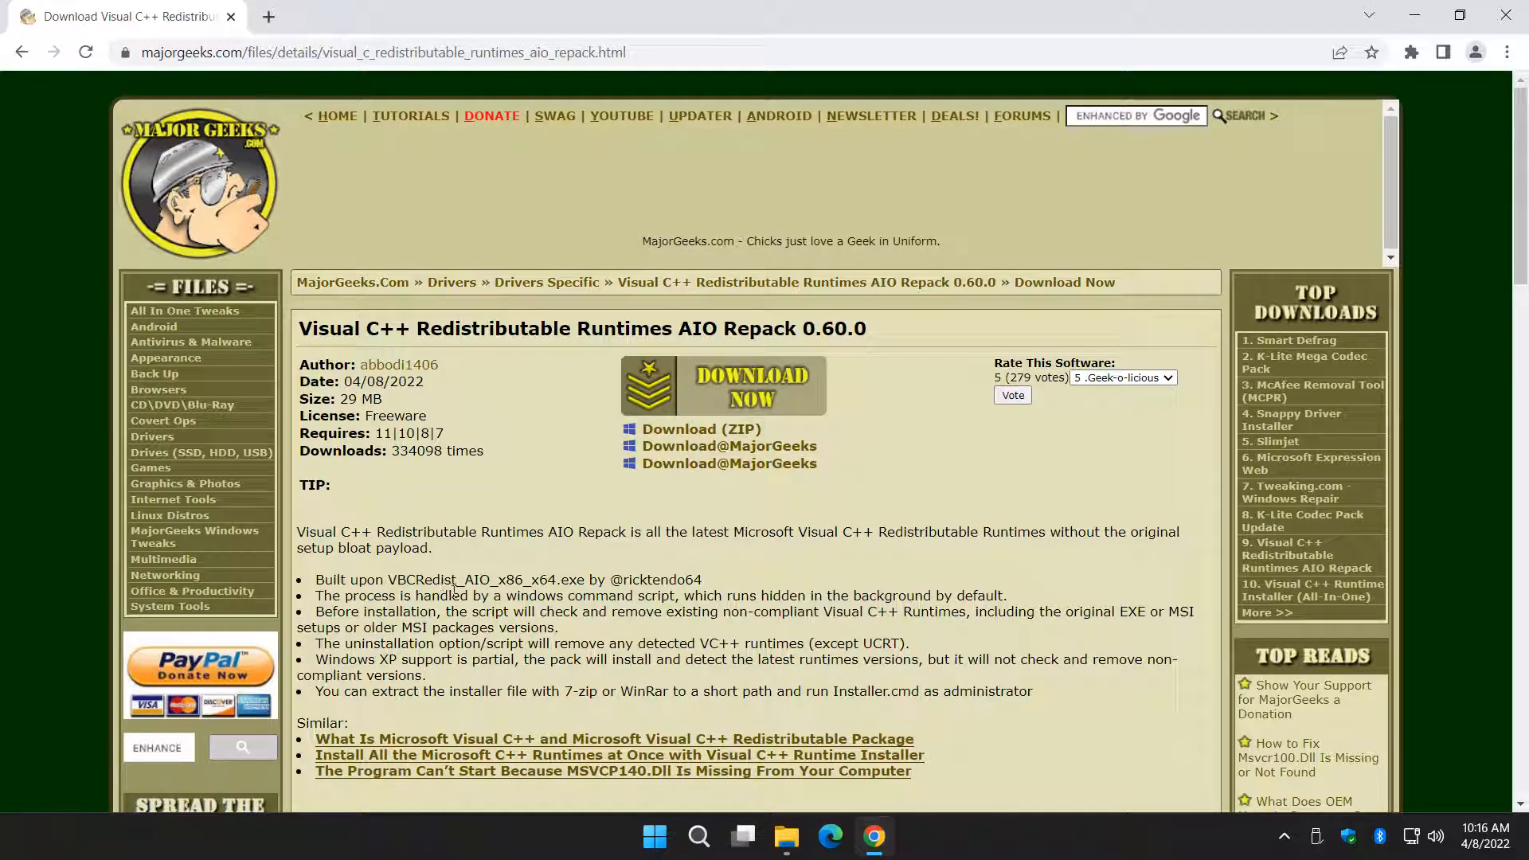
# - Download VisualCppRedist_AIO_x86_x64_60.zip and keep it despite Chrome's dangerous-file warning
pyautogui.scroll(-3)
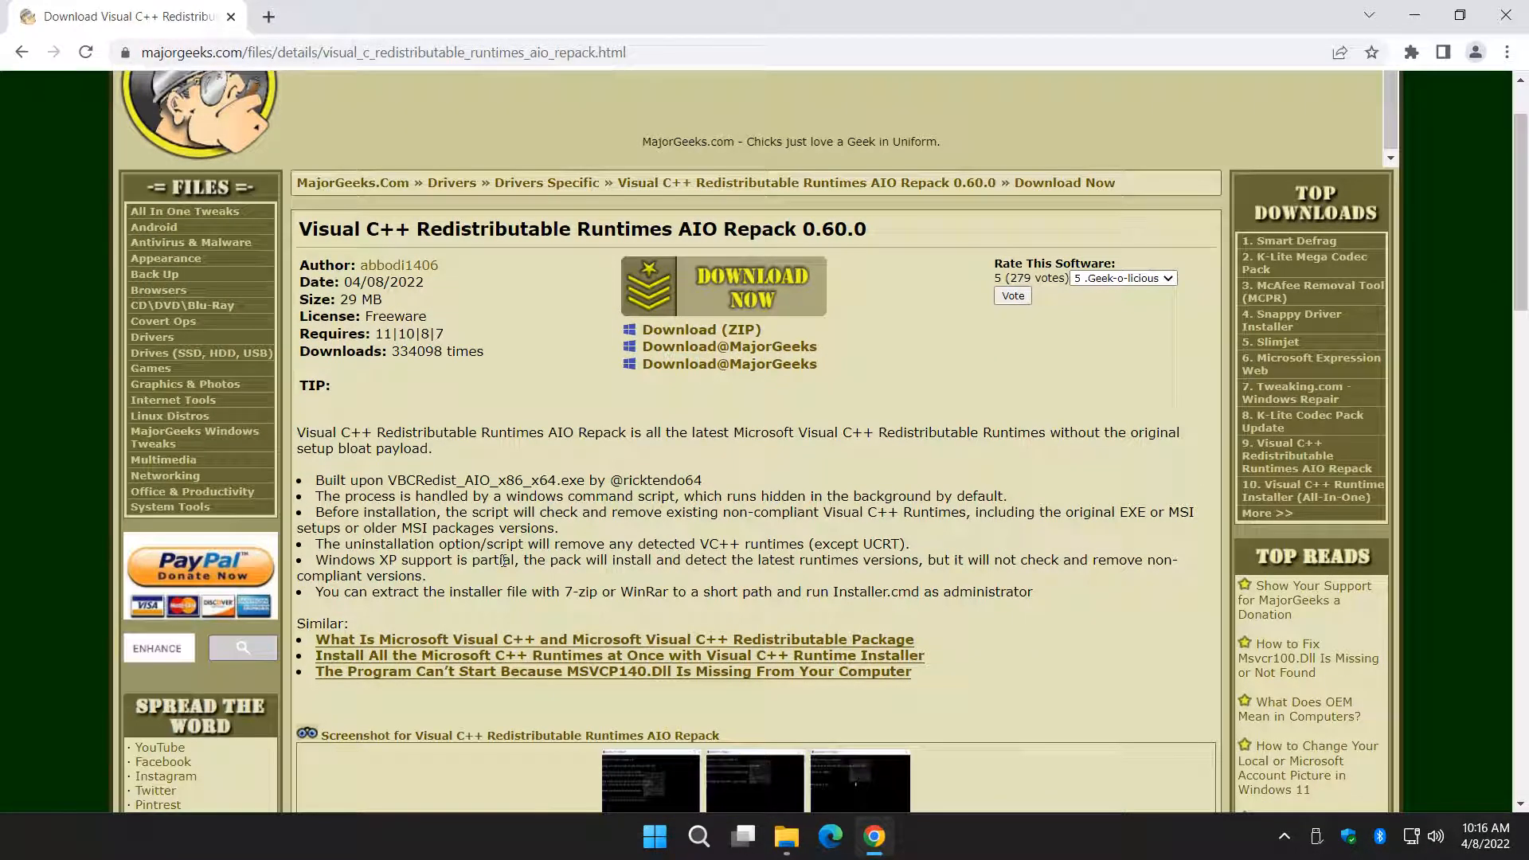
pyautogui.moveTo(771, 429)
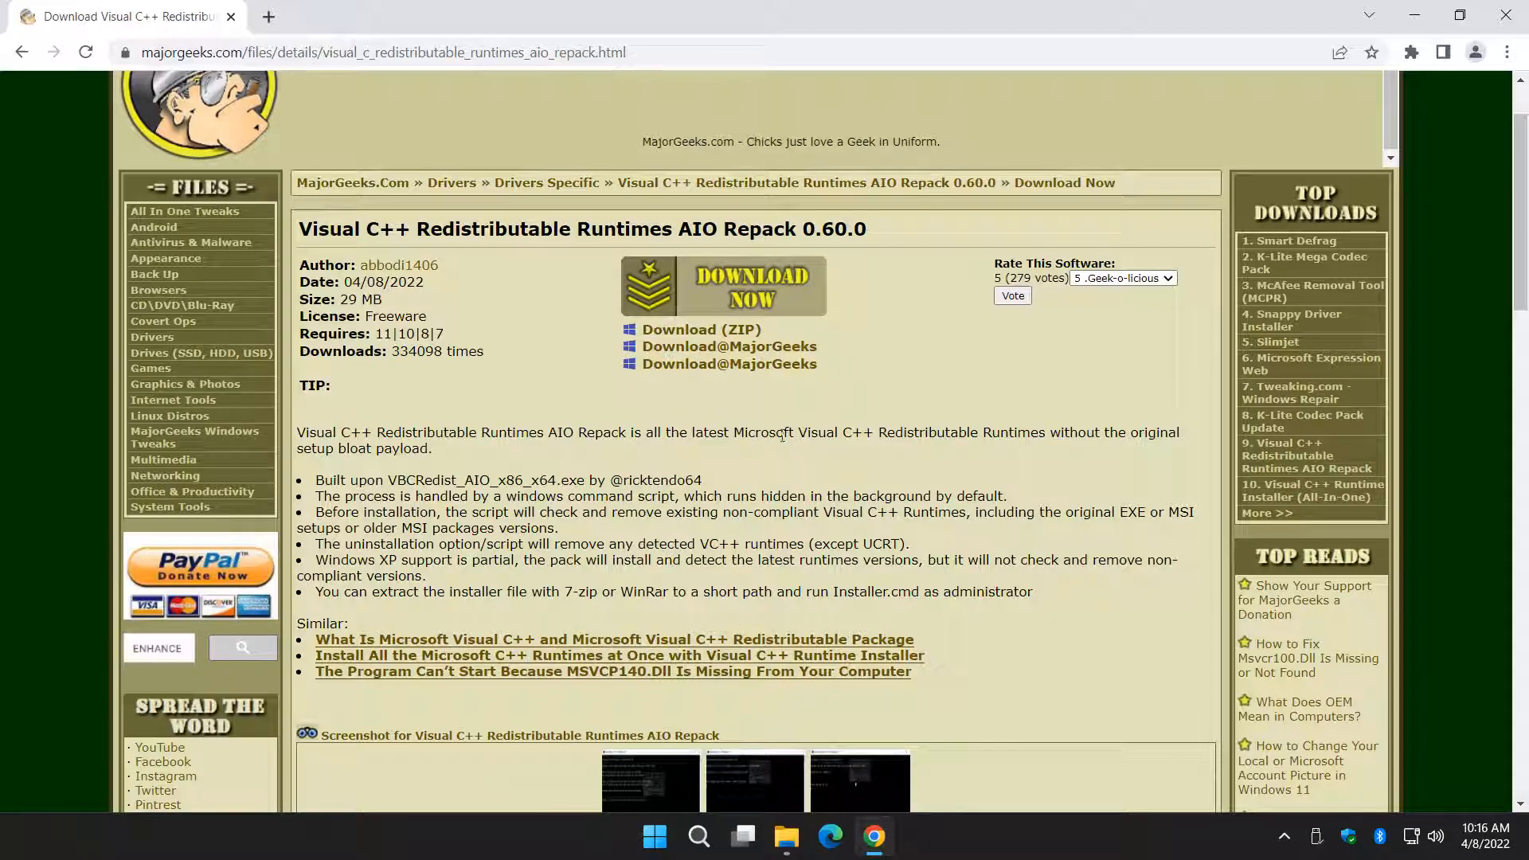
pyautogui.moveTo(690, 308)
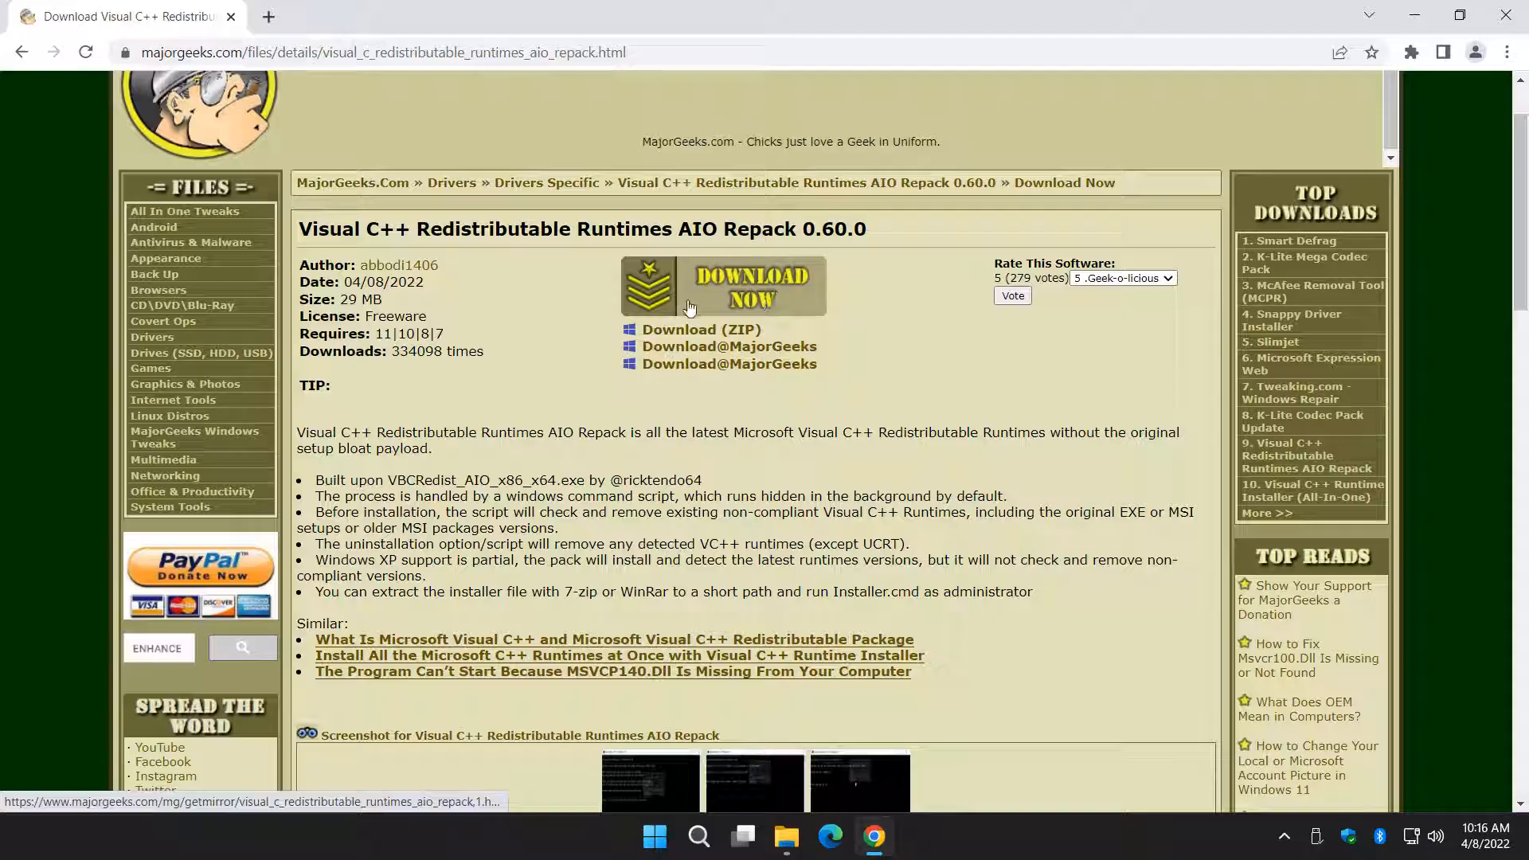
pyautogui.moveTo(785, 344)
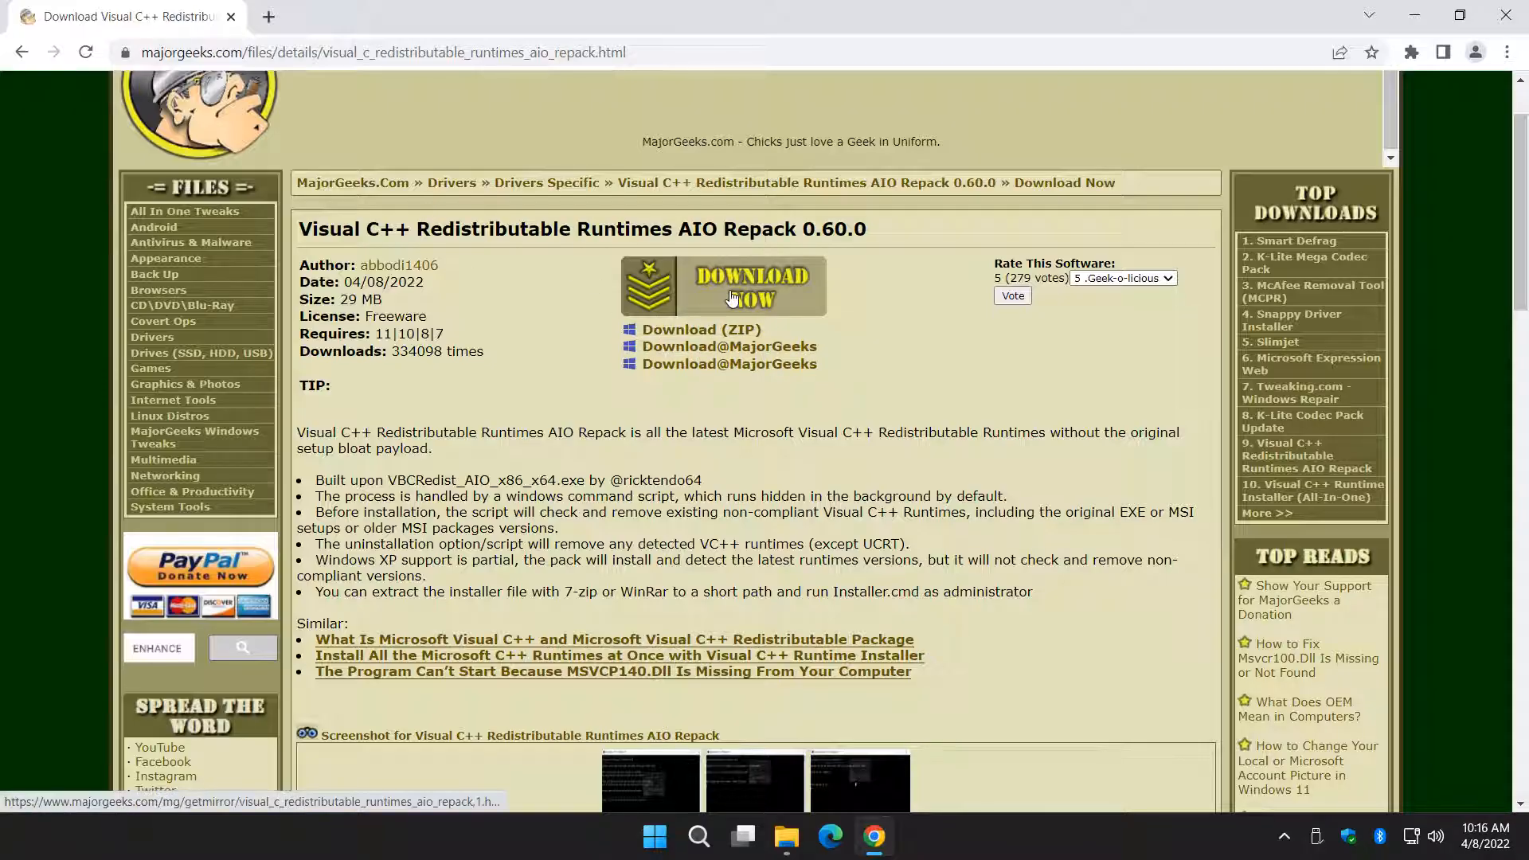
pyautogui.click(748, 285)
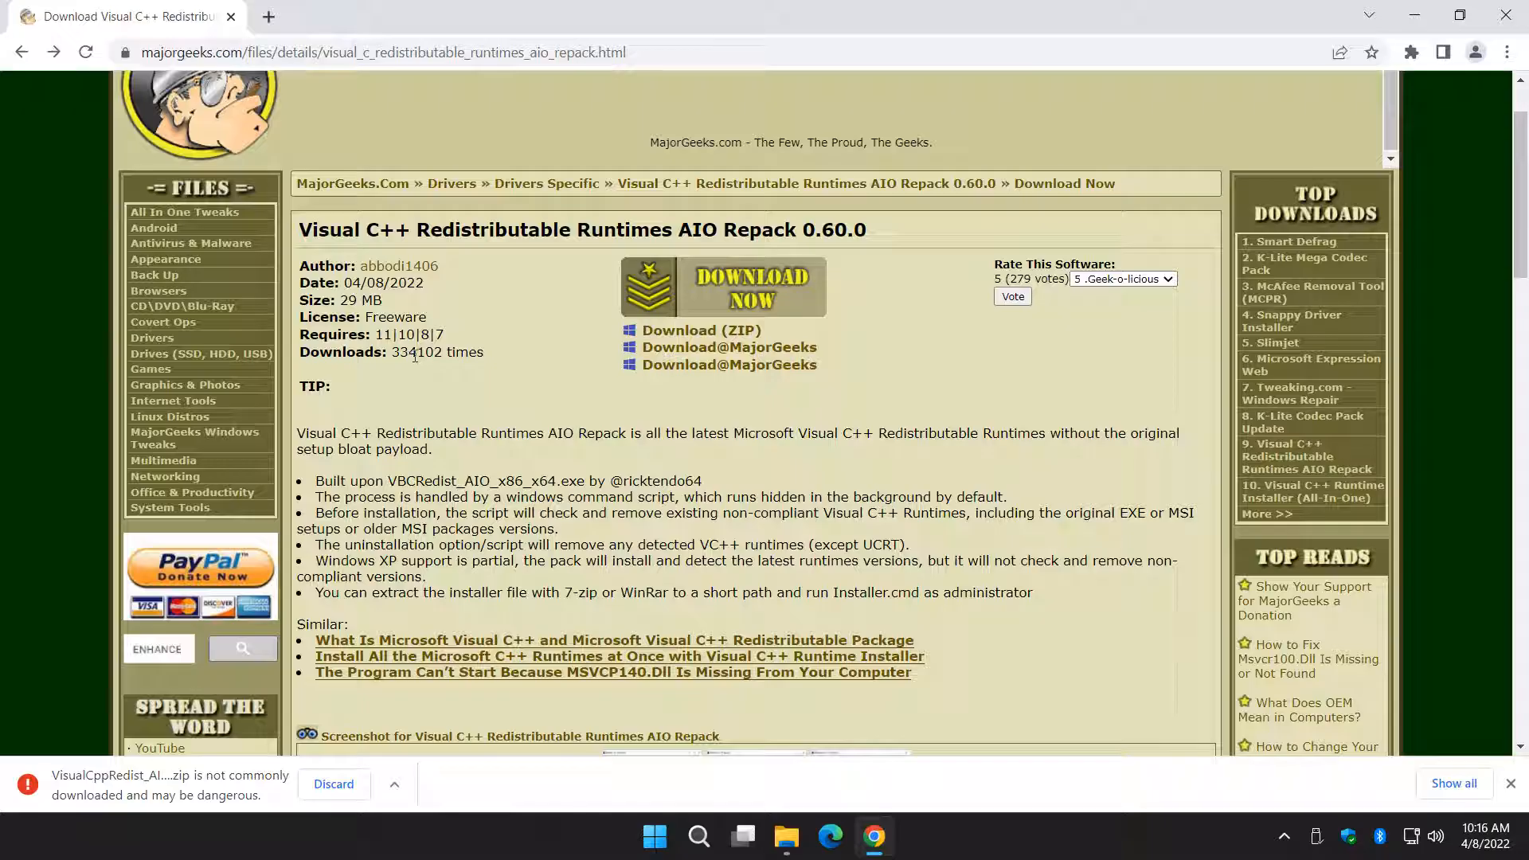
pyautogui.moveTo(445, 370)
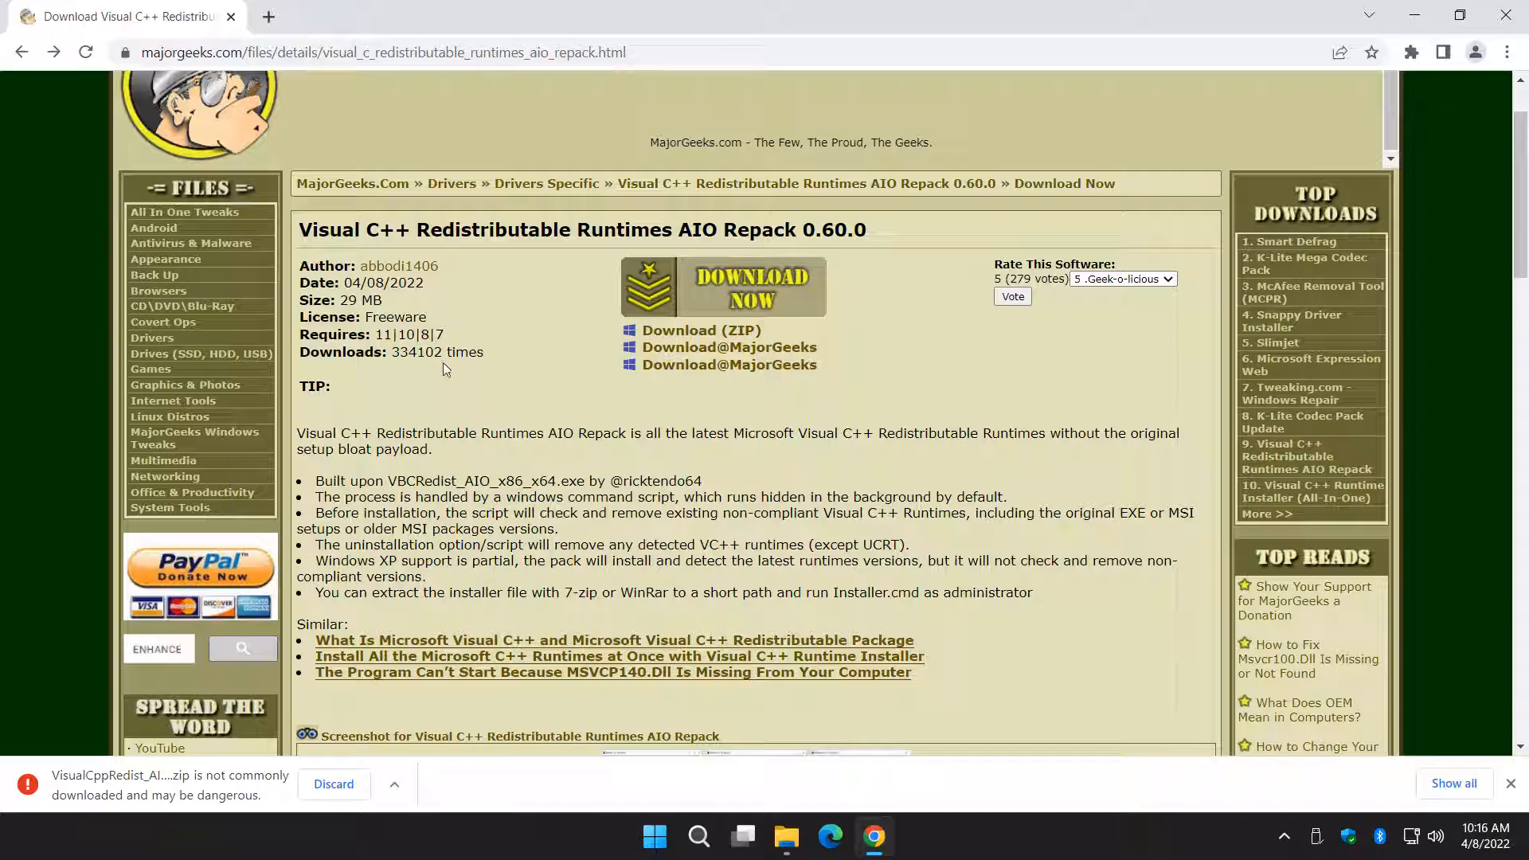
pyautogui.moveTo(409, 406)
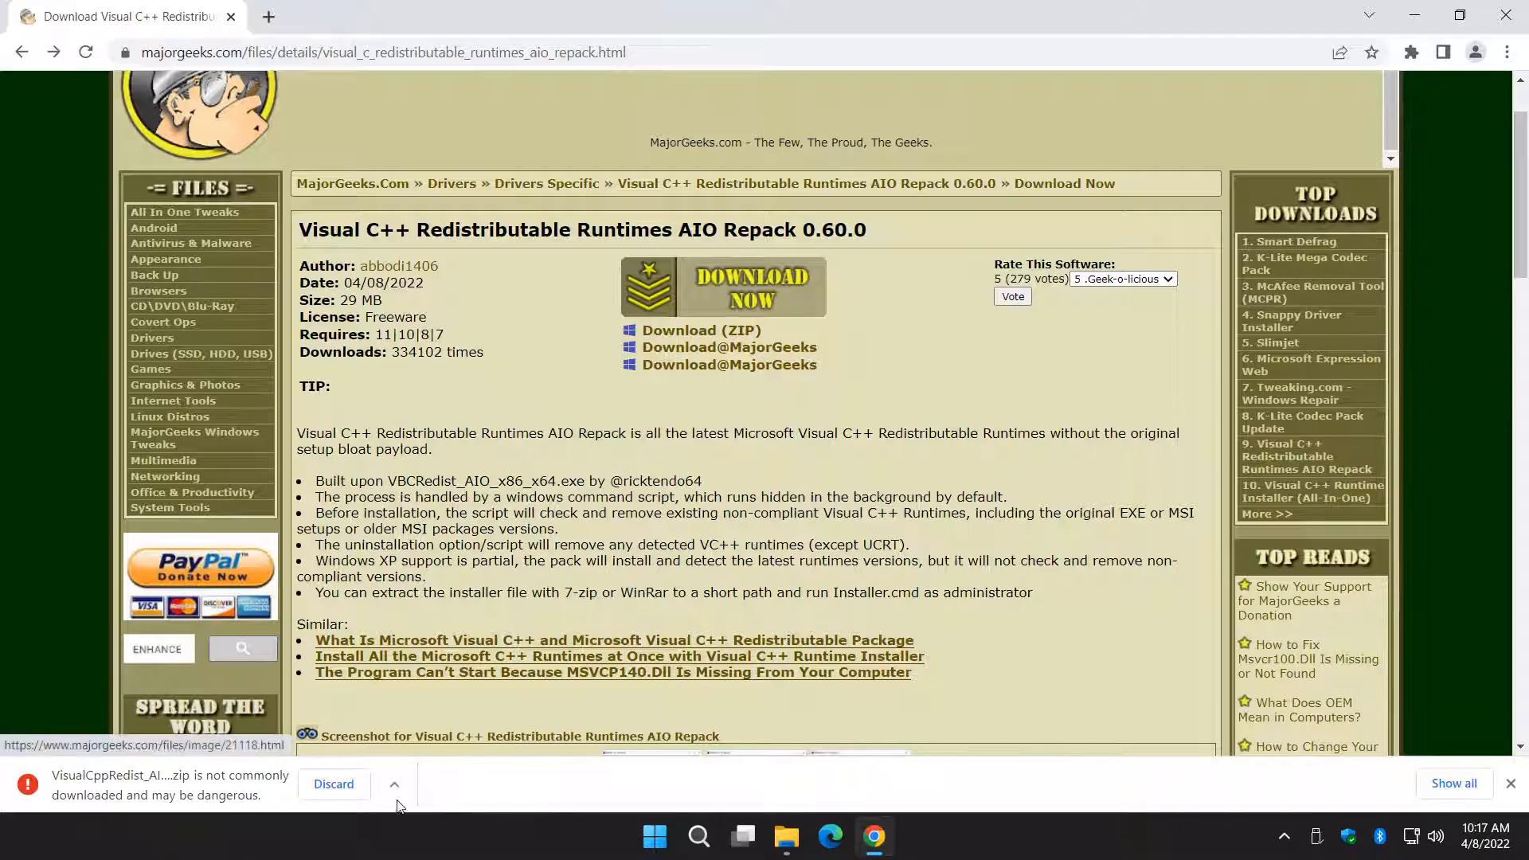
pyautogui.click(395, 784)
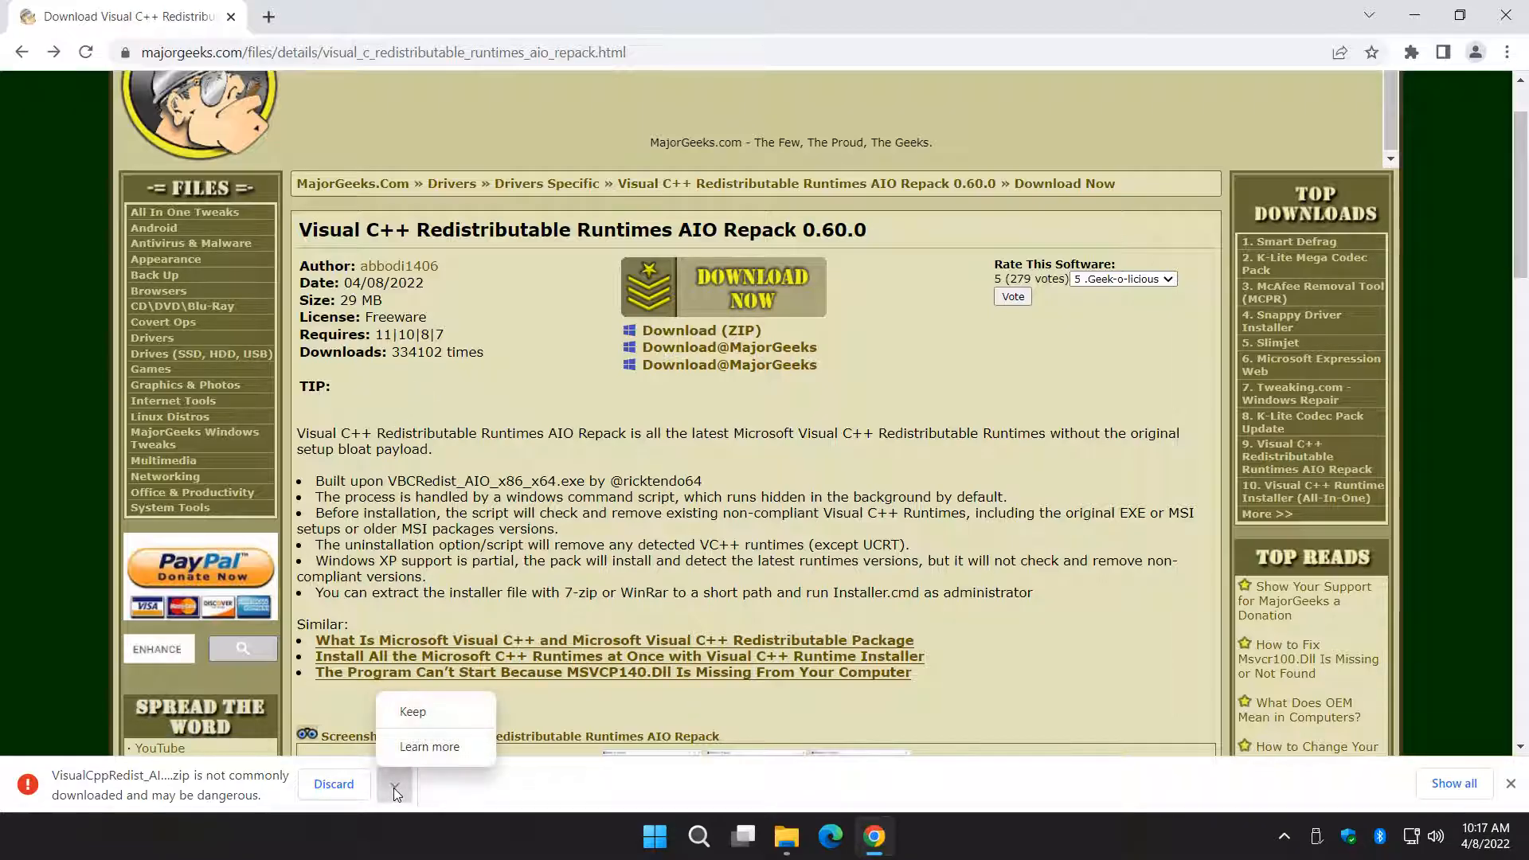
pyautogui.moveTo(411, 712)
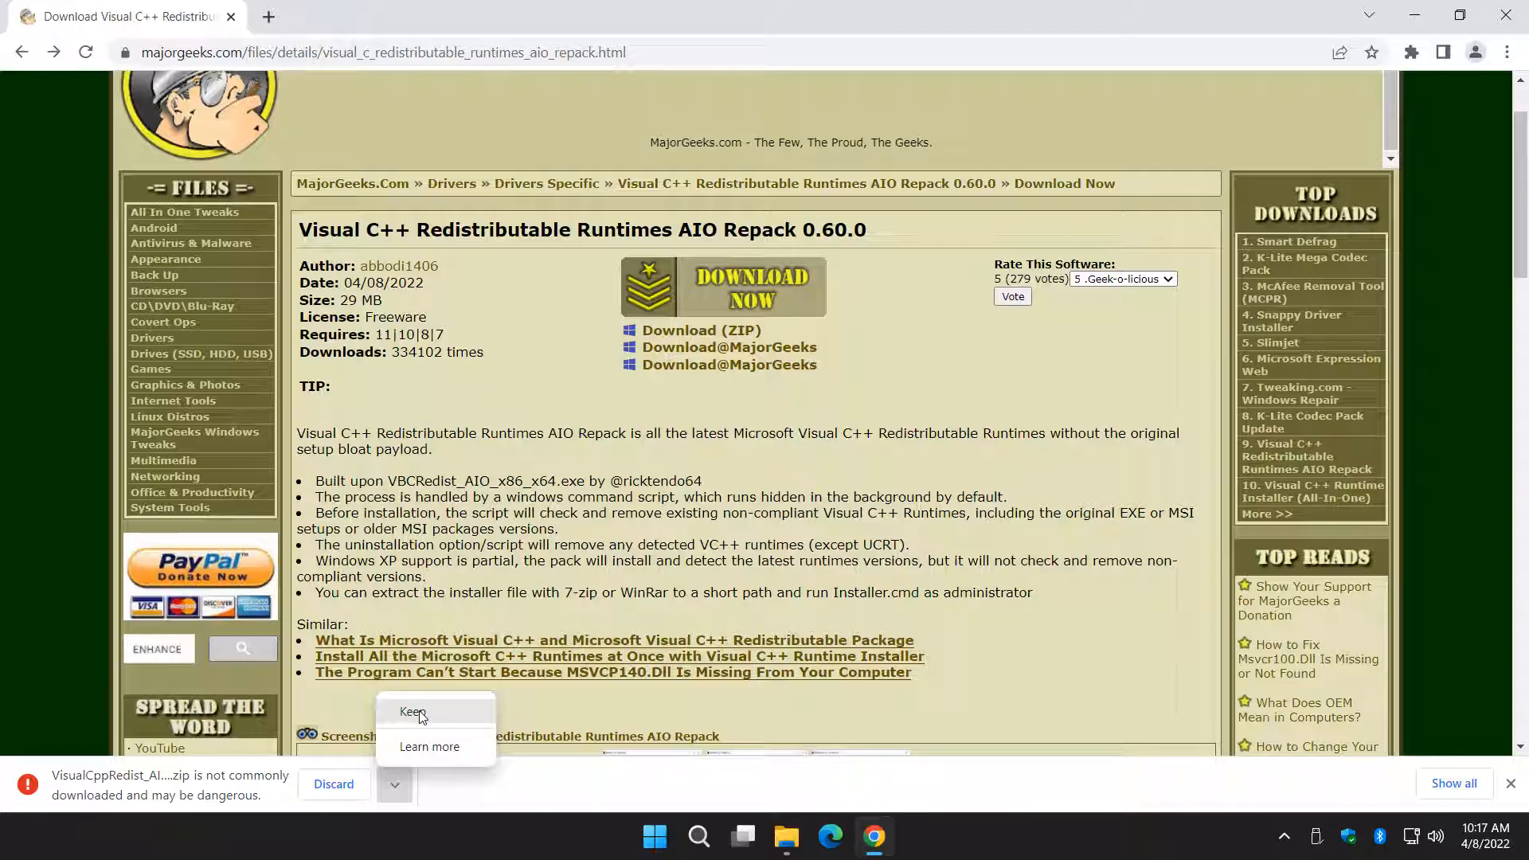
pyautogui.click(414, 712)
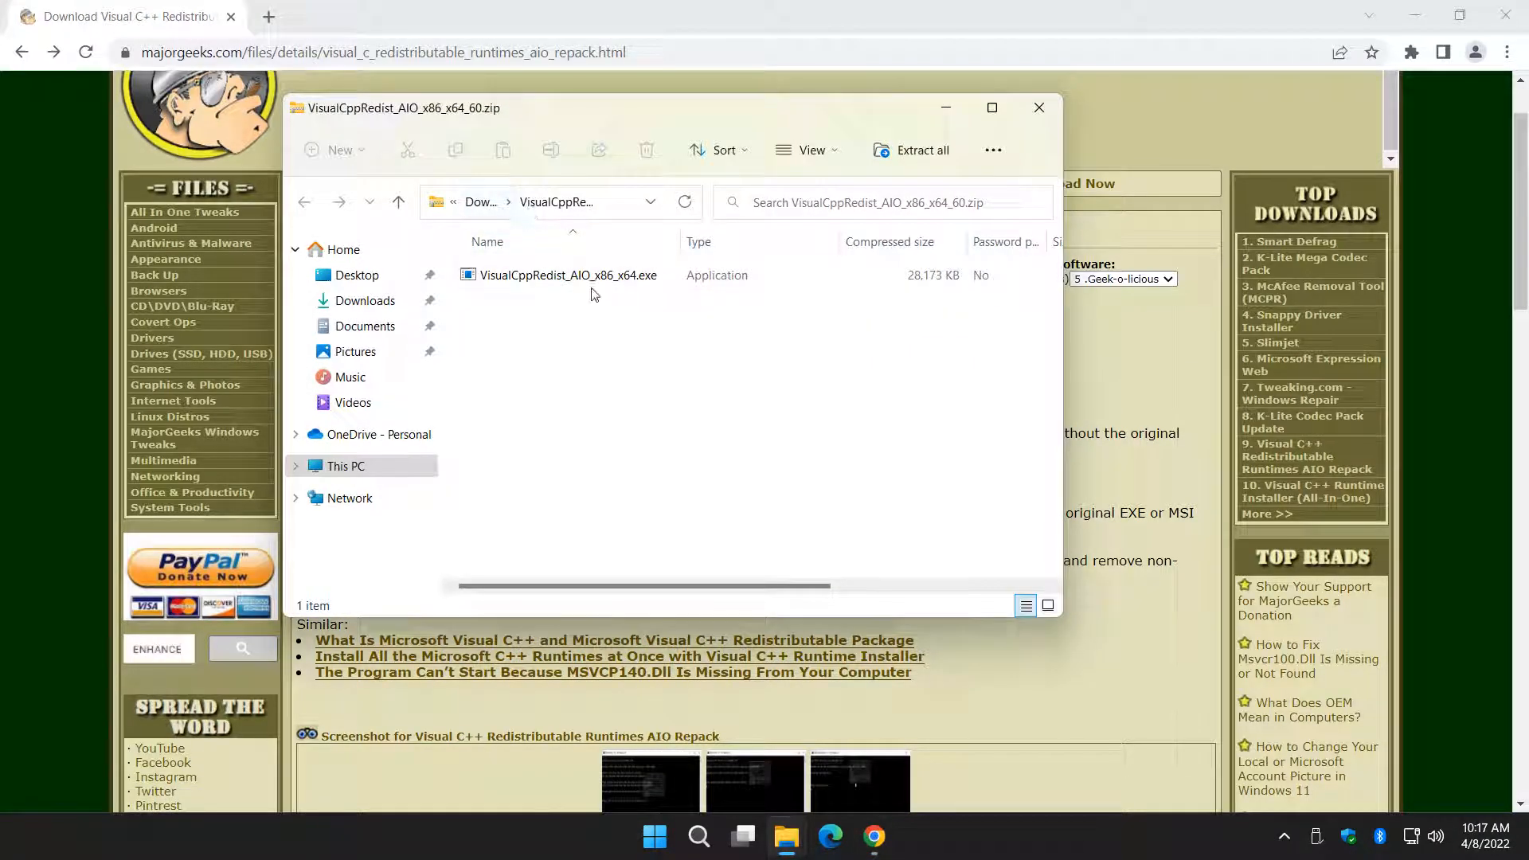
# - Extract the zip to a VisualCppRedist_AIO_x86_x64_60 folder in Downloads and select the installer .exe inside
pyautogui.click(567, 276)
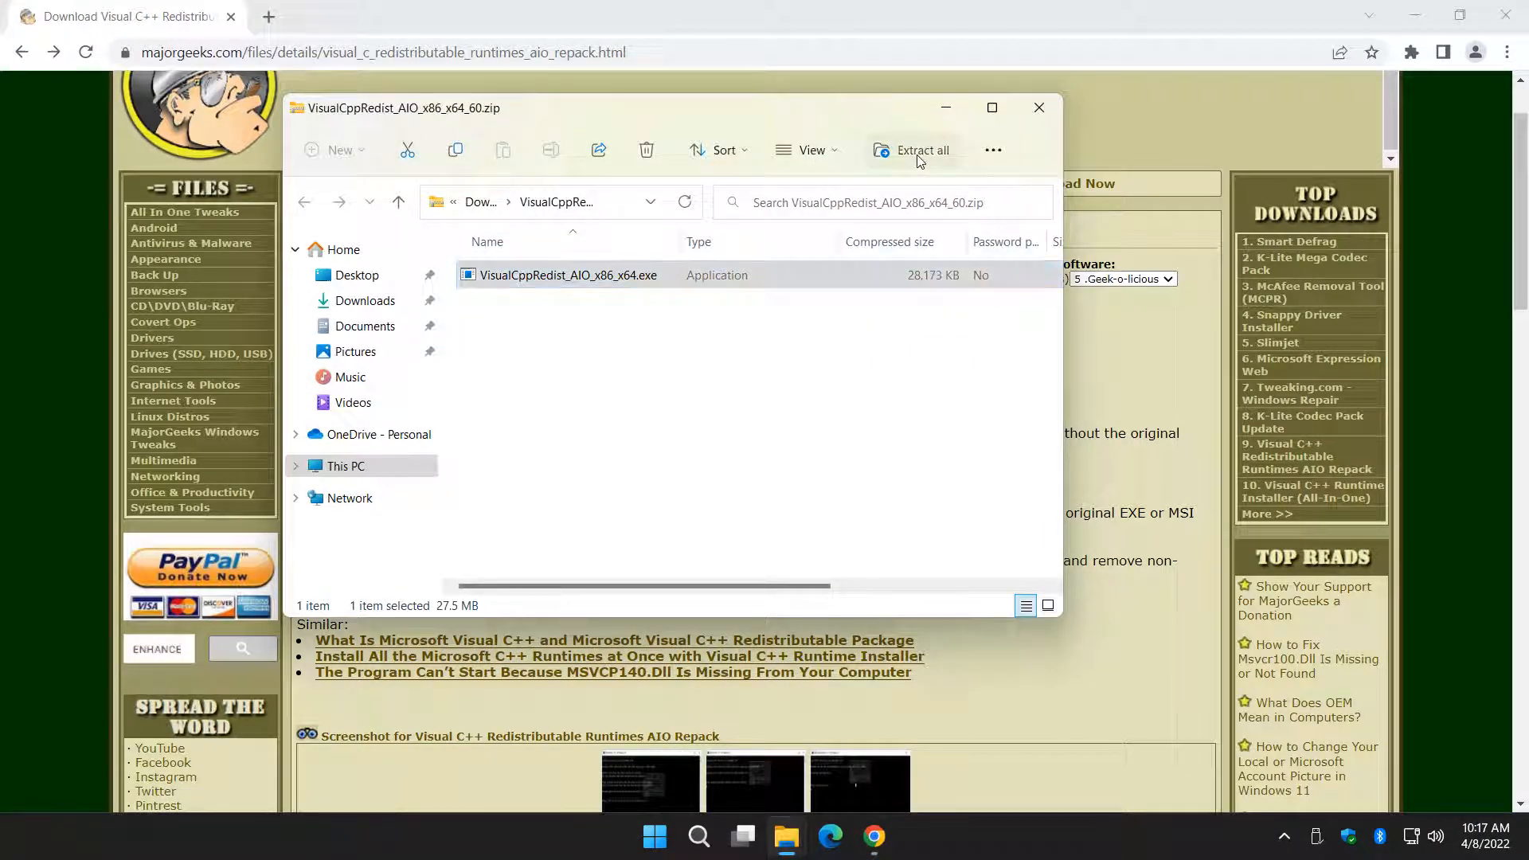
pyautogui.click(911, 150)
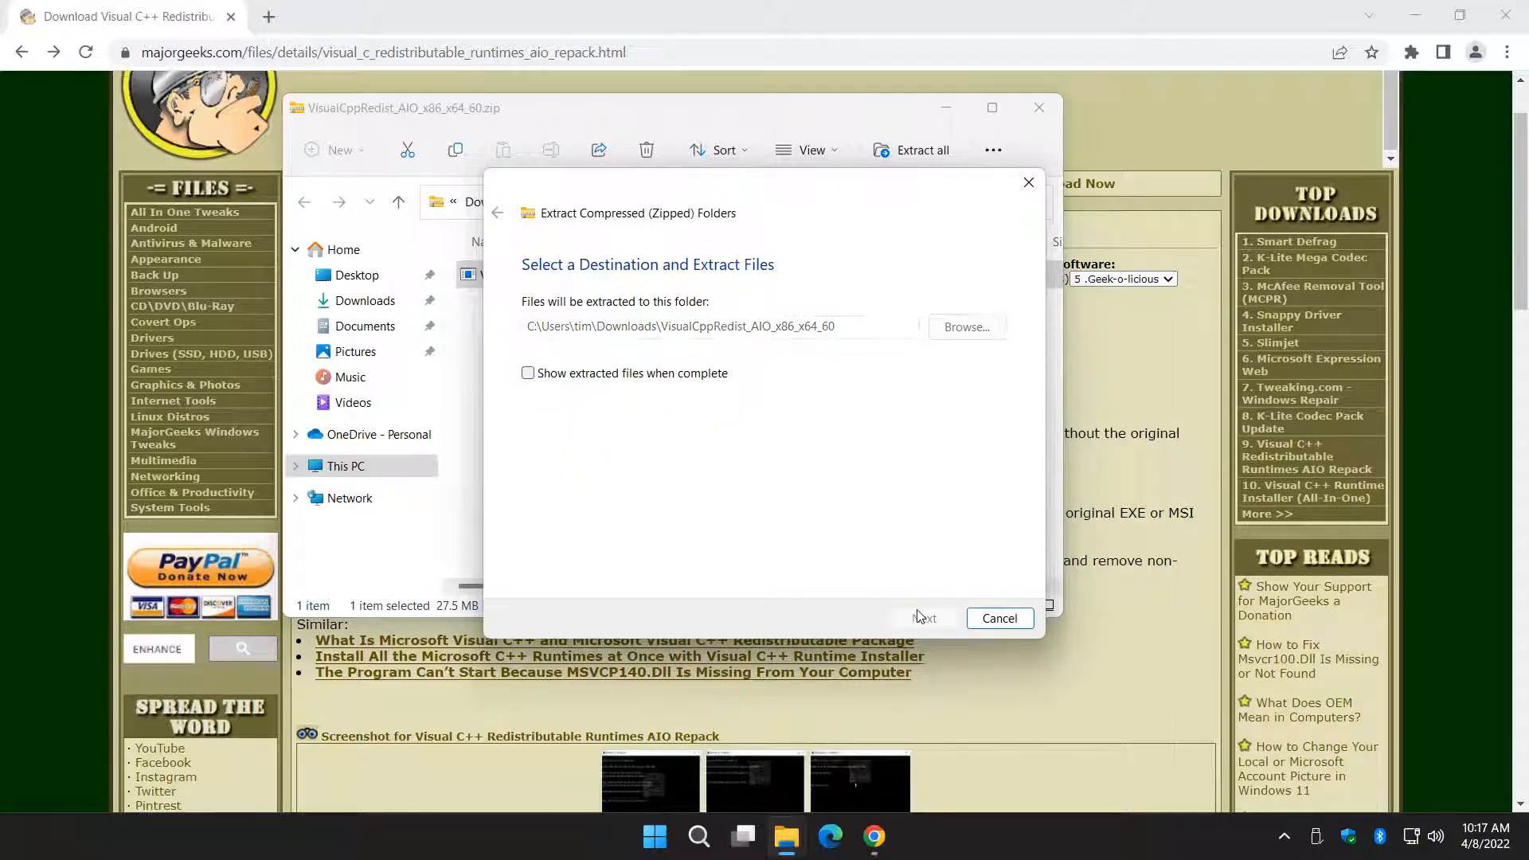
pyautogui.click(922, 618)
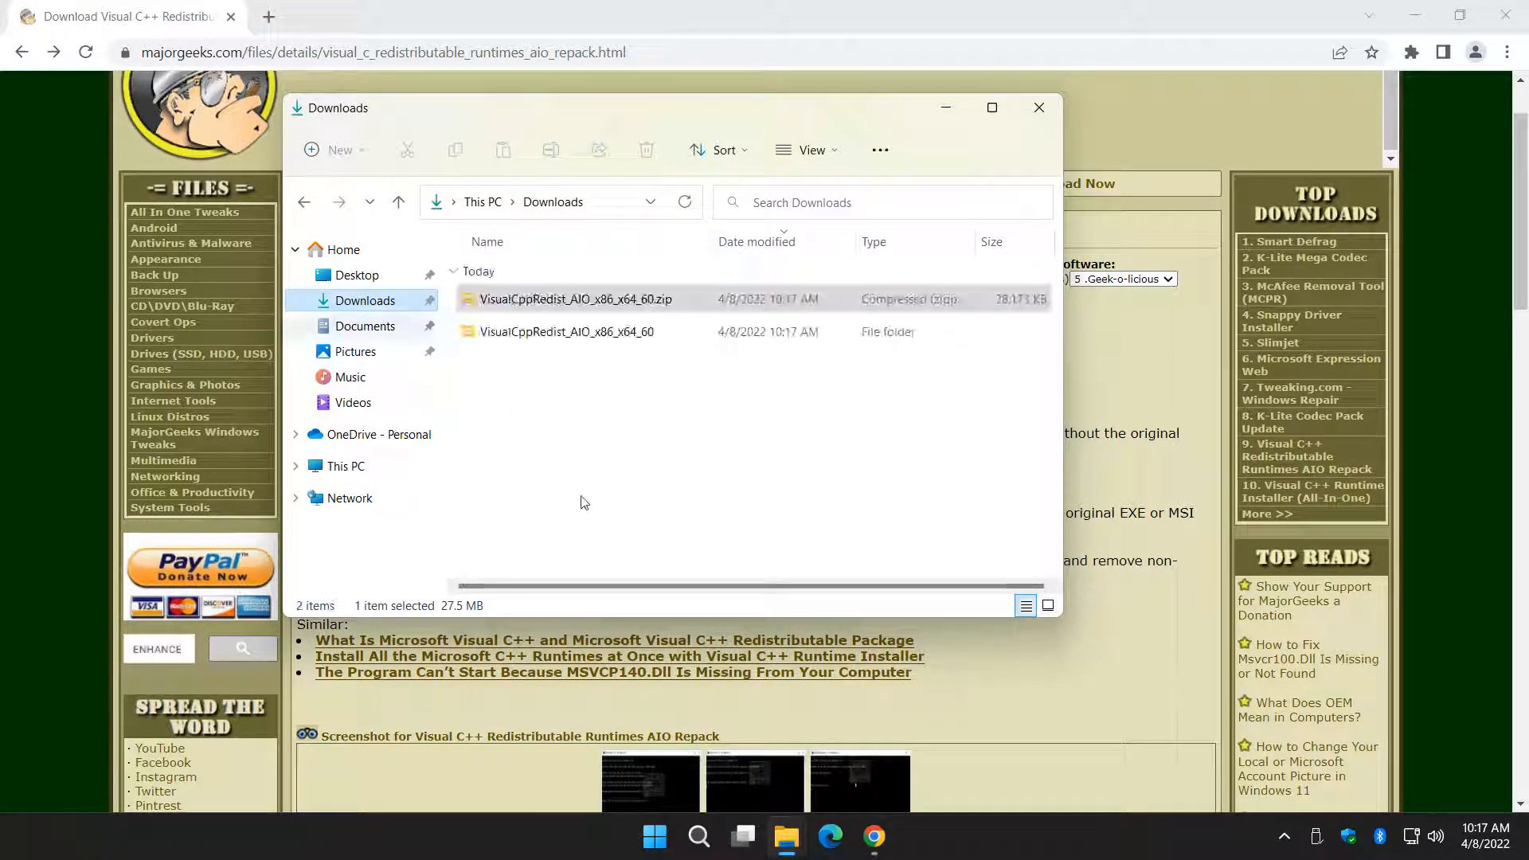
pyautogui.doubleClick(565, 331)
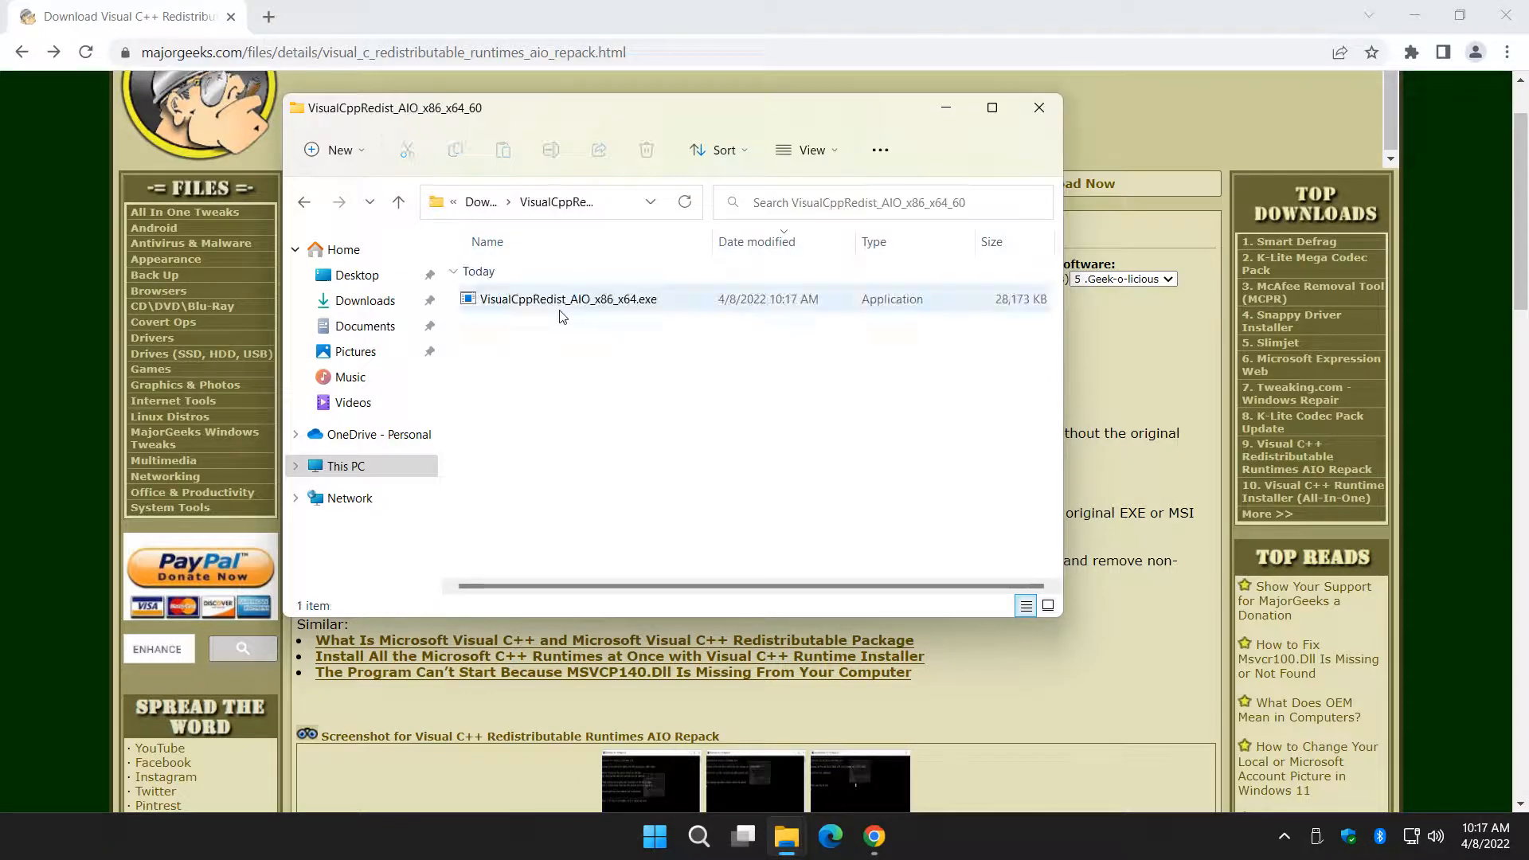
pyautogui.click(568, 300)
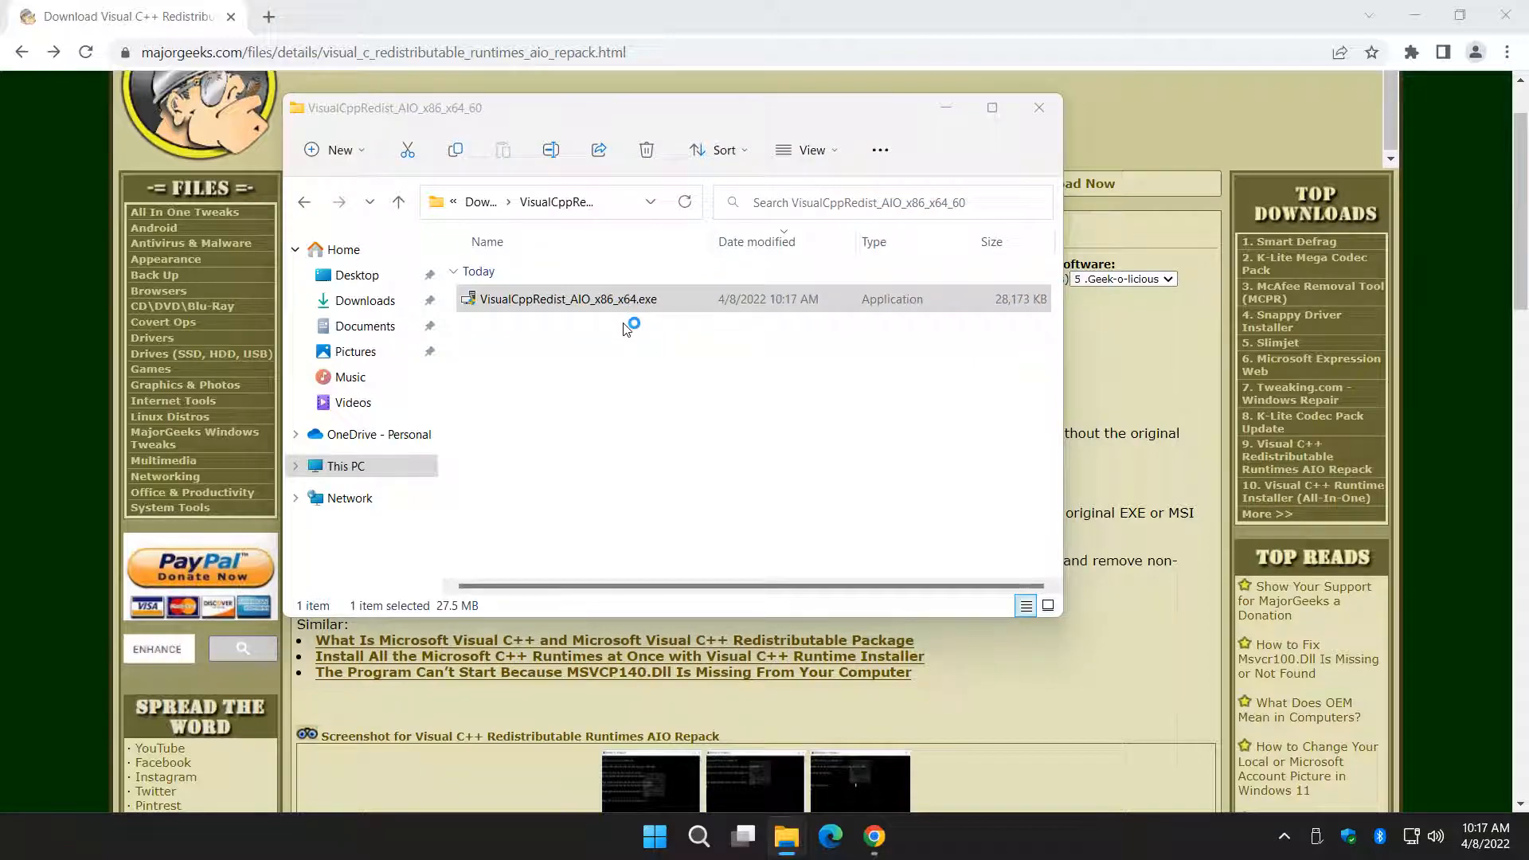
# - Launch VisualCppRedist_AIO_x86_x64.exe and run it anyway past the SmartScreen warning
pyautogui.doubleClick(569, 299)
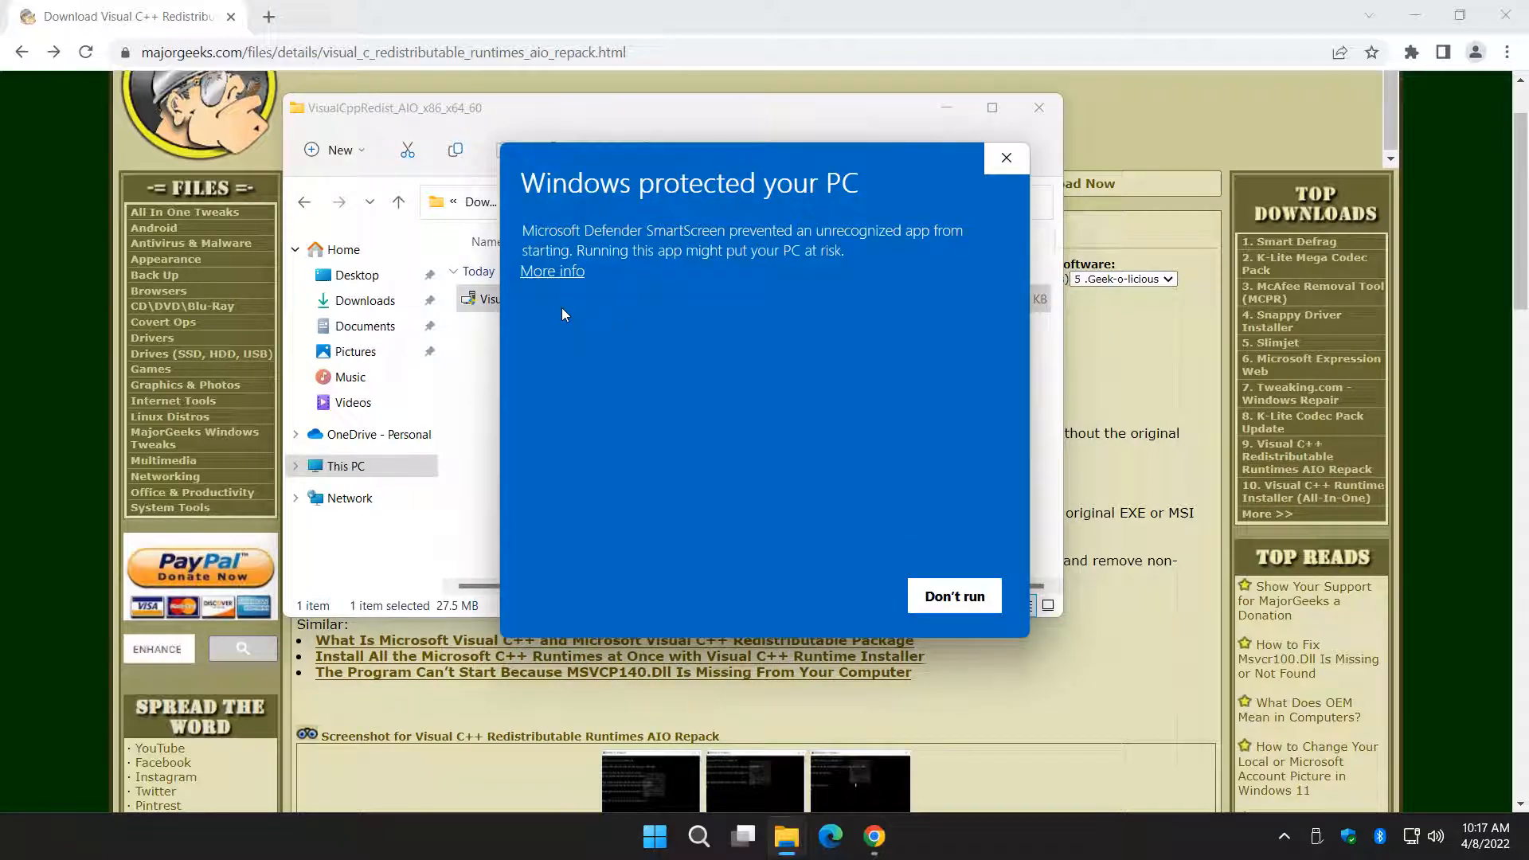
pyautogui.moveTo(565, 391)
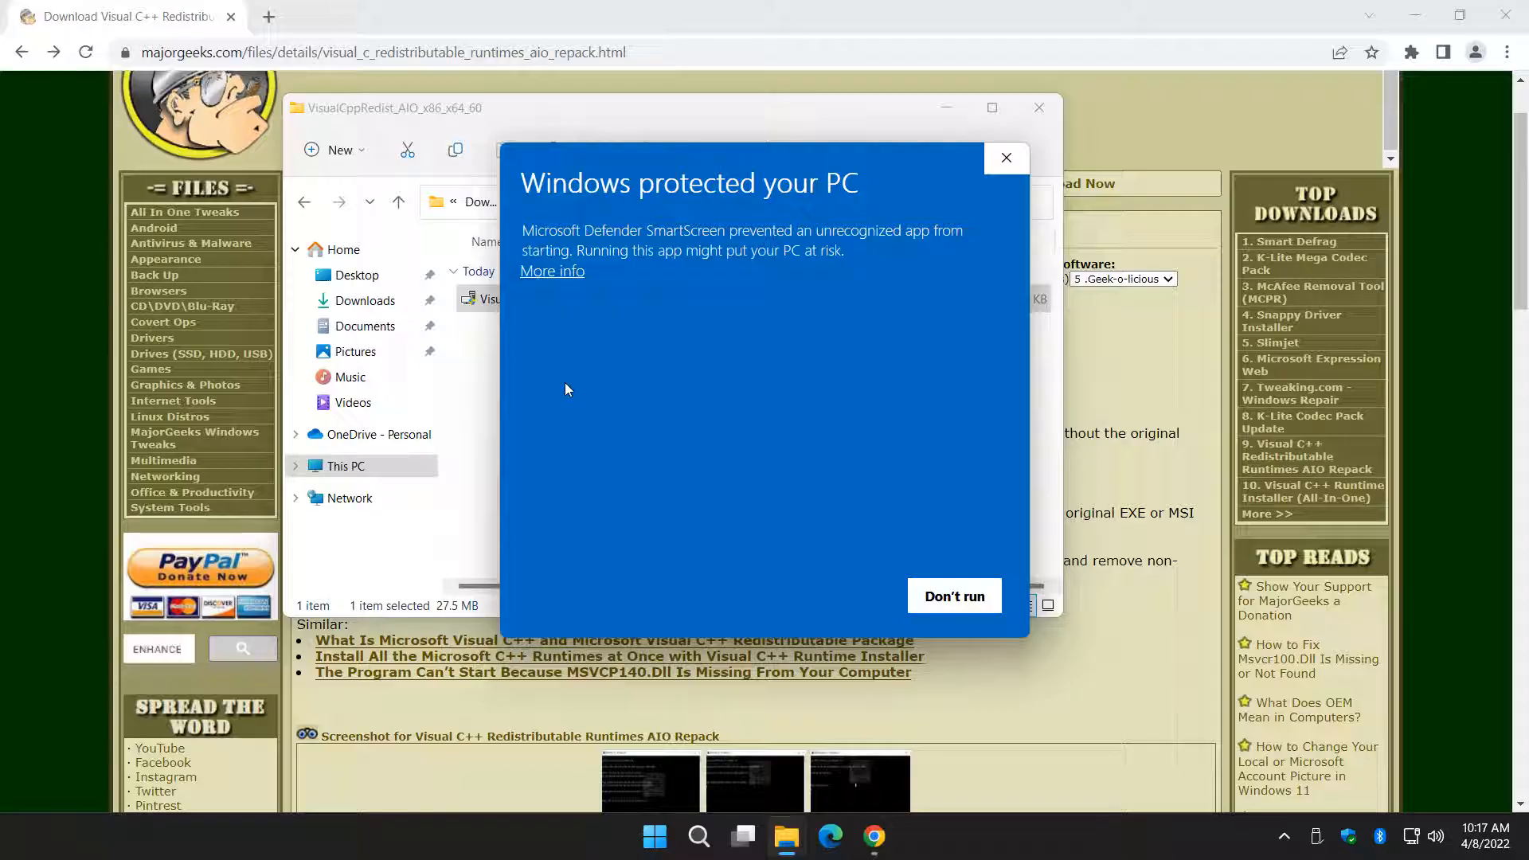
pyautogui.click(552, 271)
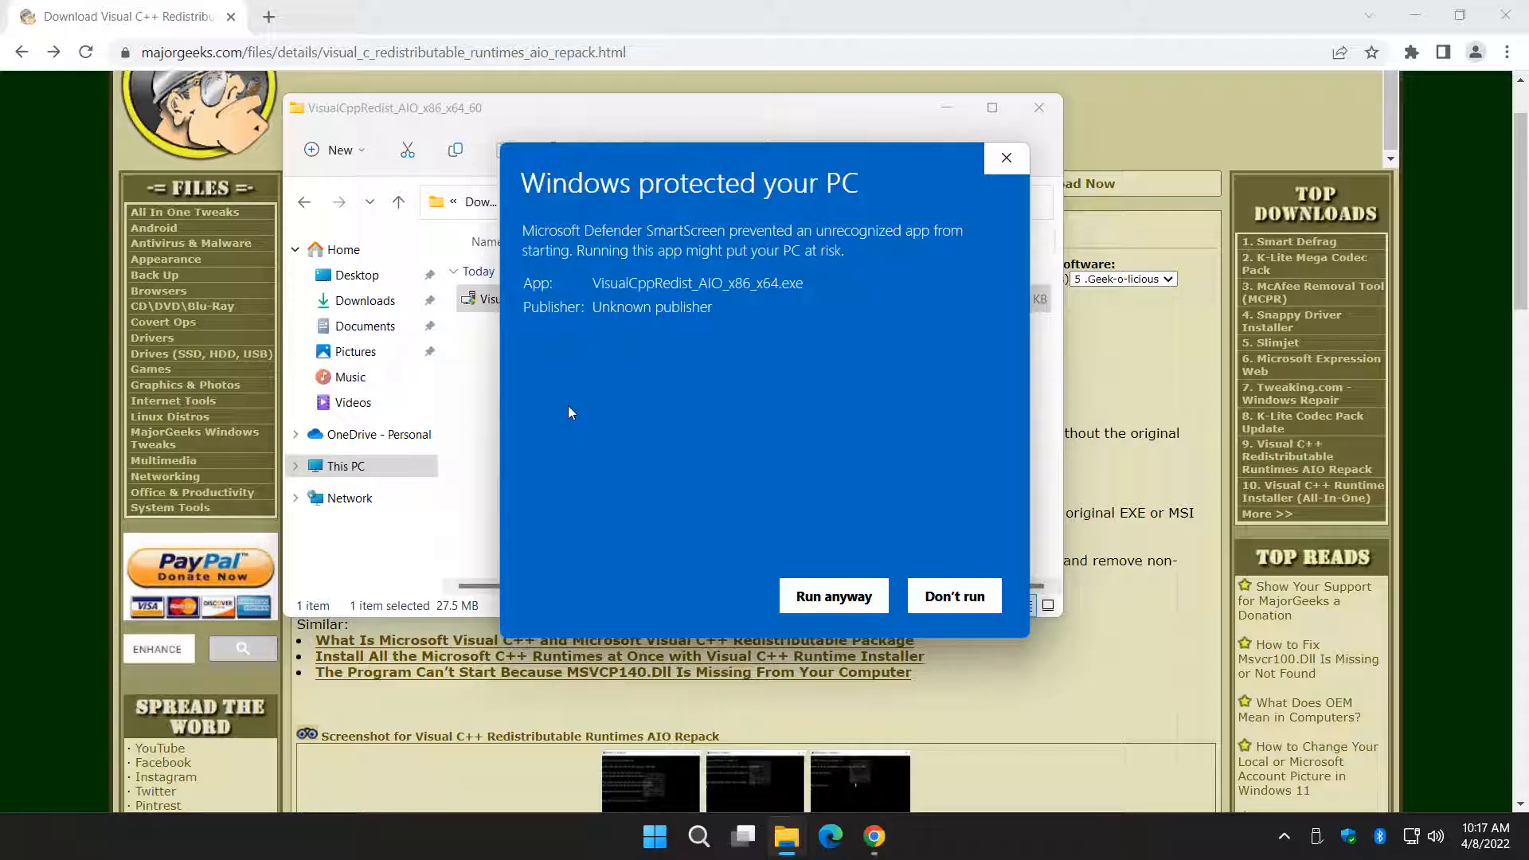
pyautogui.moveTo(833, 595)
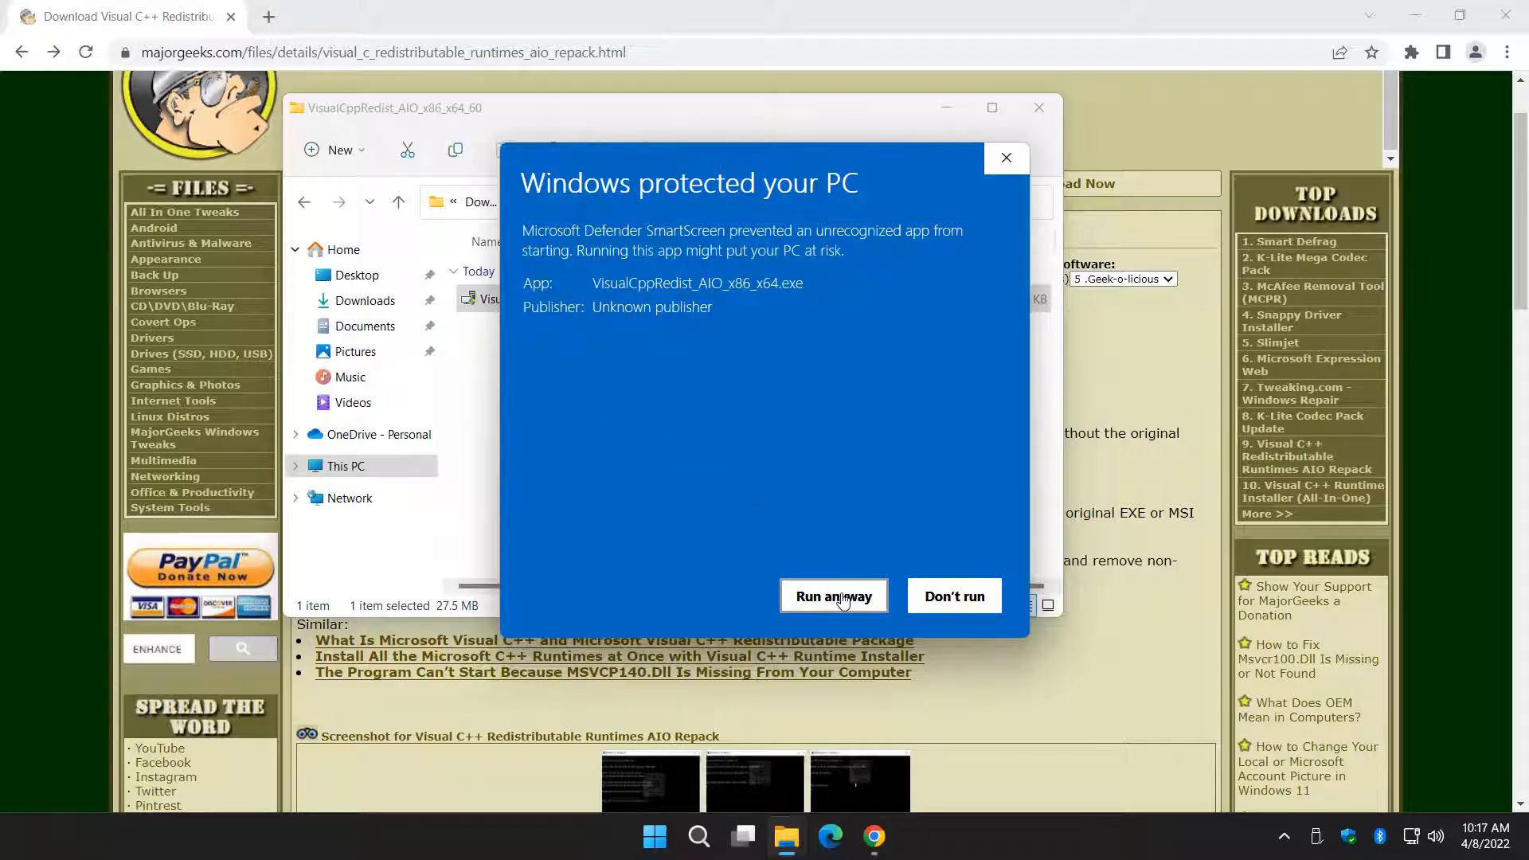
pyautogui.click(833, 596)
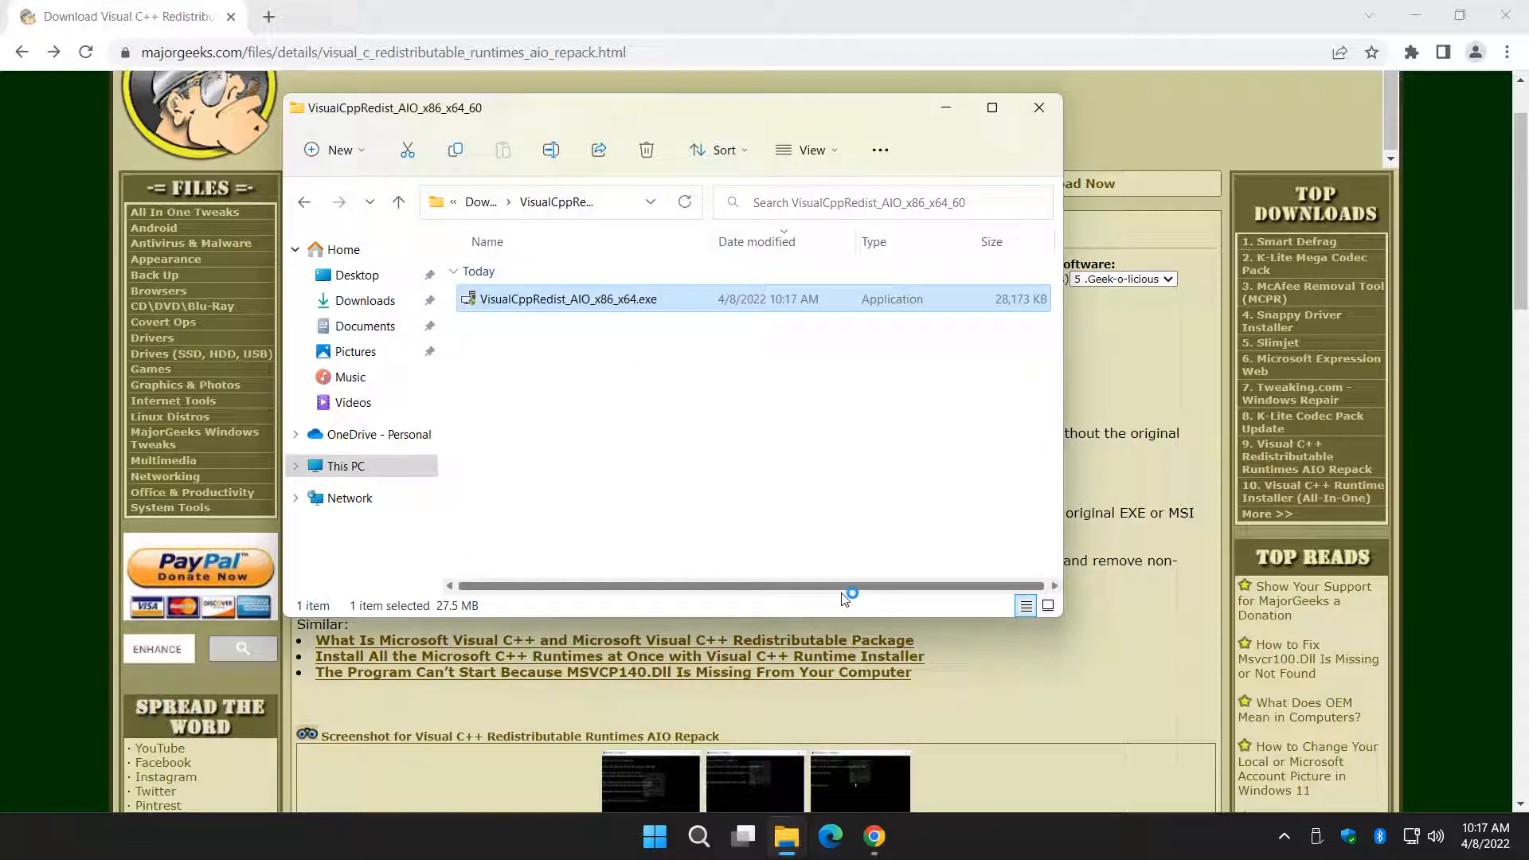
# - Run the redistributable setup wizard through to Installation Is Complete and finish it
pyautogui.click(1037, 107)
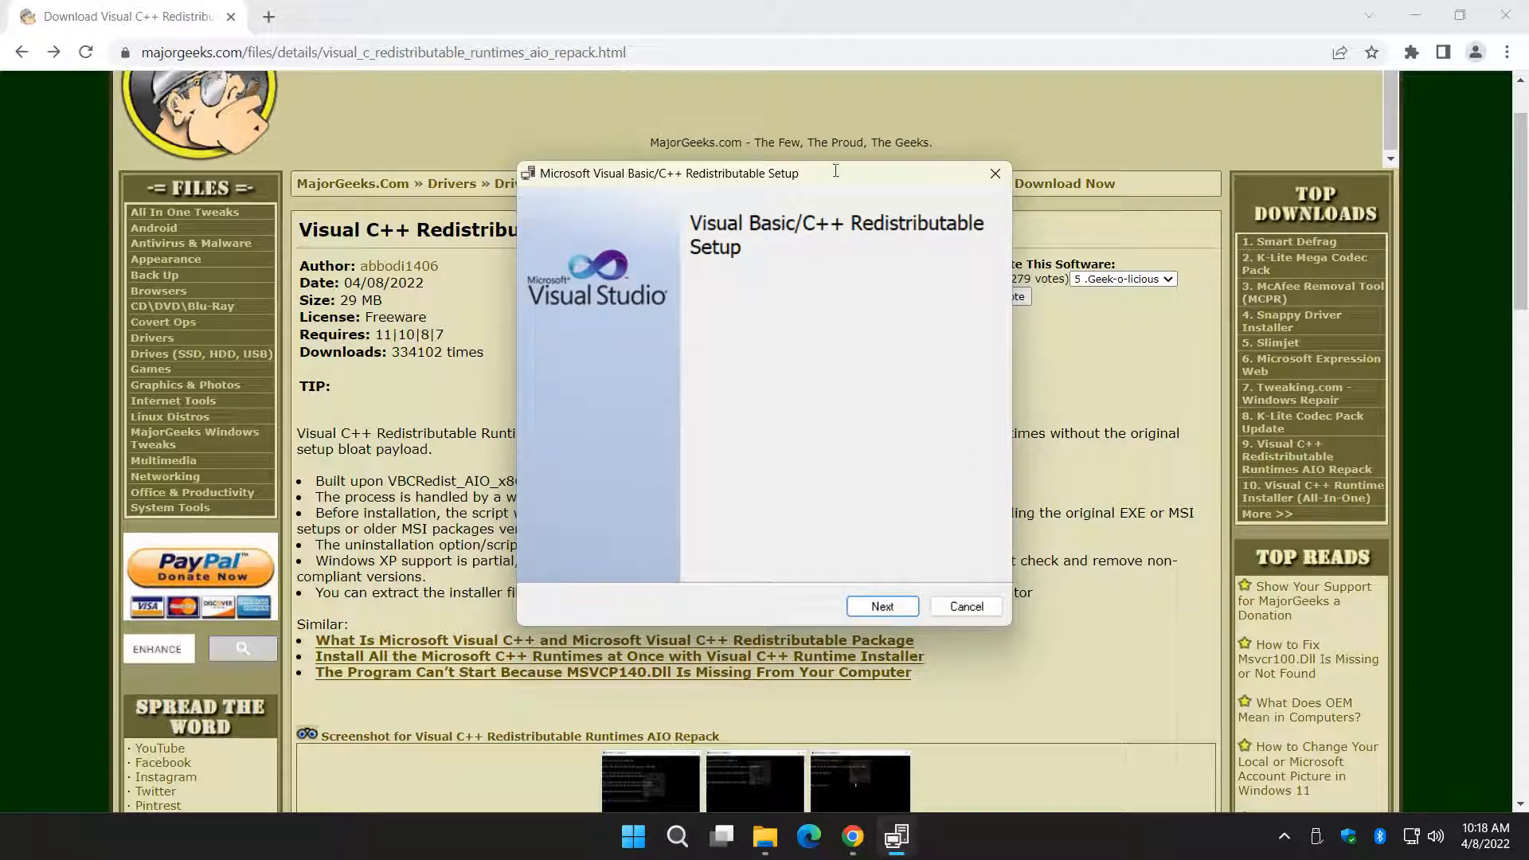
pyautogui.click(881, 605)
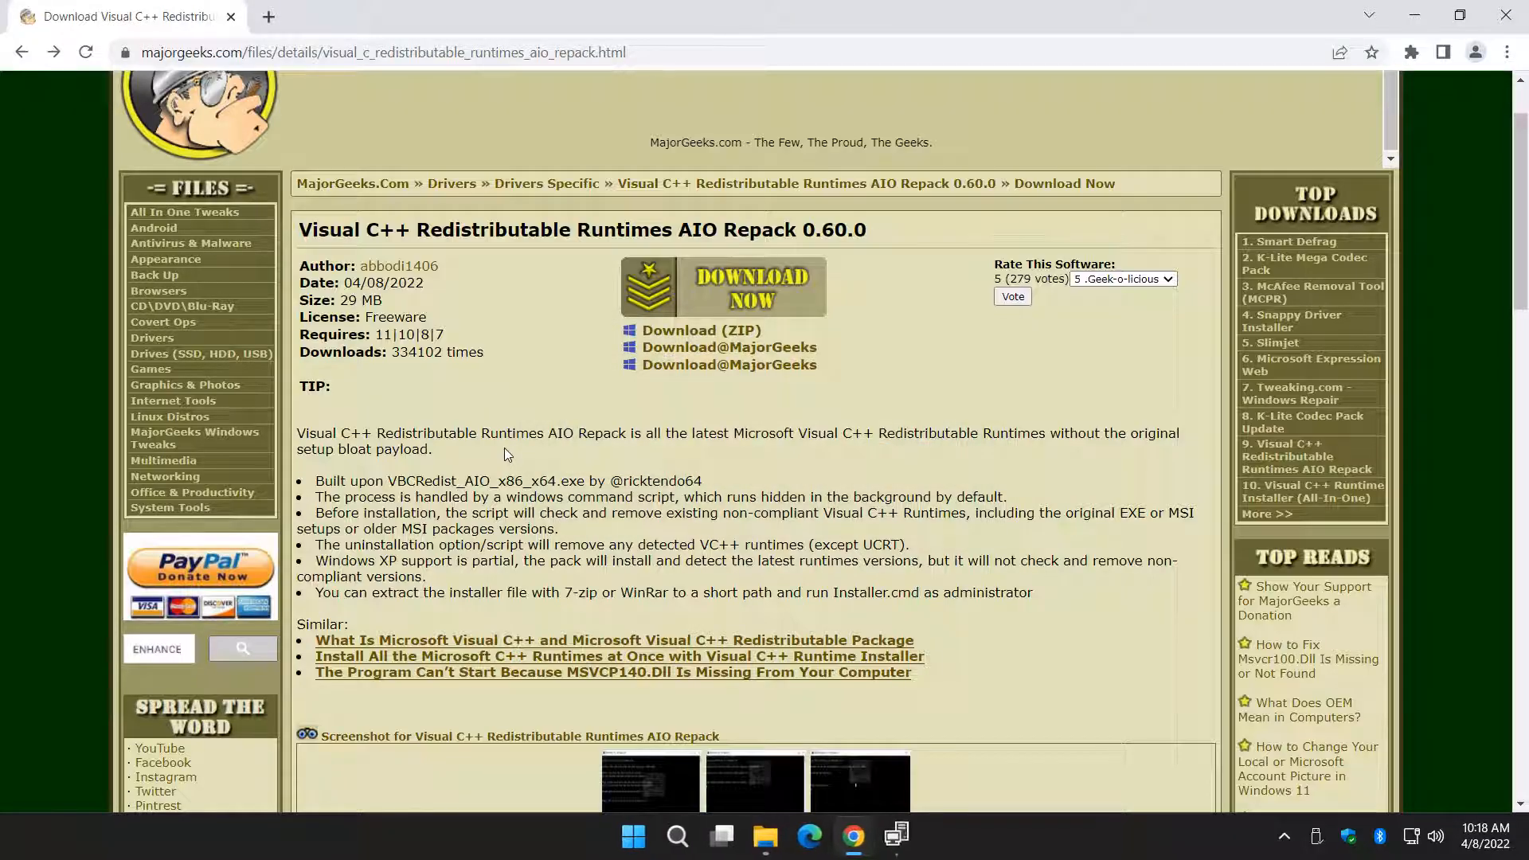
pyautogui.moveTo(1110, 788)
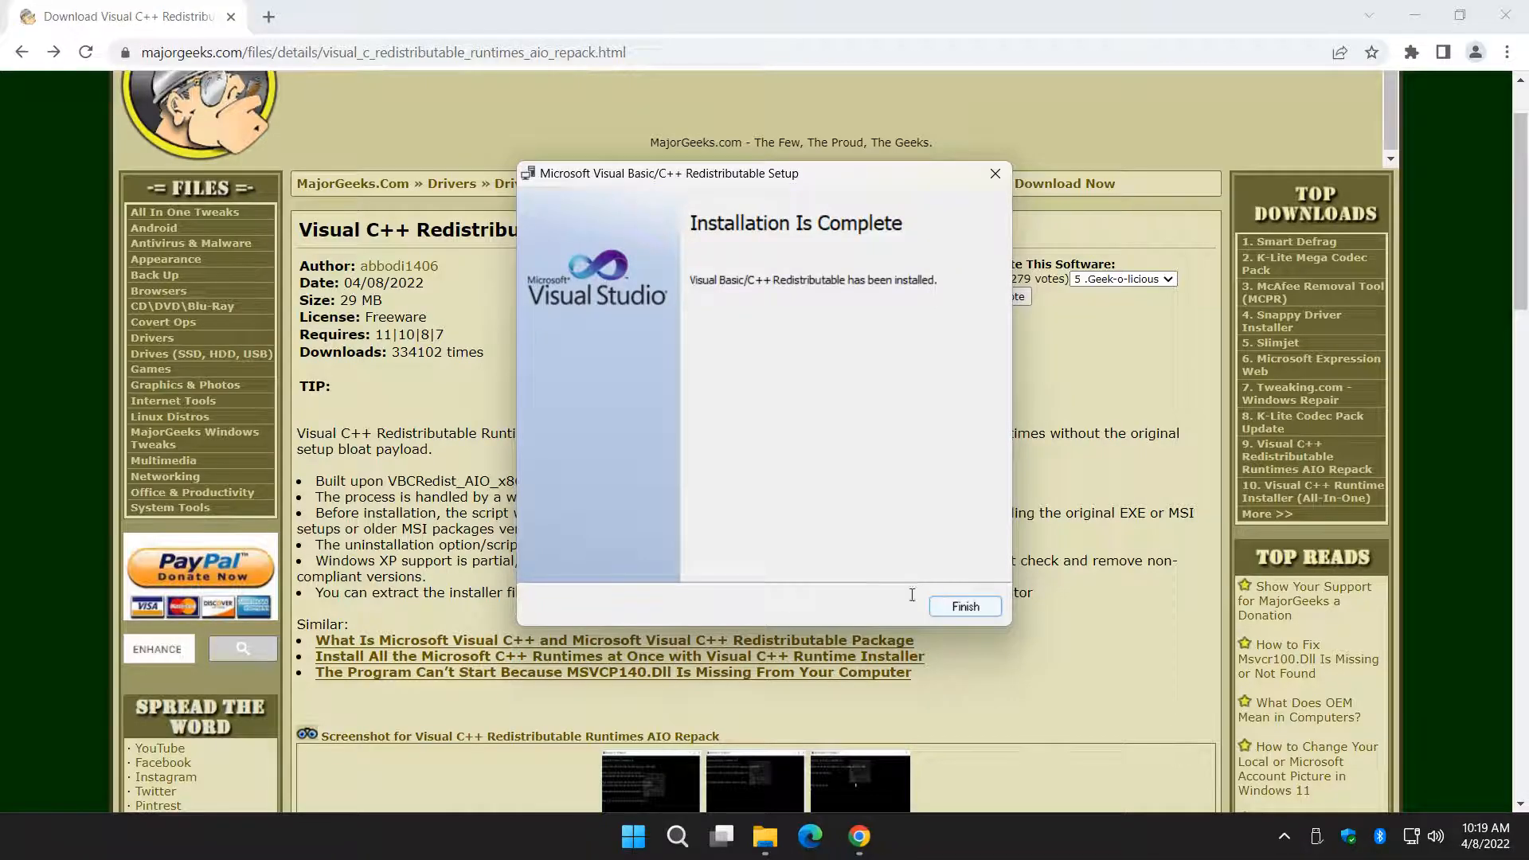
pyautogui.click(964, 605)
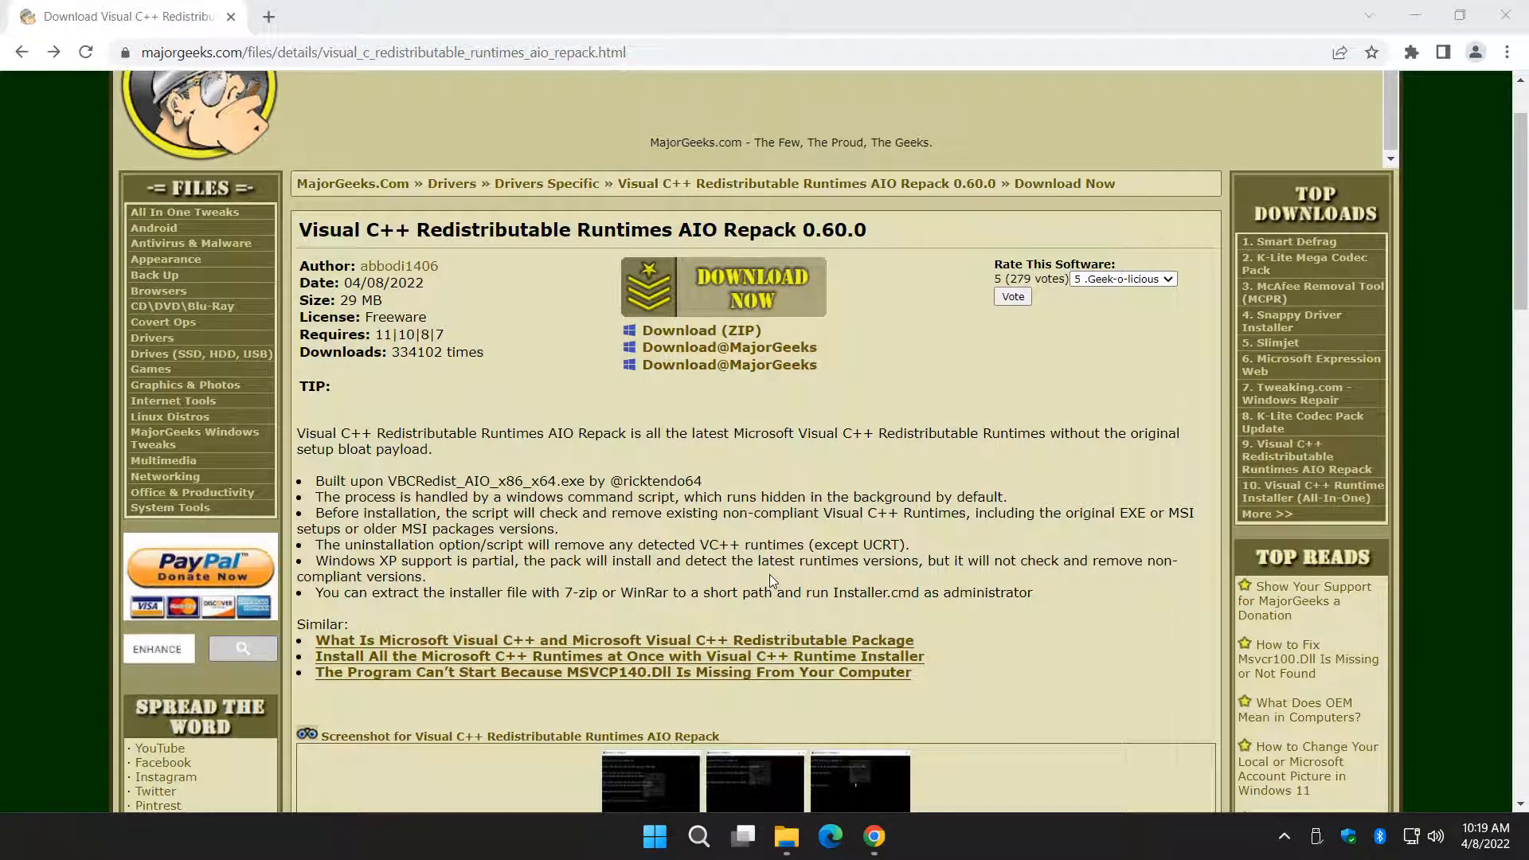
# - Go to Settings > Apps > Installed apps and scroll to the Microsoft Visual C++ entries
pyautogui.click(655, 836)
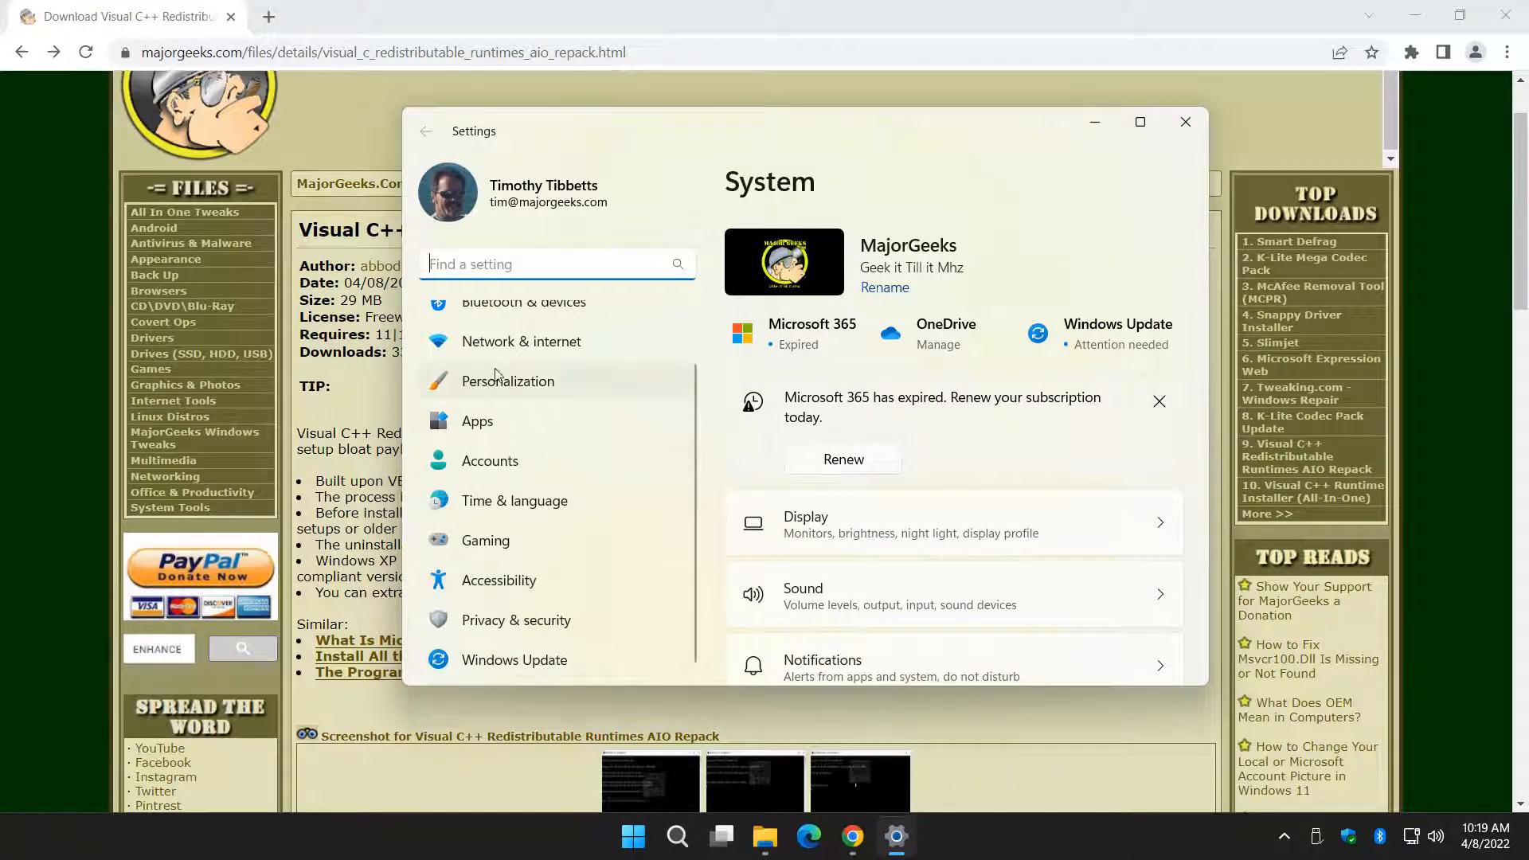
pyautogui.click(476, 421)
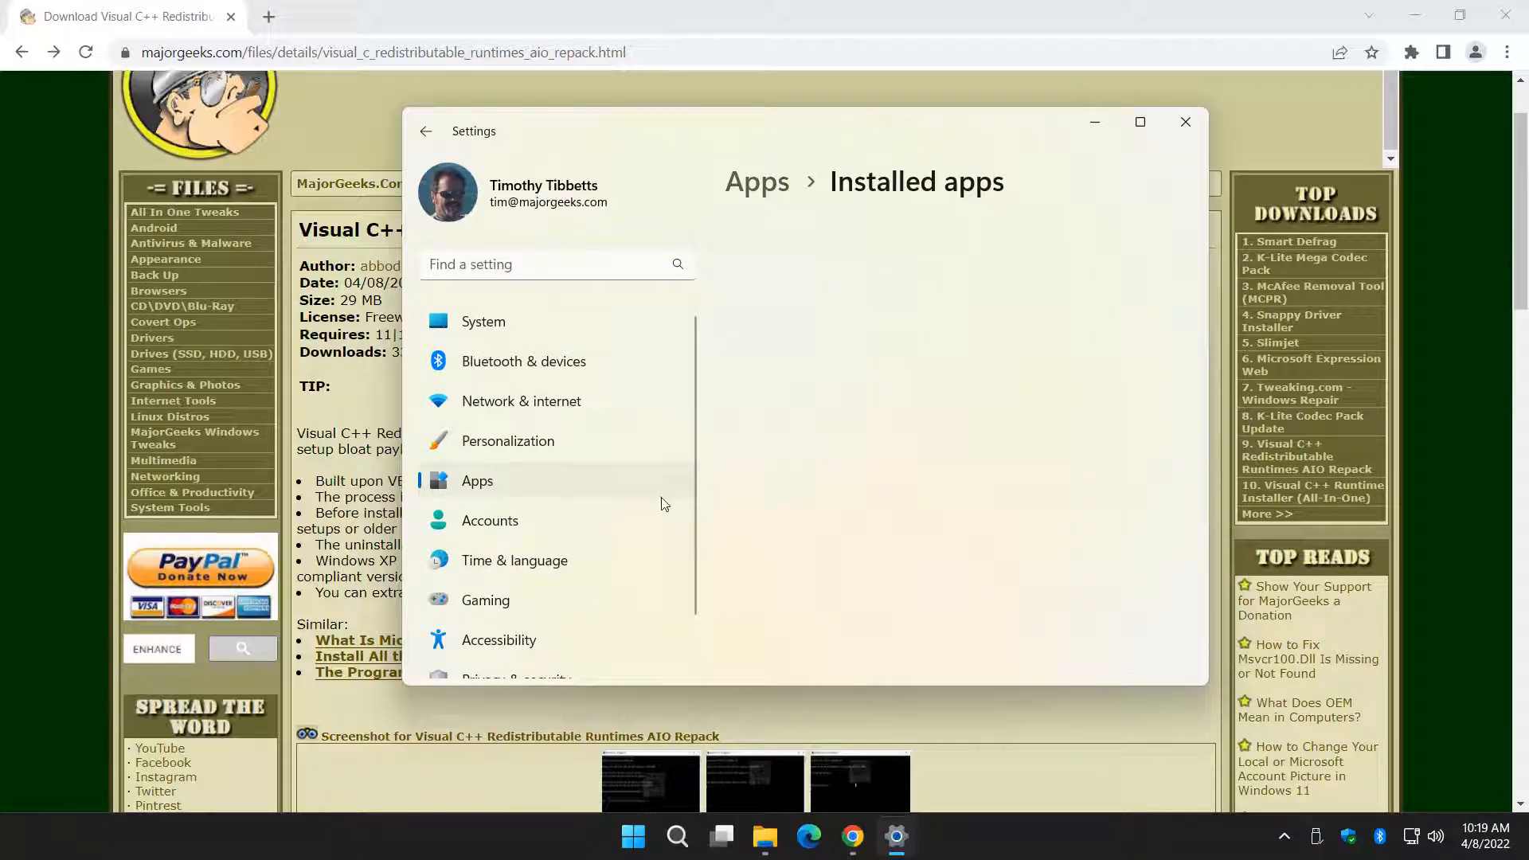
pyautogui.click(476, 479)
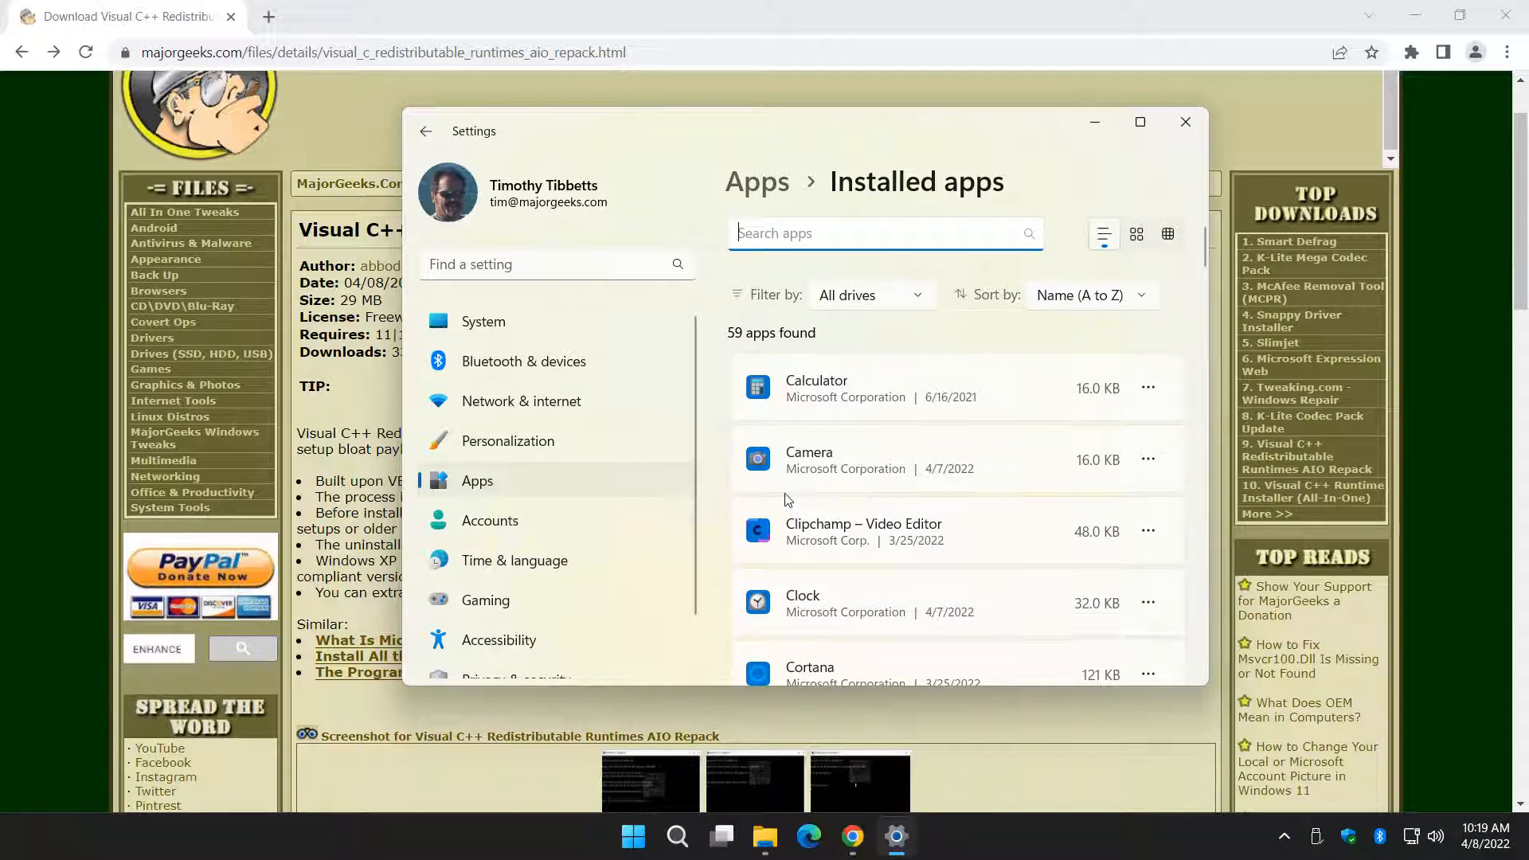
pyautogui.scroll(-3)
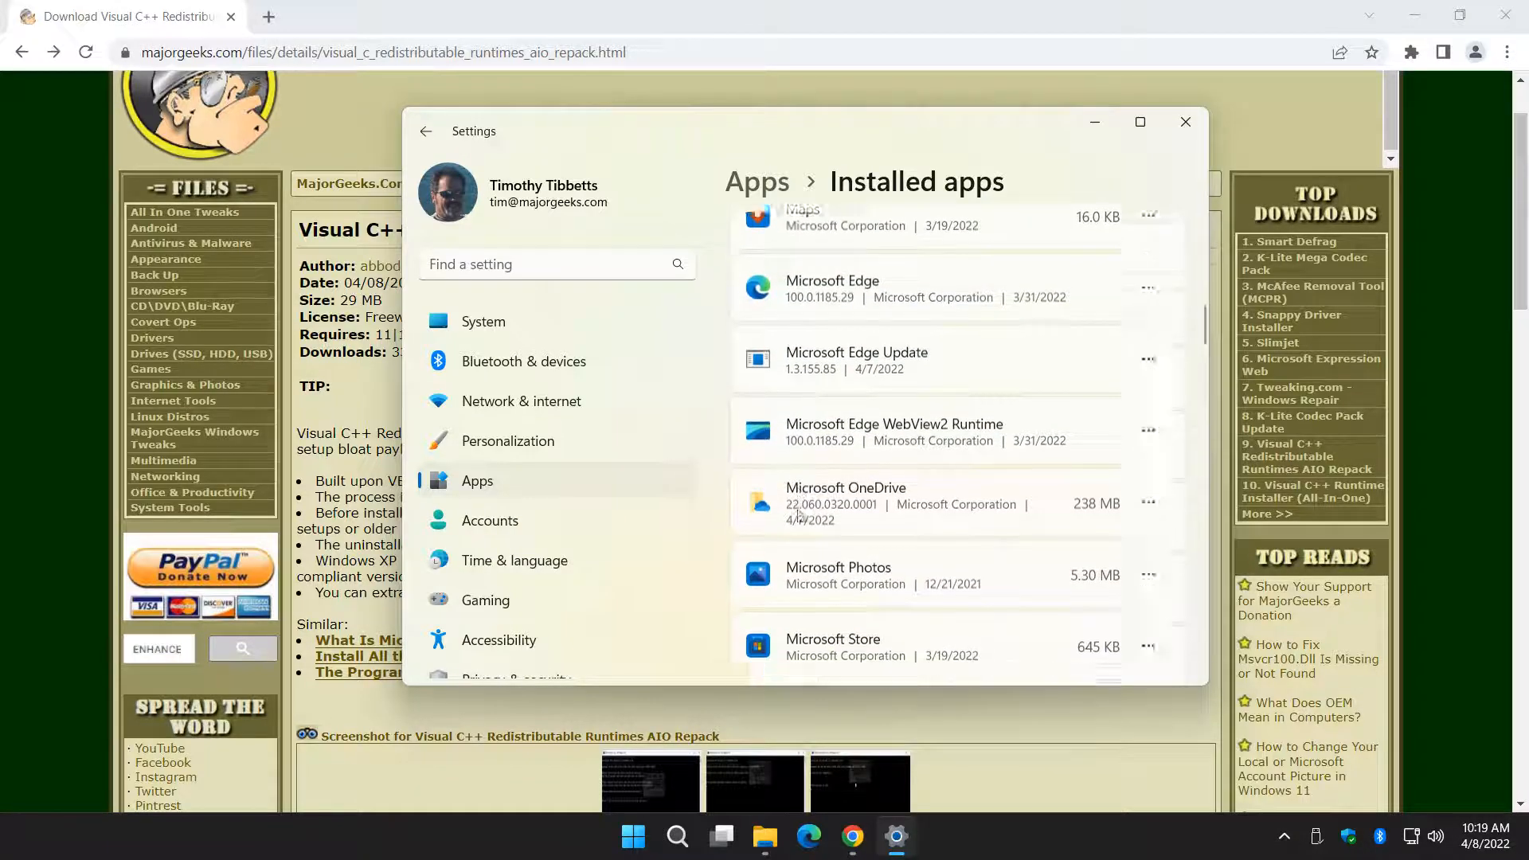
pyautogui.scroll(-3)
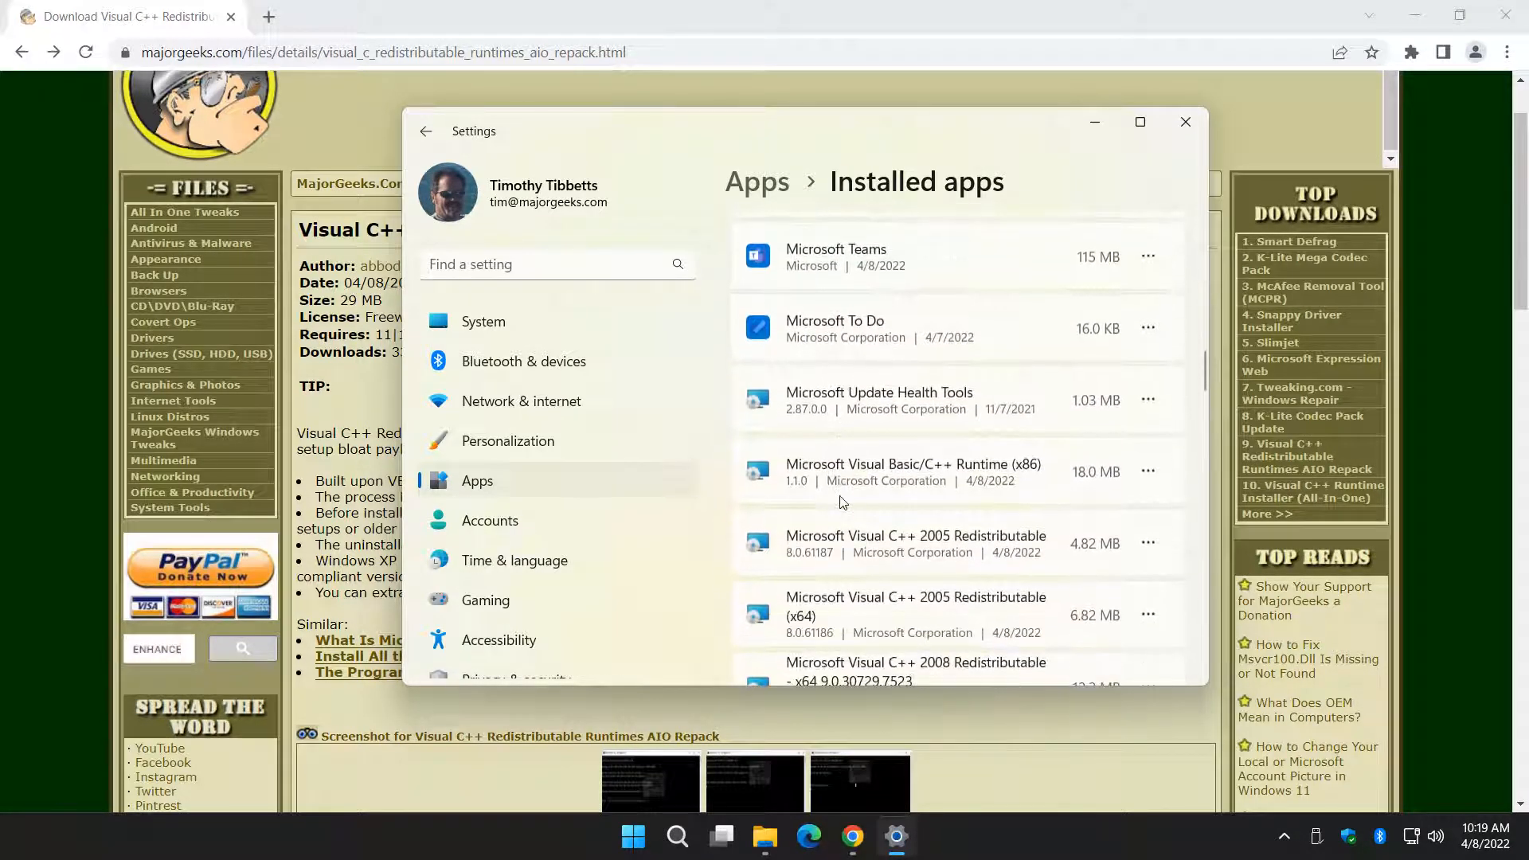
pyautogui.scroll(-3)
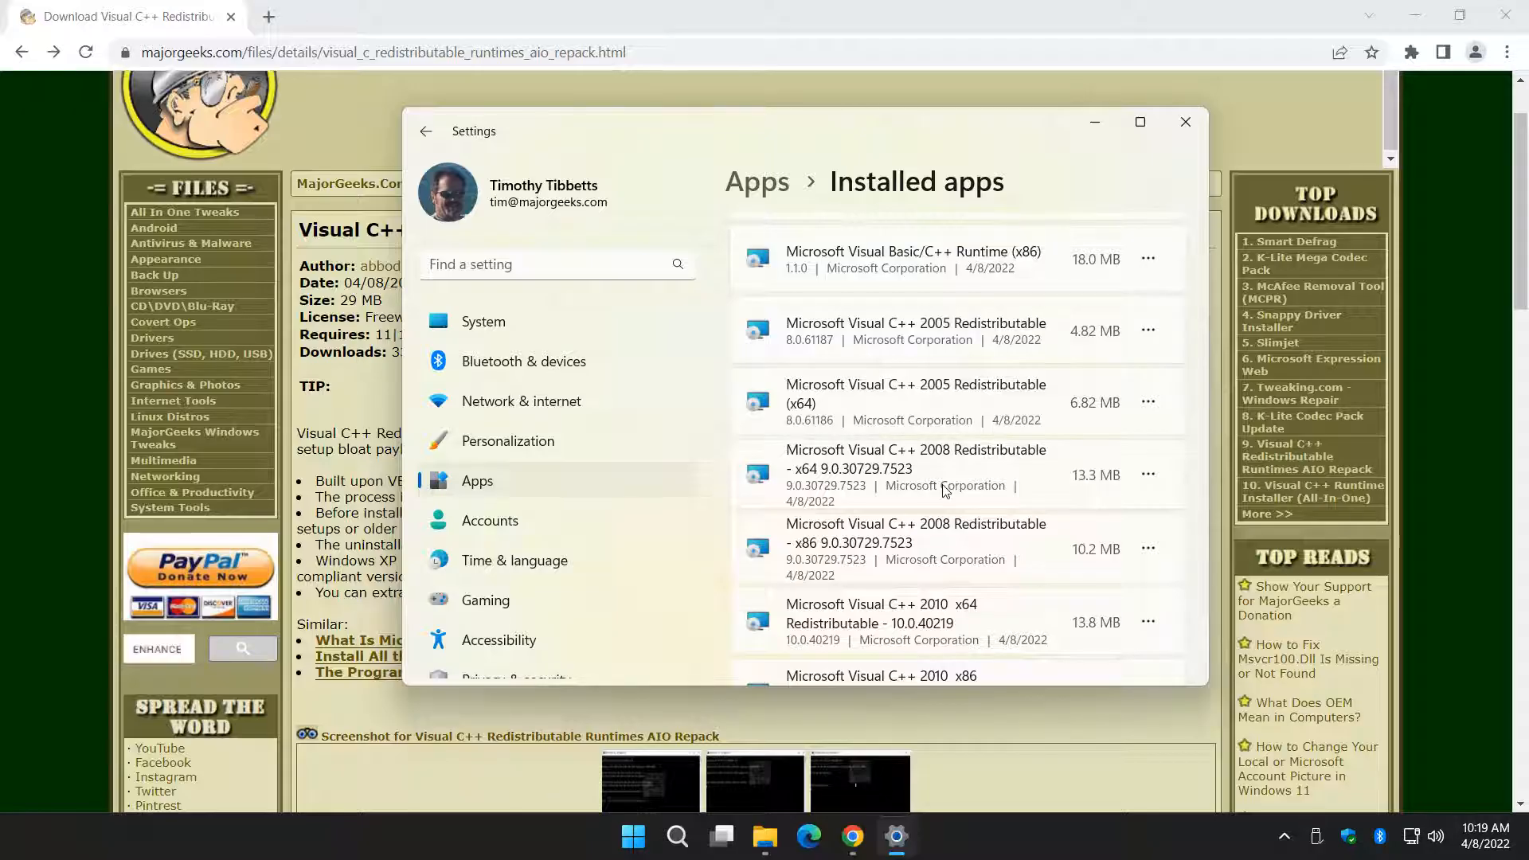
pyautogui.moveTo(882, 72)
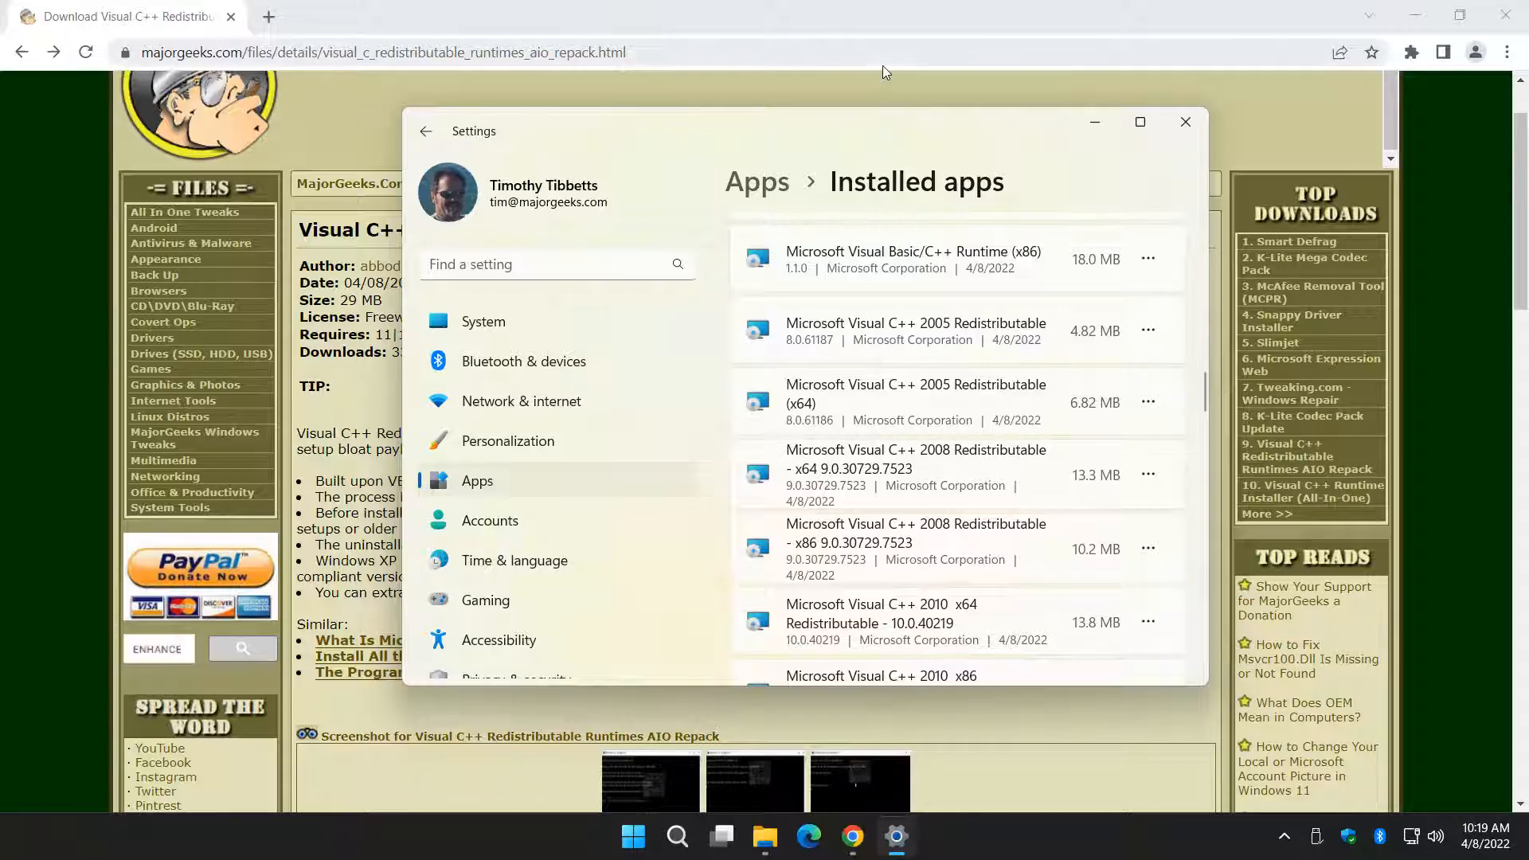
# - Glance at the download page, then scroll through the Visual C++ 2005-2022 redistributables dated 4/8/2022
pyautogui.click(1185, 122)
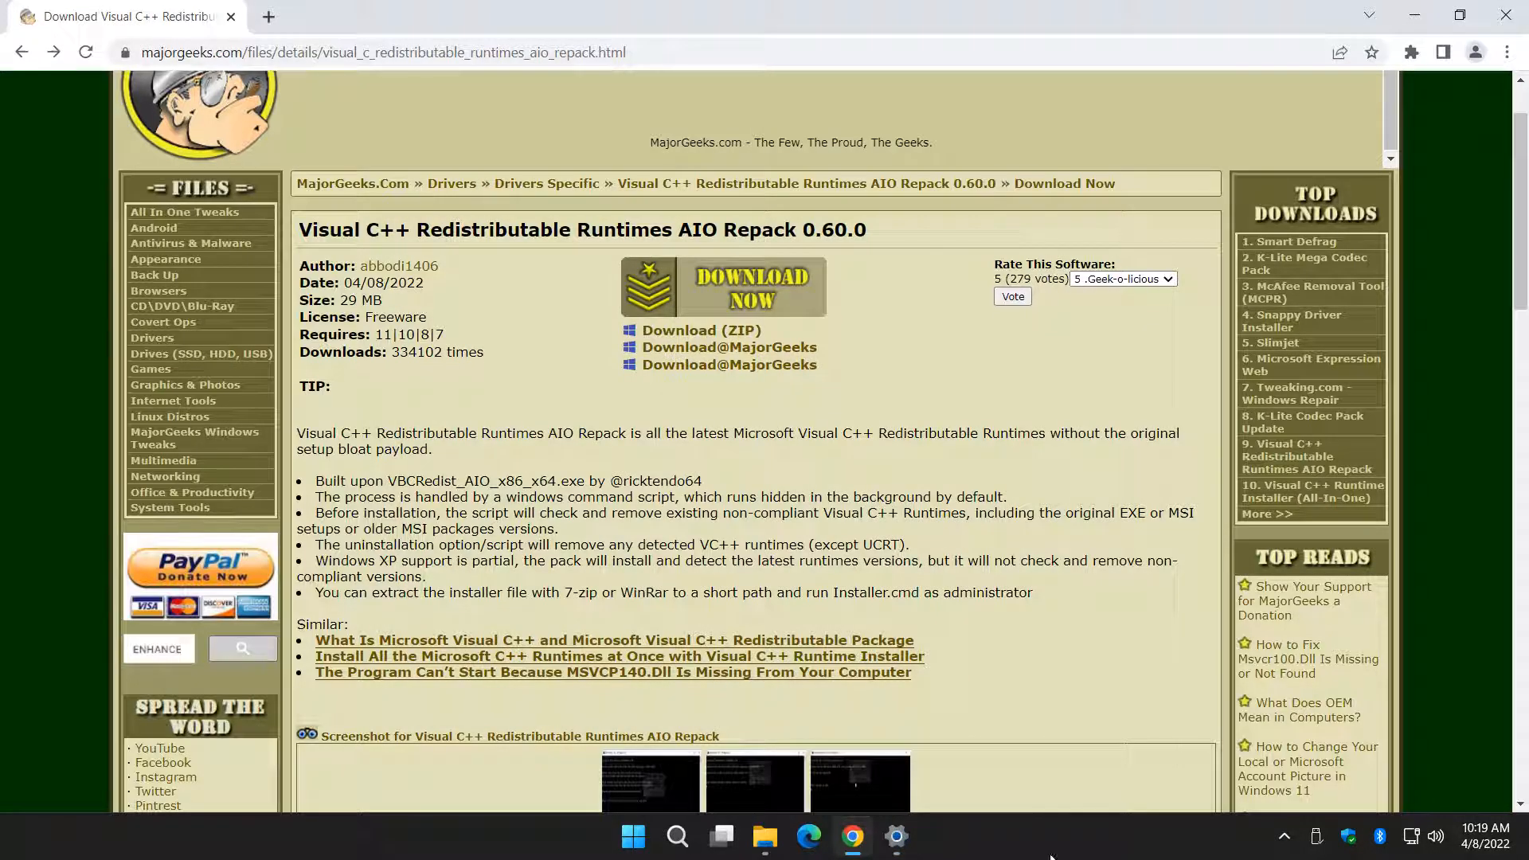
pyautogui.click(895, 836)
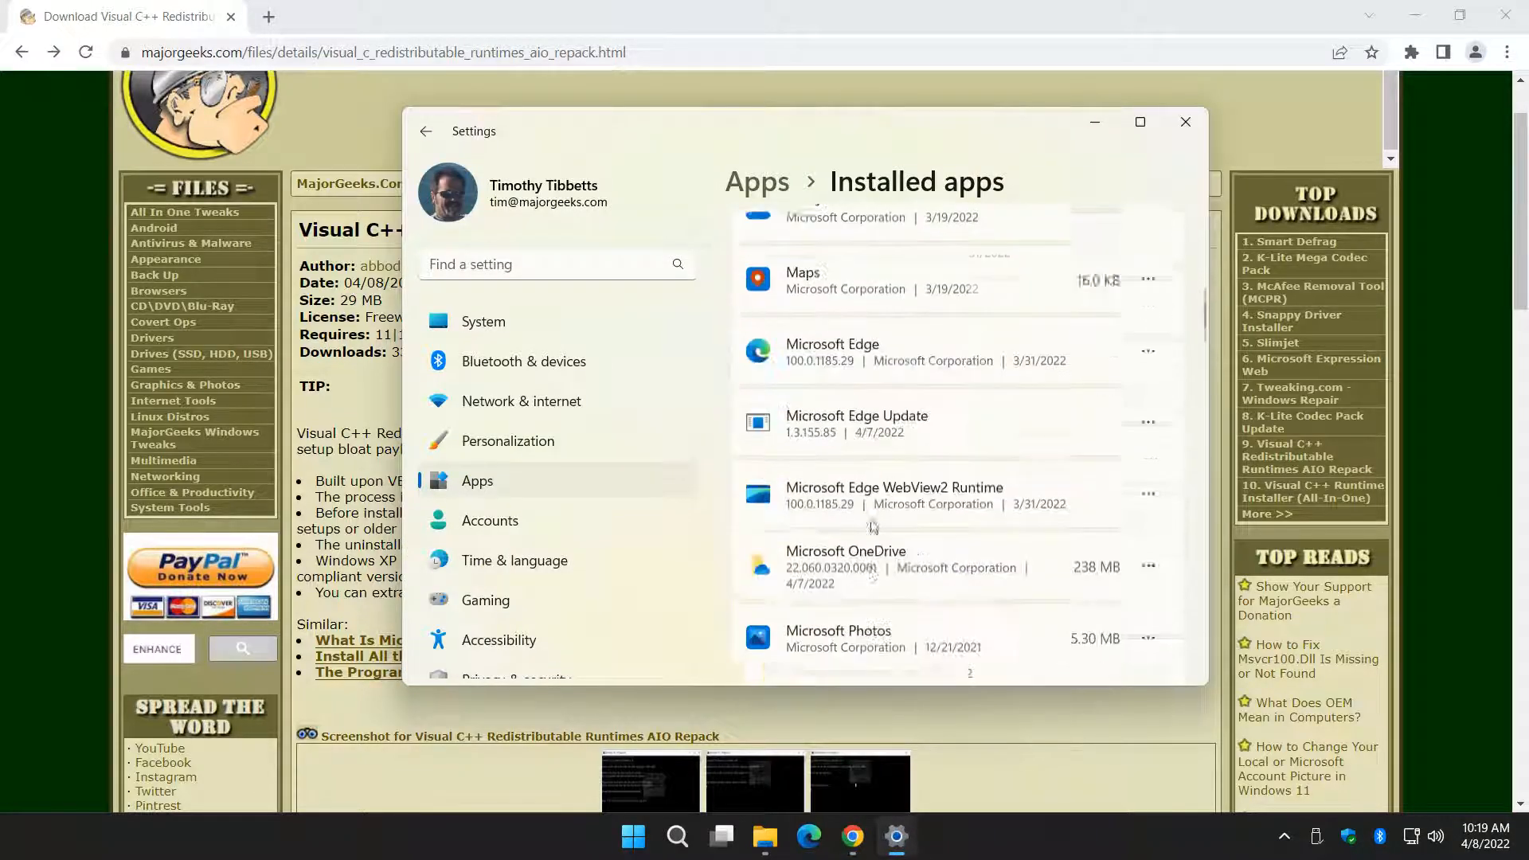
pyautogui.scroll(-3)
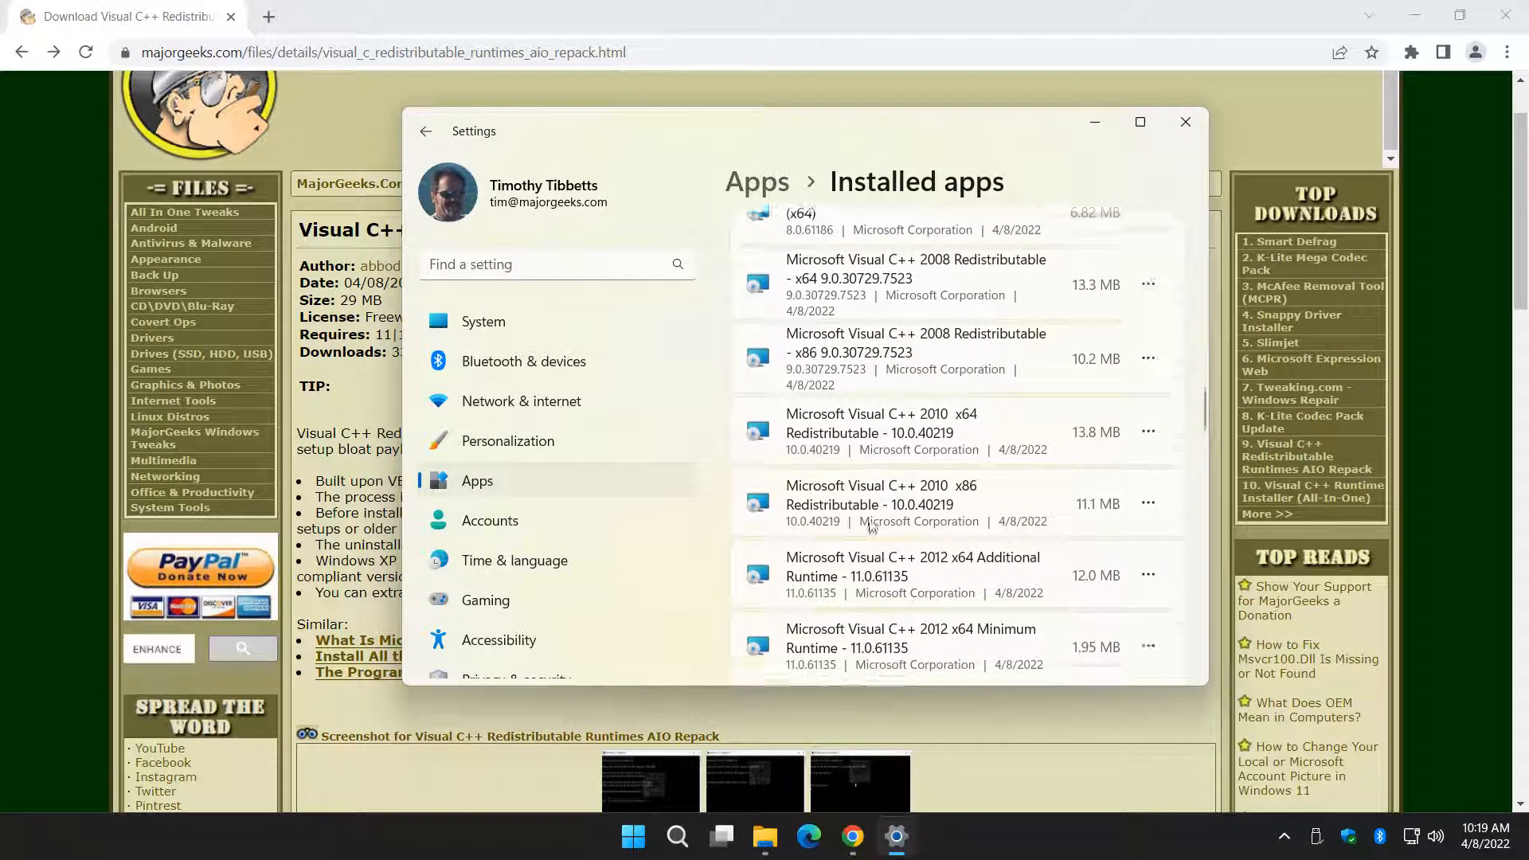
pyautogui.scroll(-3)
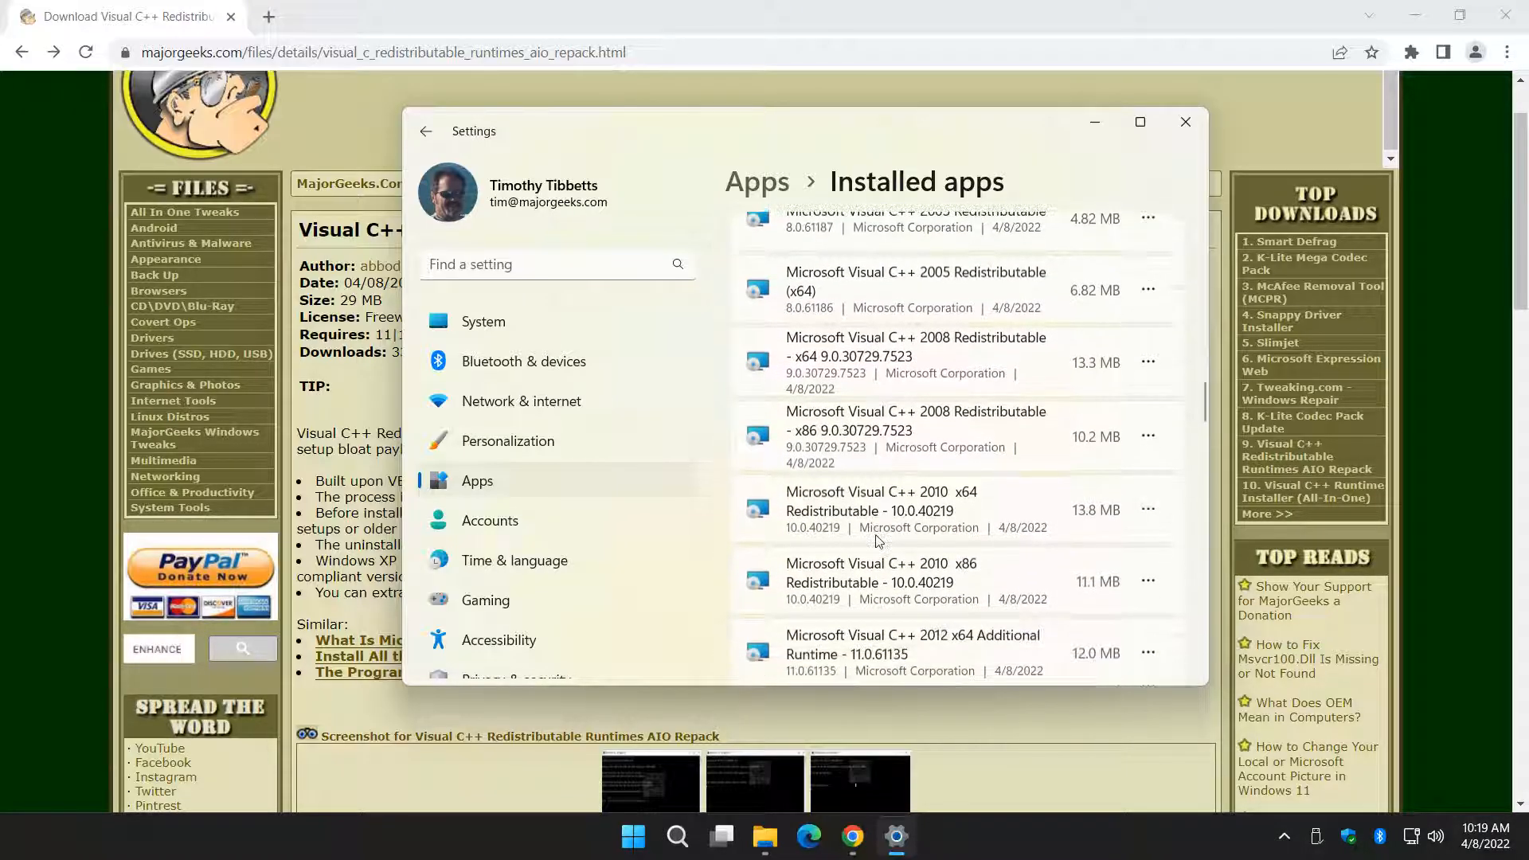
pyautogui.scroll(3)
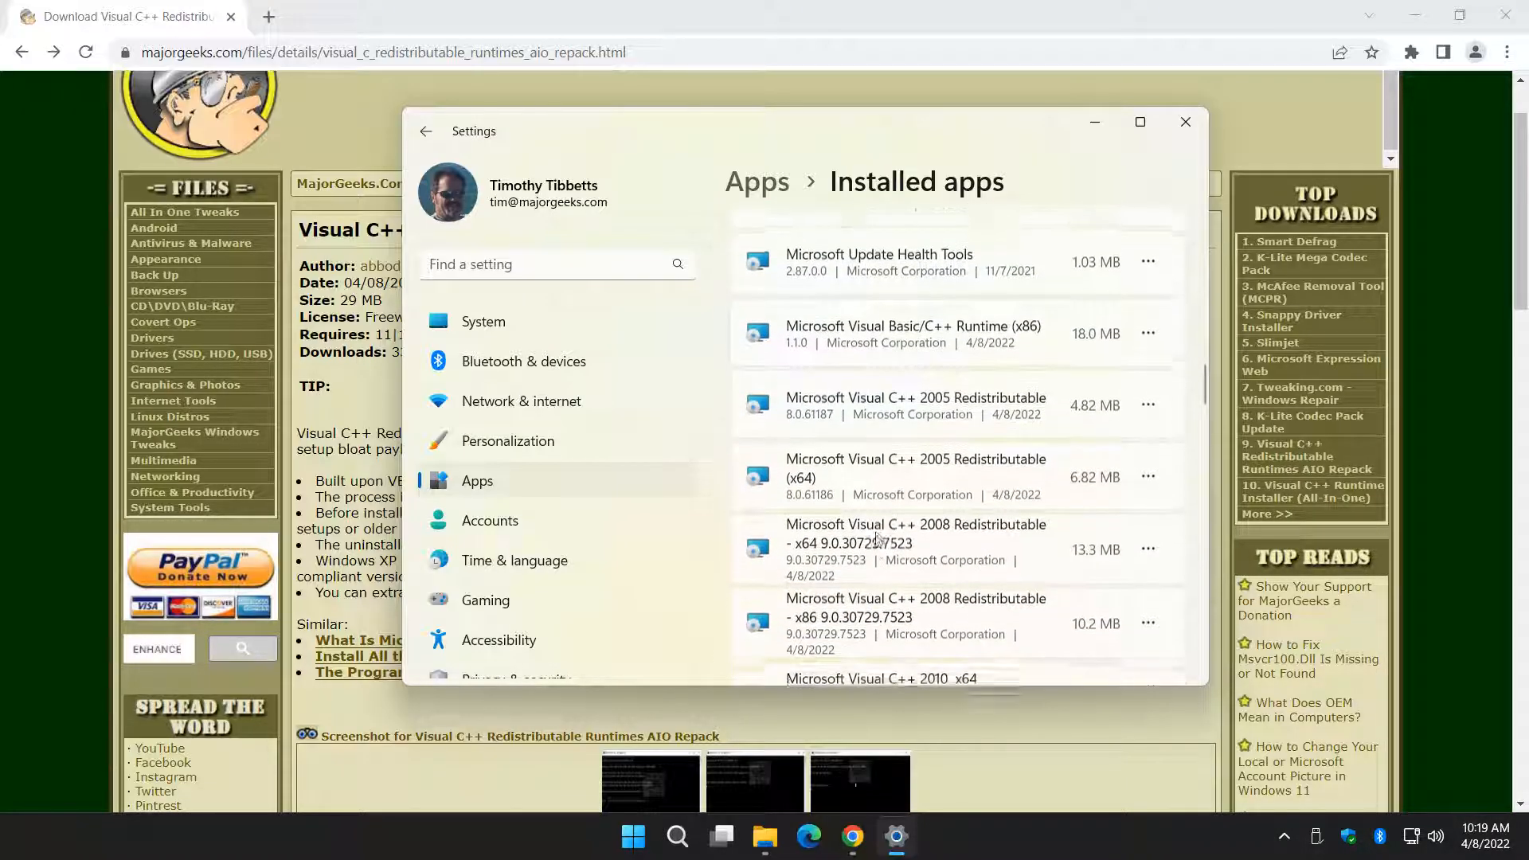
pyautogui.scroll(-3)
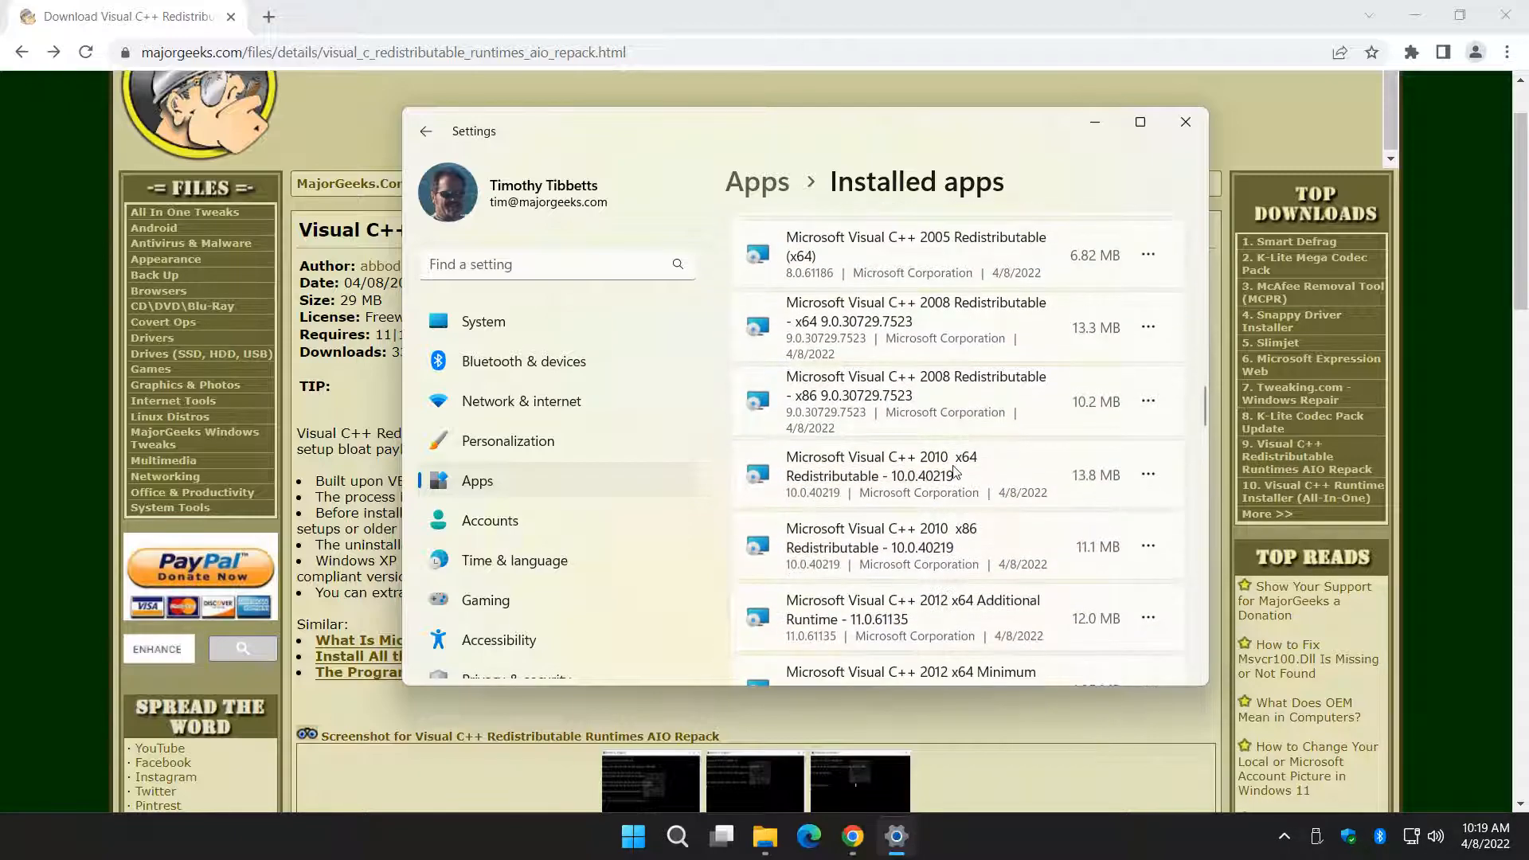
pyautogui.scroll(-3)
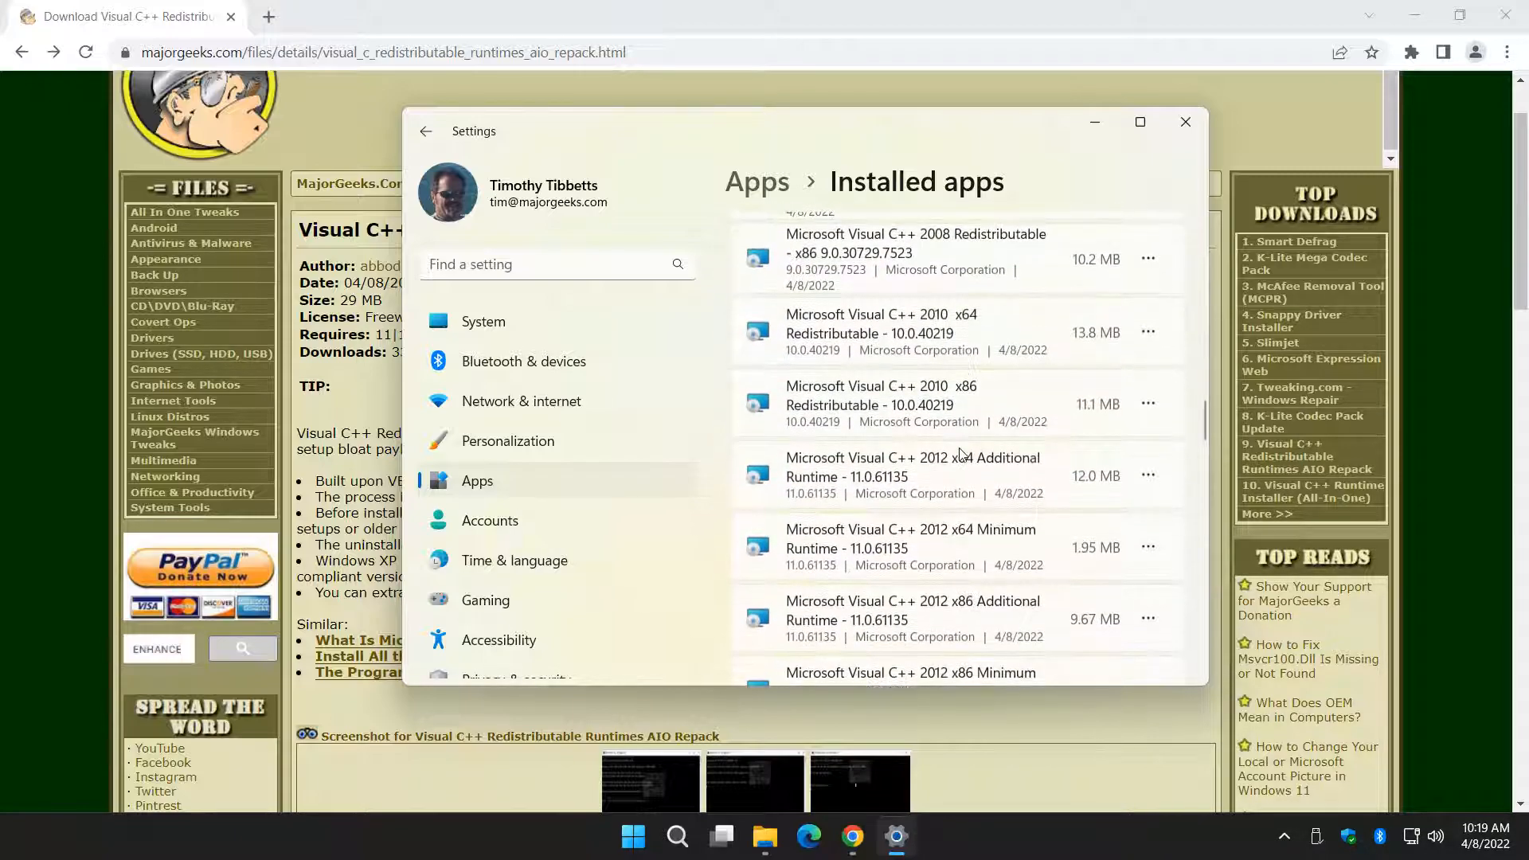
pyautogui.scroll(-3)
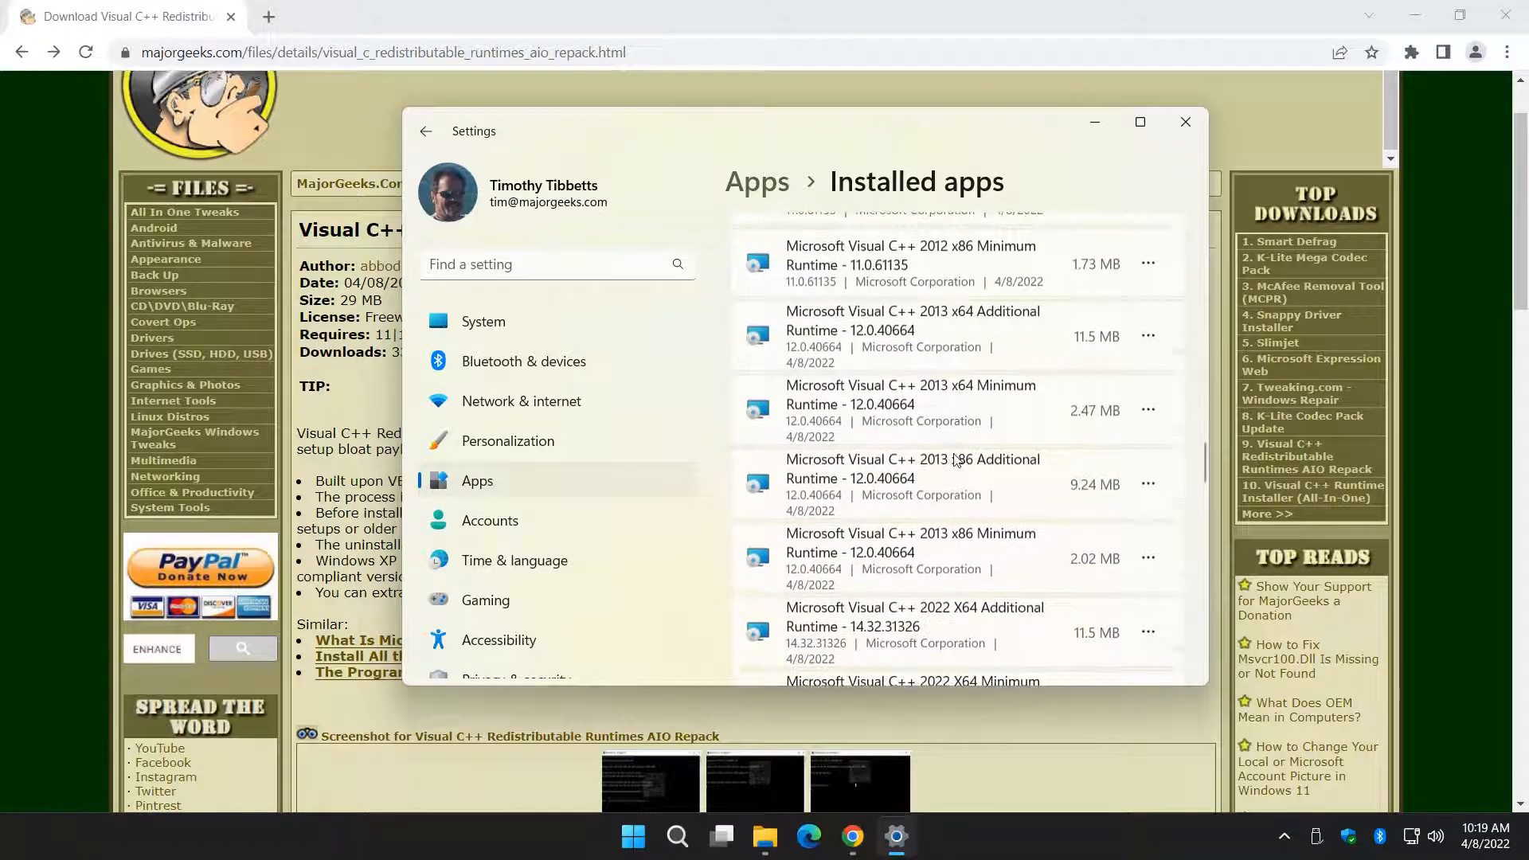
pyautogui.scroll(-3)
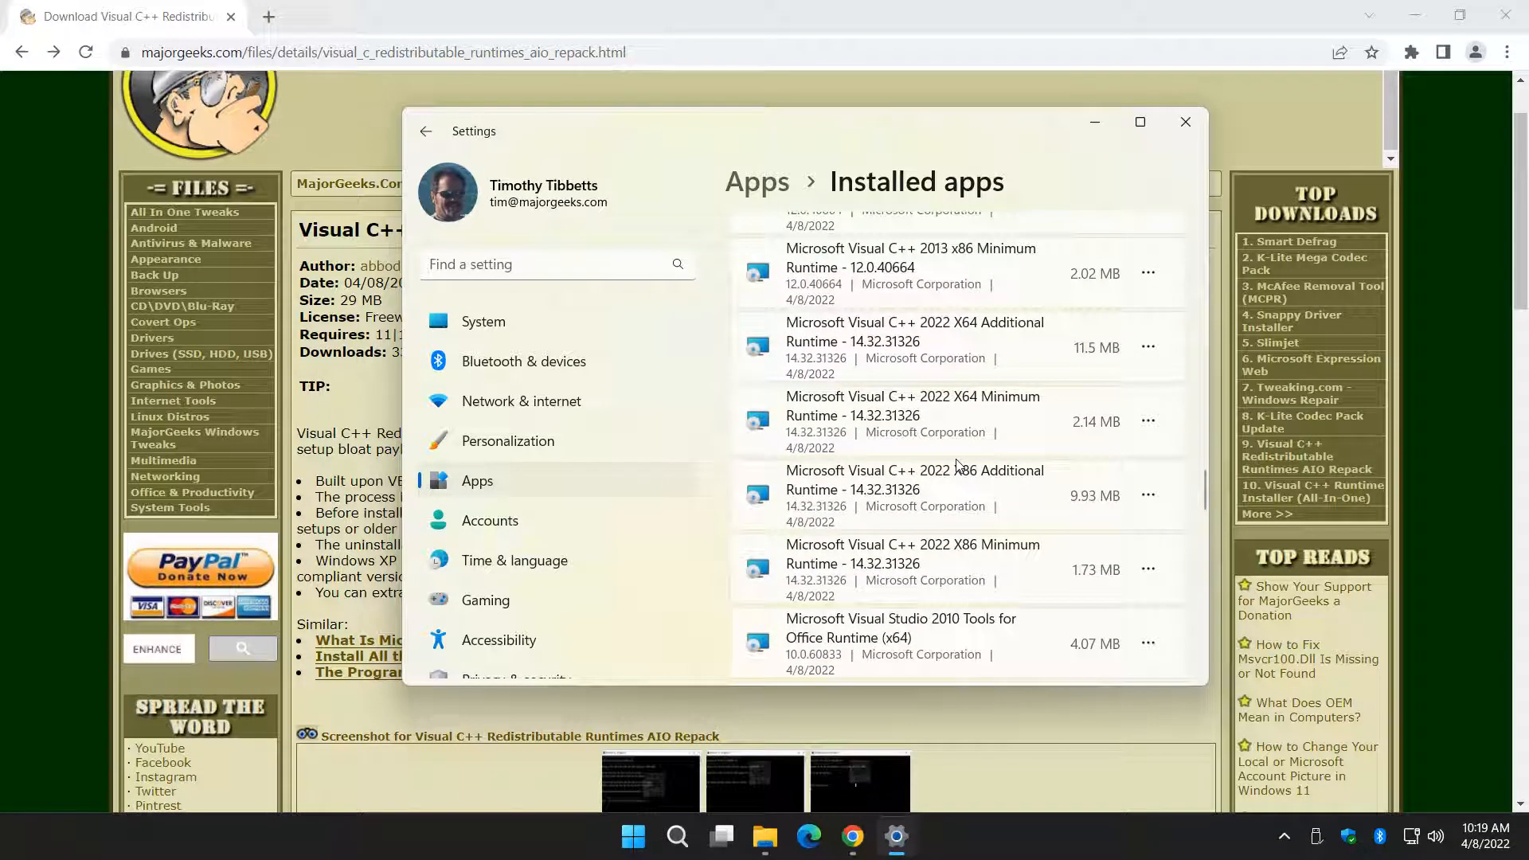
pyautogui.scroll(-3)
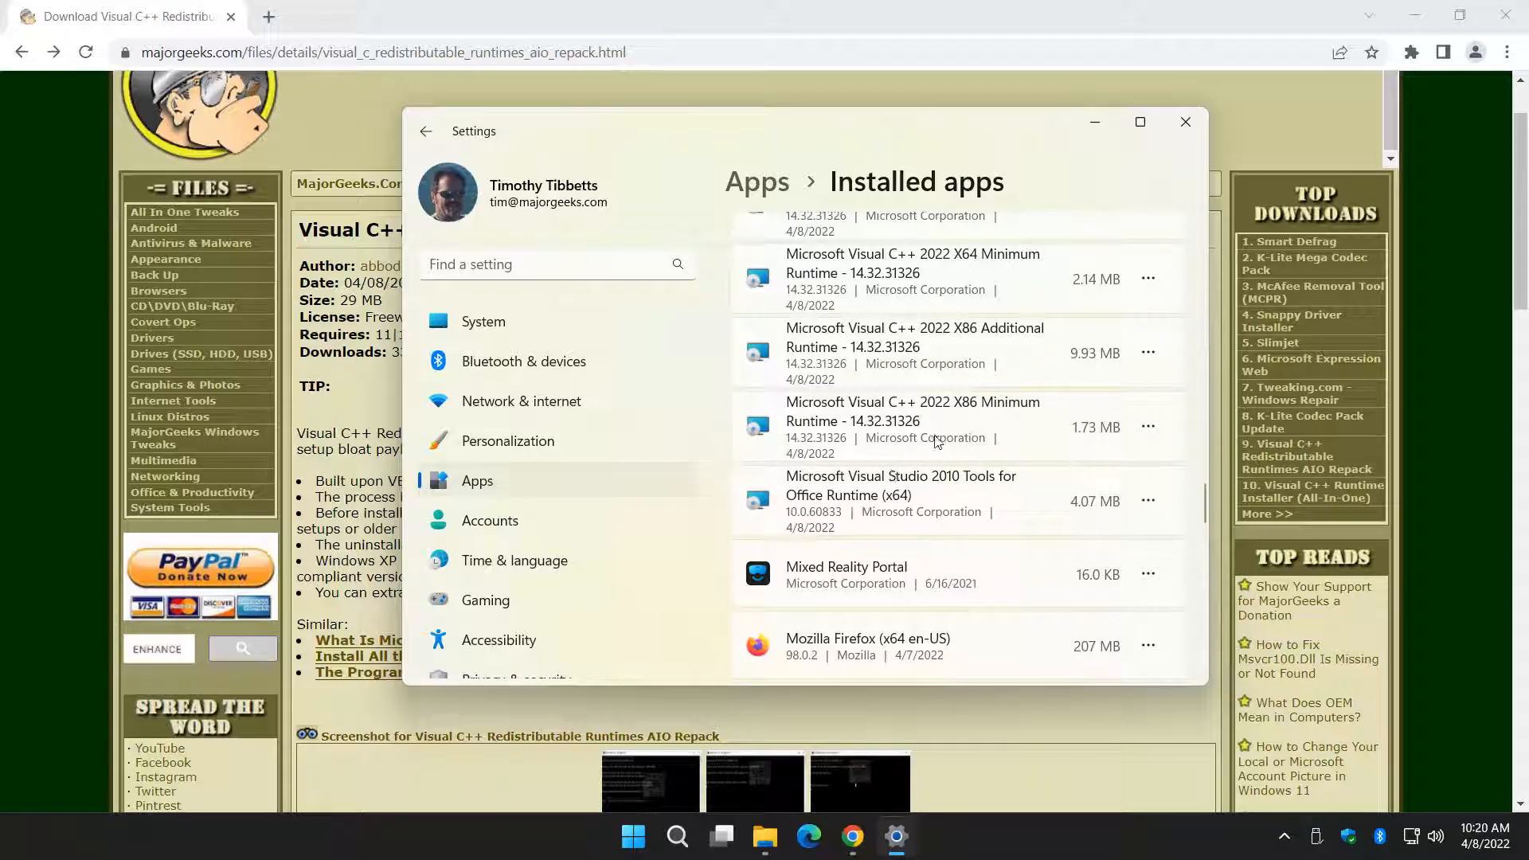
pyautogui.moveTo(957, 516)
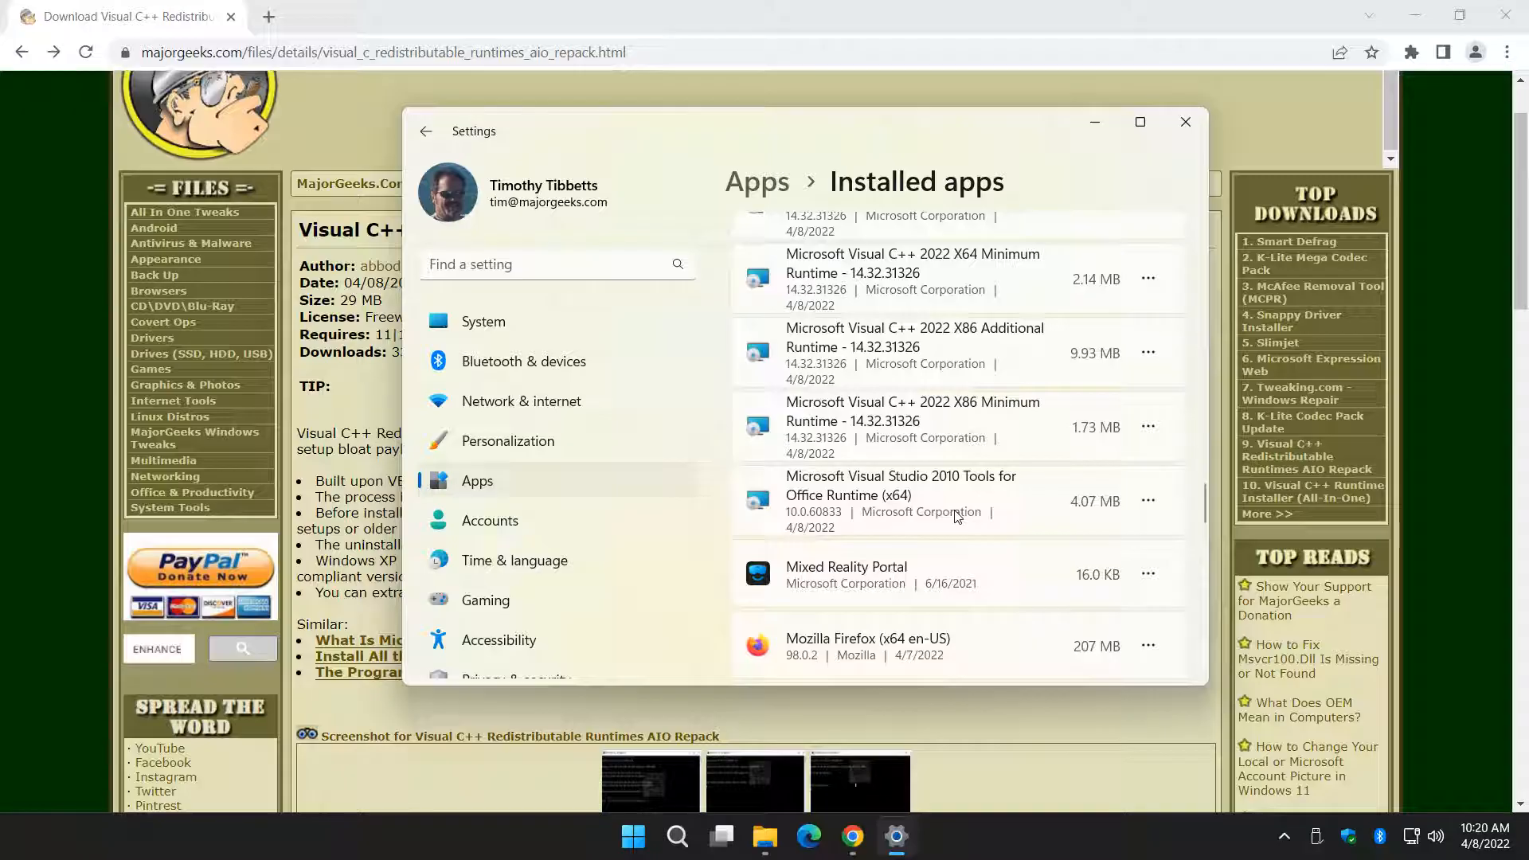
pyautogui.moveTo(897, 492)
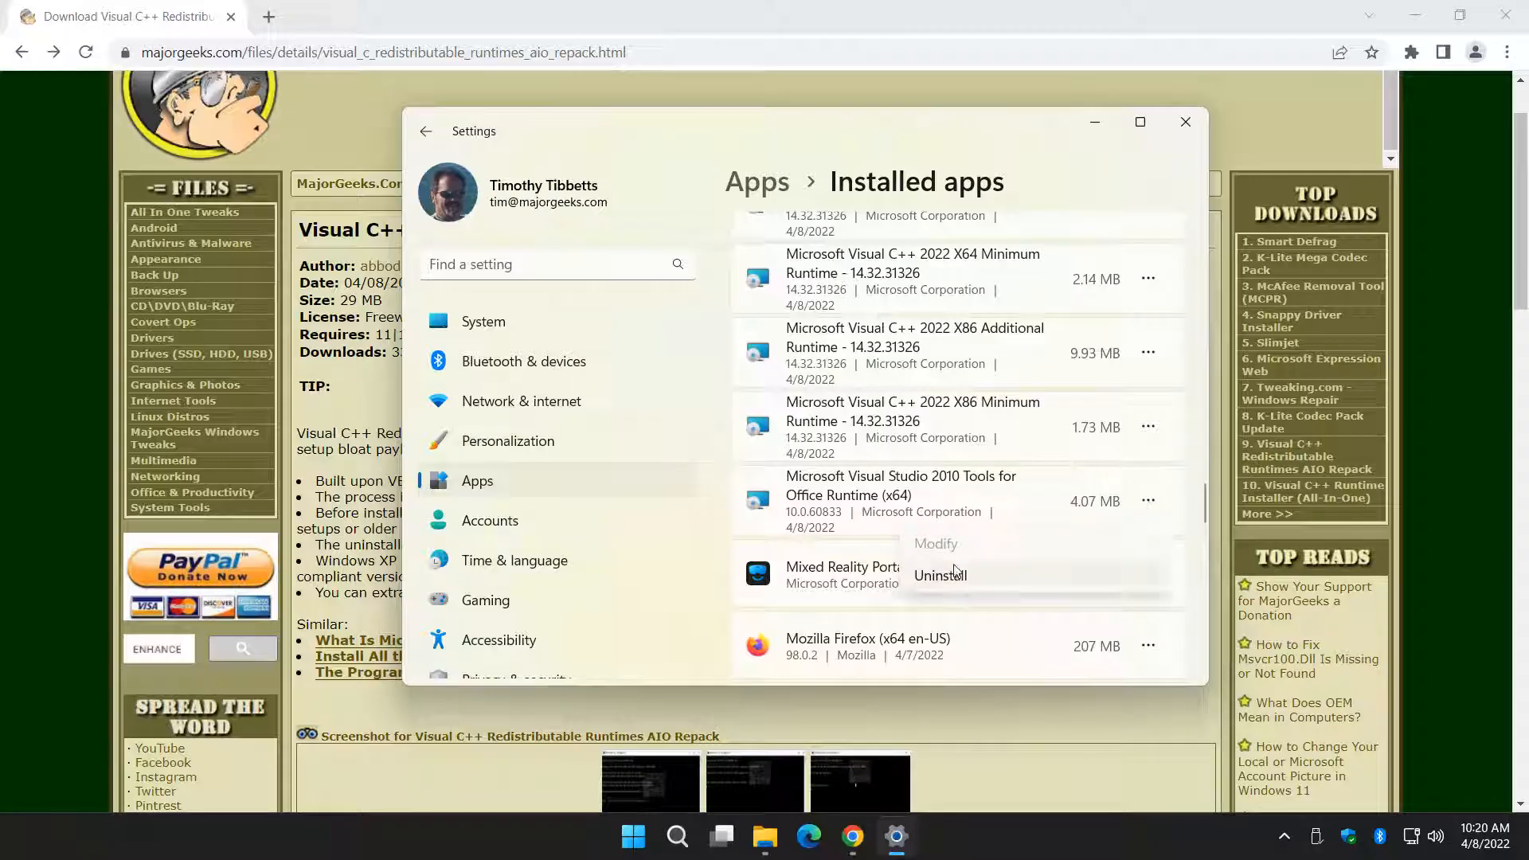
# - Uninstall Visual Studio 2010 Tools for Office Runtime (x64) from the Installed apps list
pyautogui.click(938, 575)
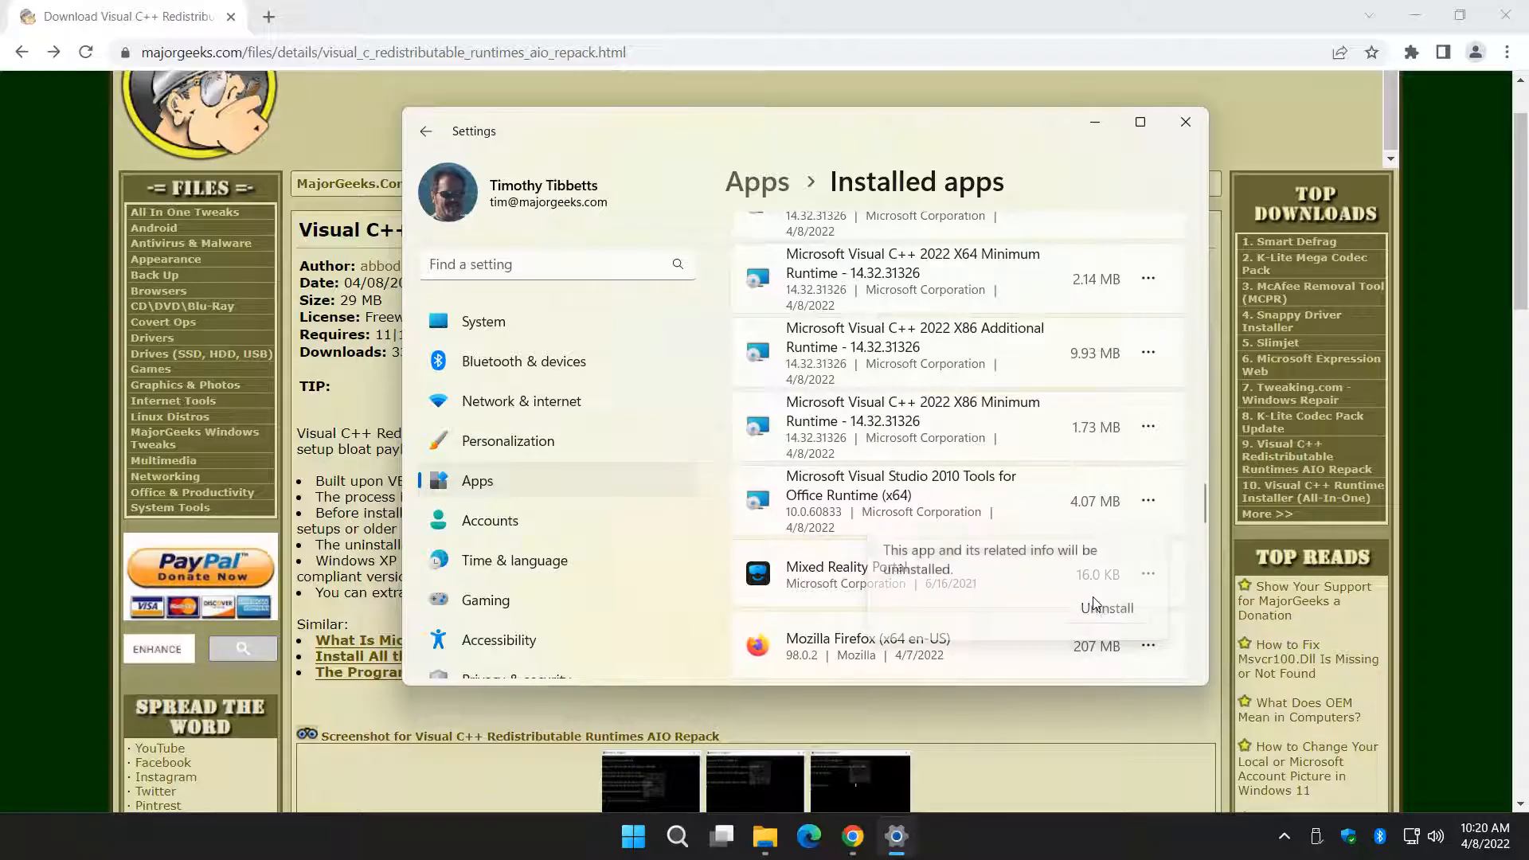
pyautogui.click(1107, 606)
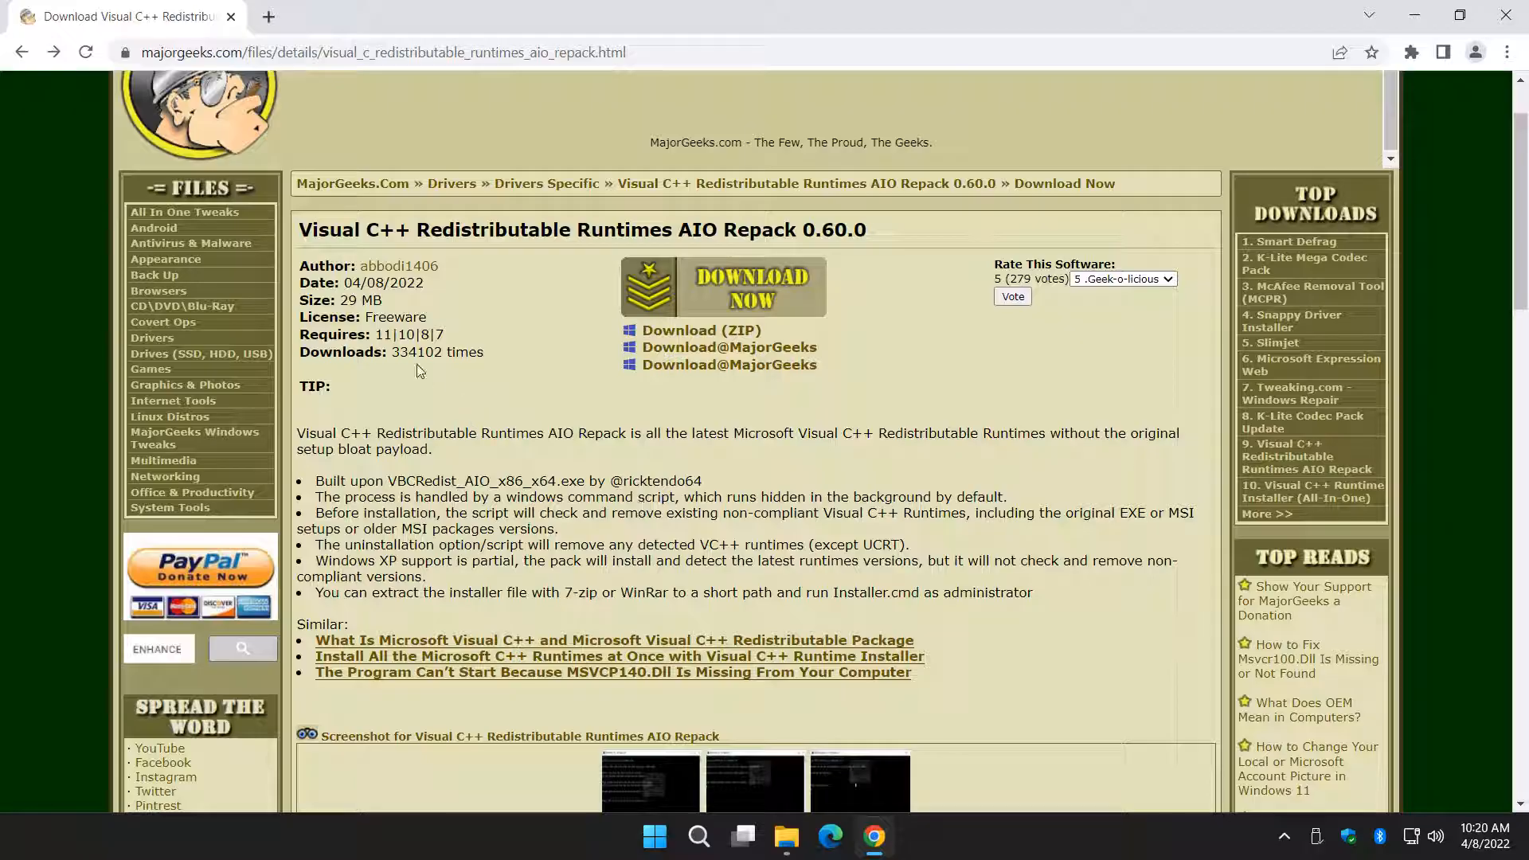
# - Skim the Disqus comments and open the 'What Is Microsoft Visual C++' article under Similar
pyautogui.scroll(-3)
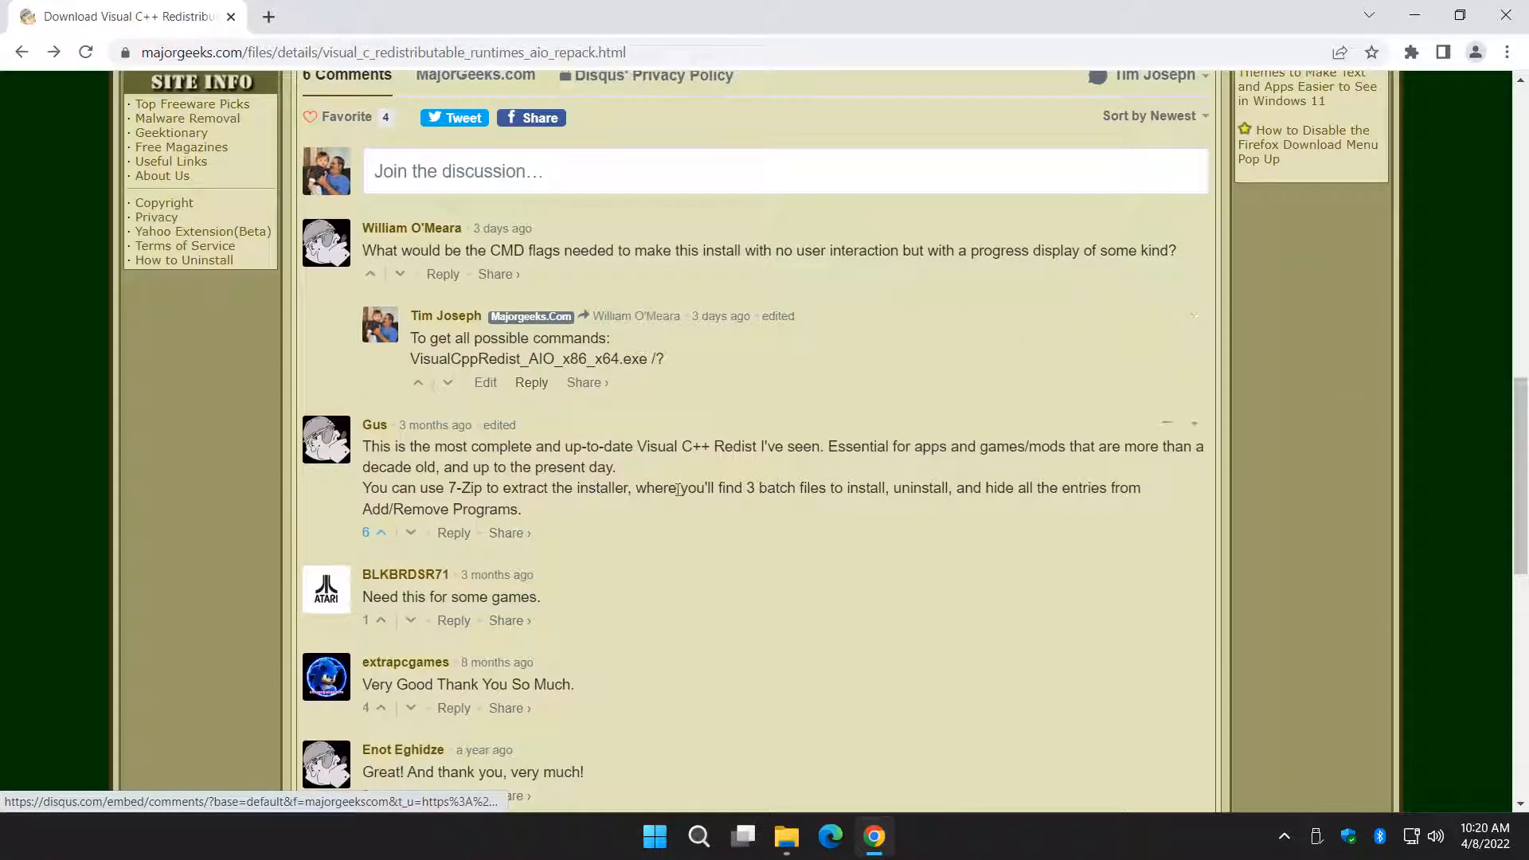
pyautogui.scroll(-3)
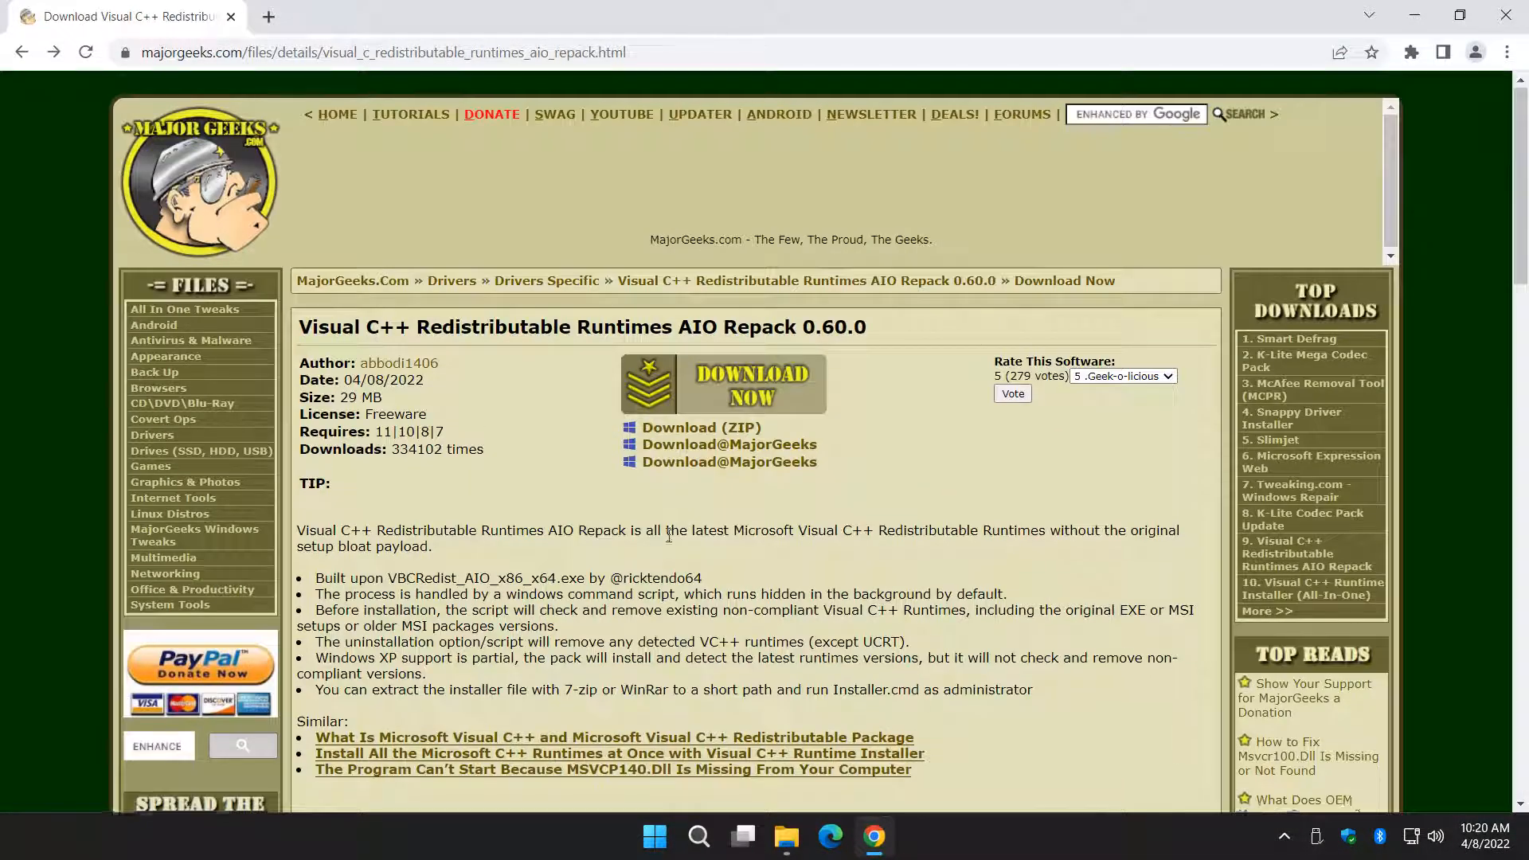
pyautogui.scroll(-3)
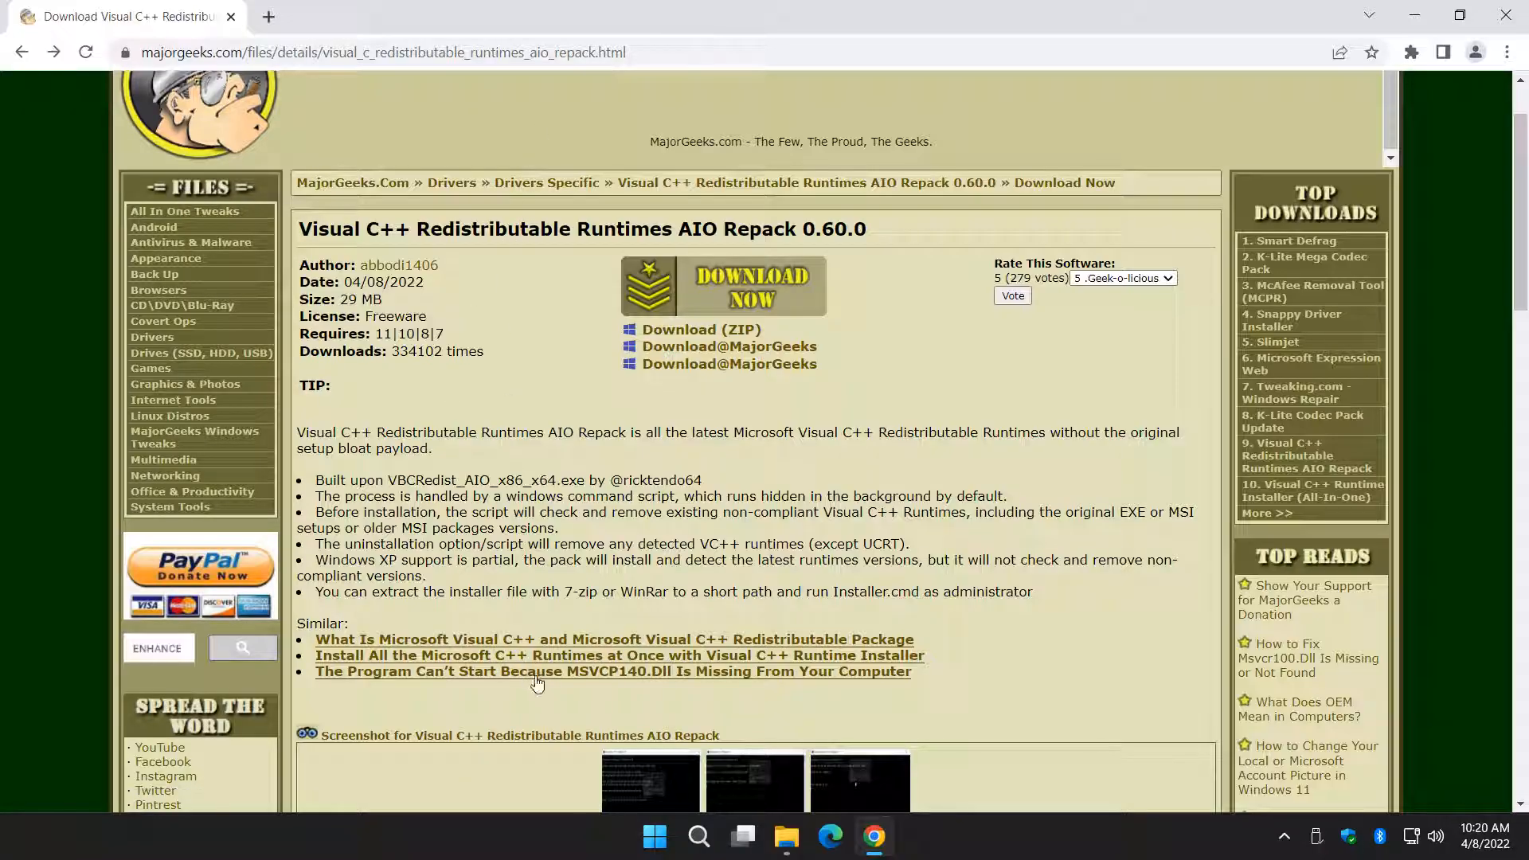
pyautogui.click(613, 638)
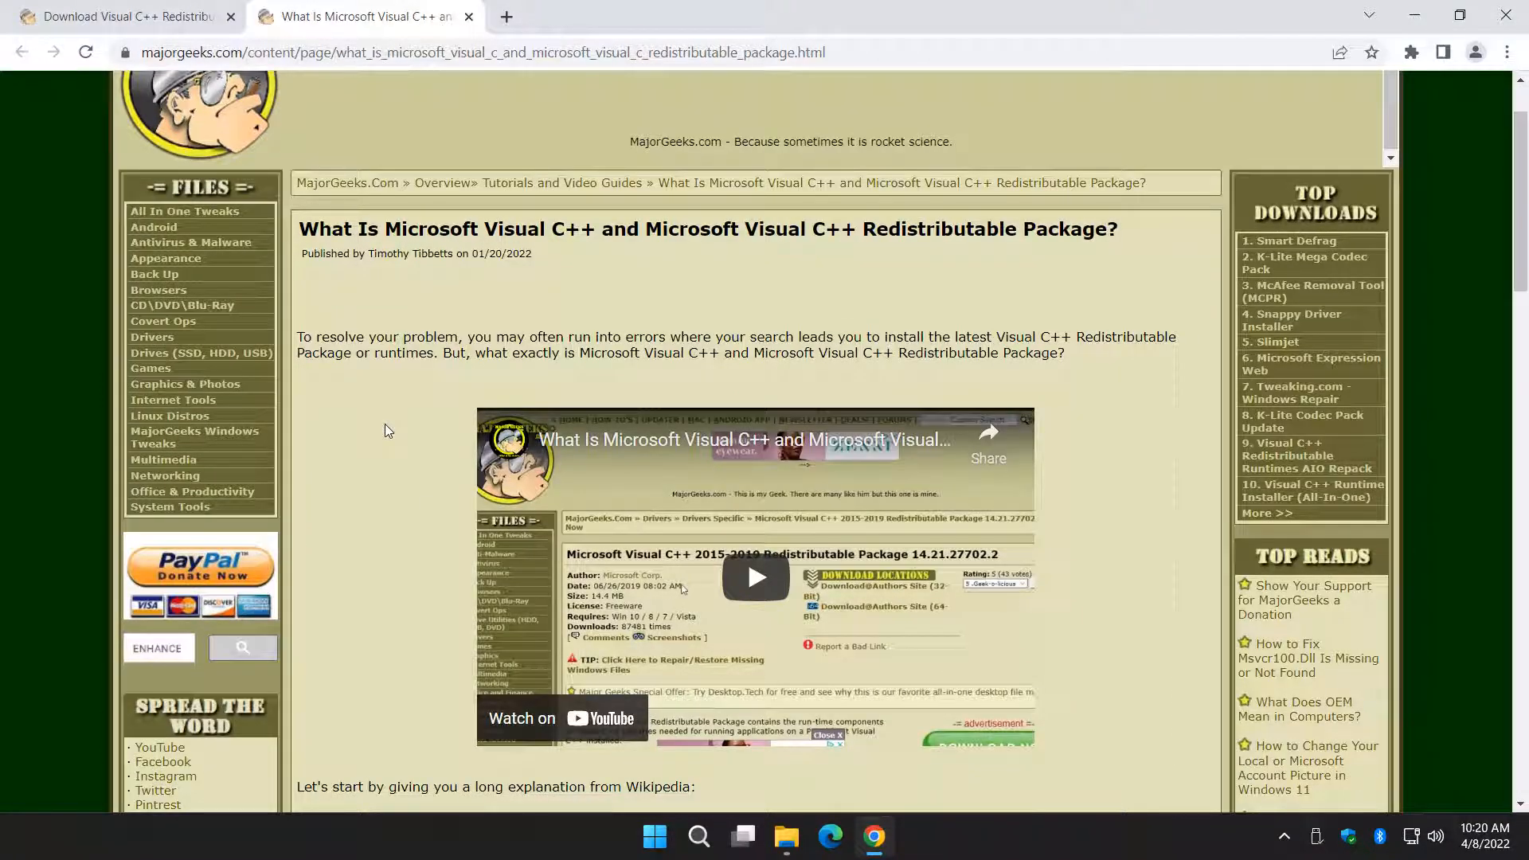
# - Read the explainer, view the 2015-2019 package page, then open the Visual C++ Runtime Installer (All-In-One) page
pyautogui.click(123, 16)
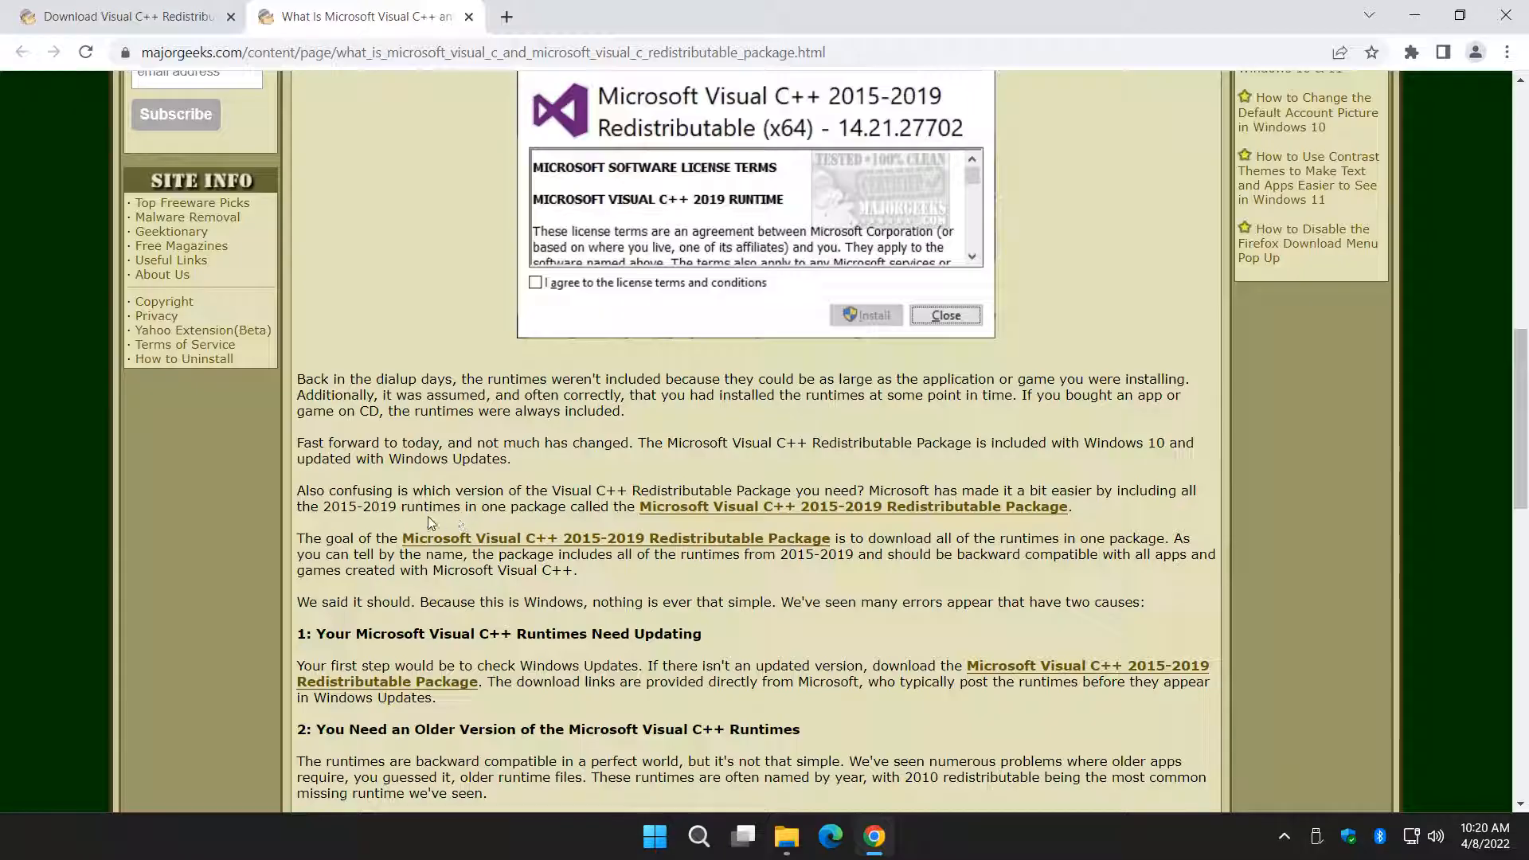
pyautogui.moveTo(601, 538)
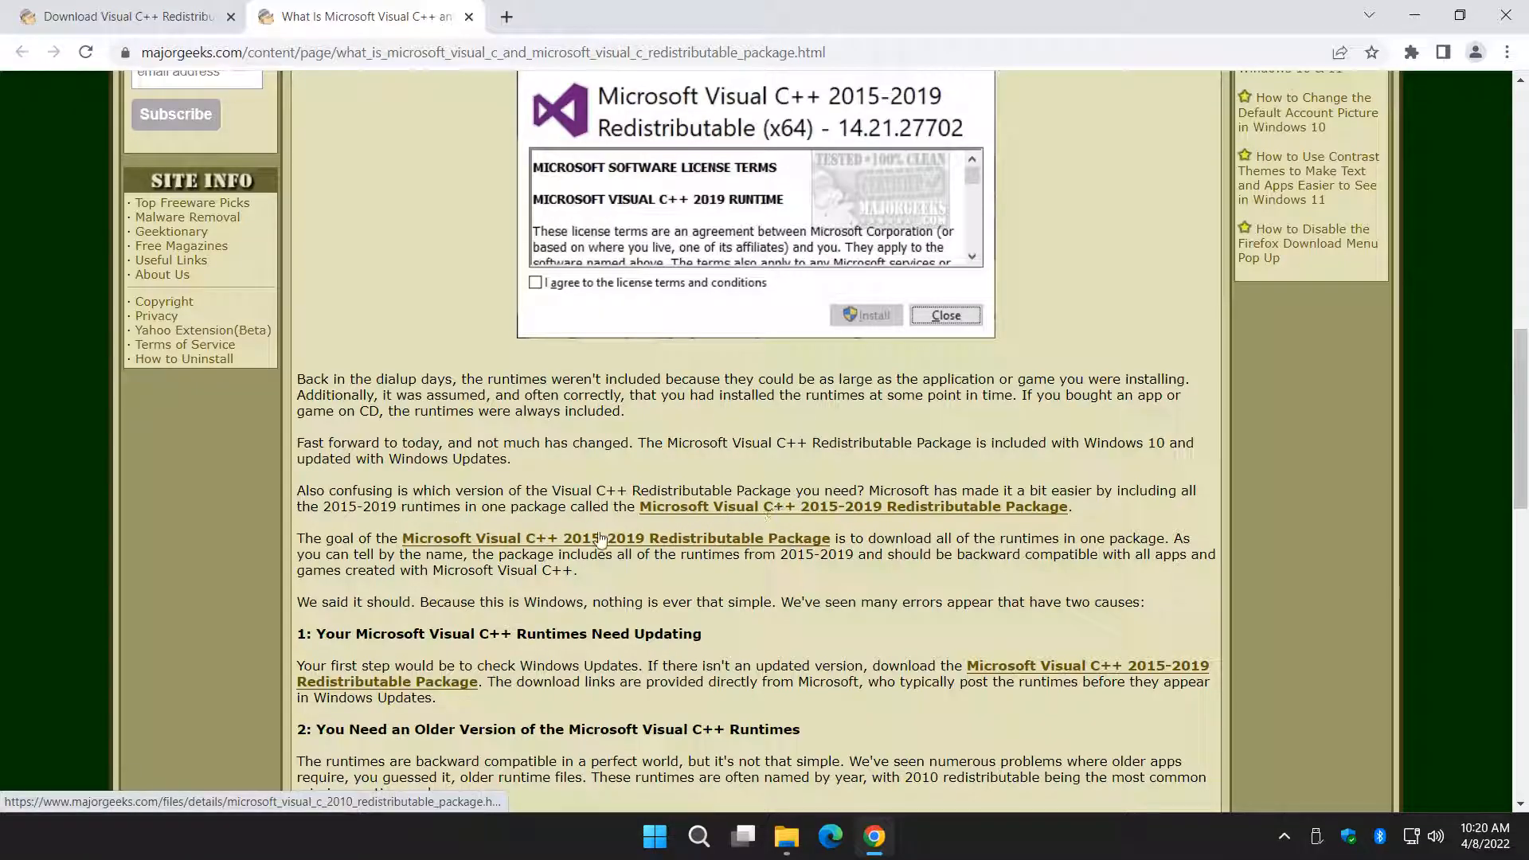
pyautogui.moveTo(703, 511)
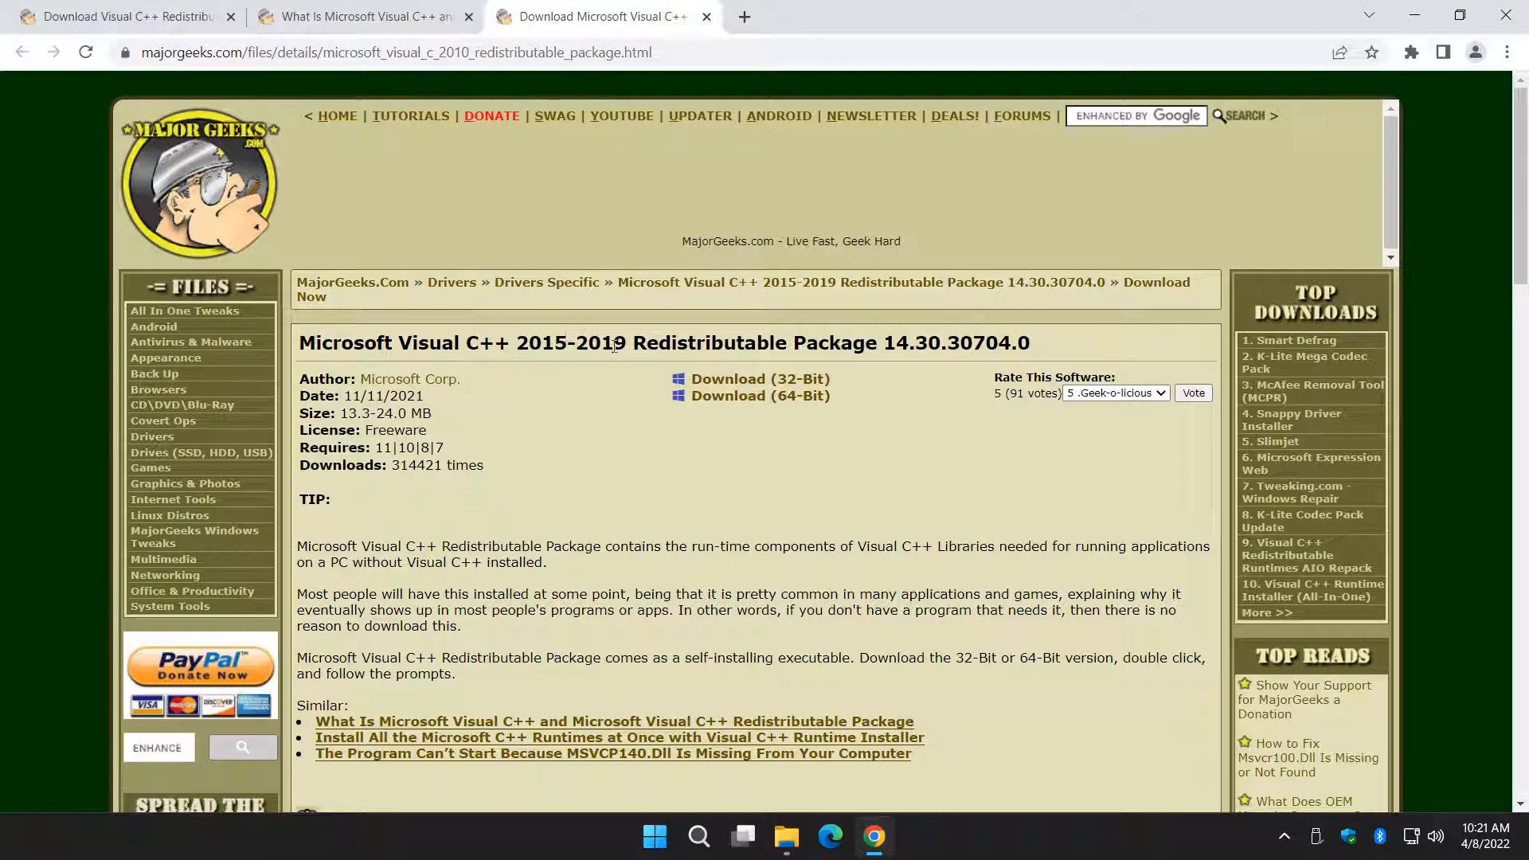
pyautogui.doubleClick(565, 343)
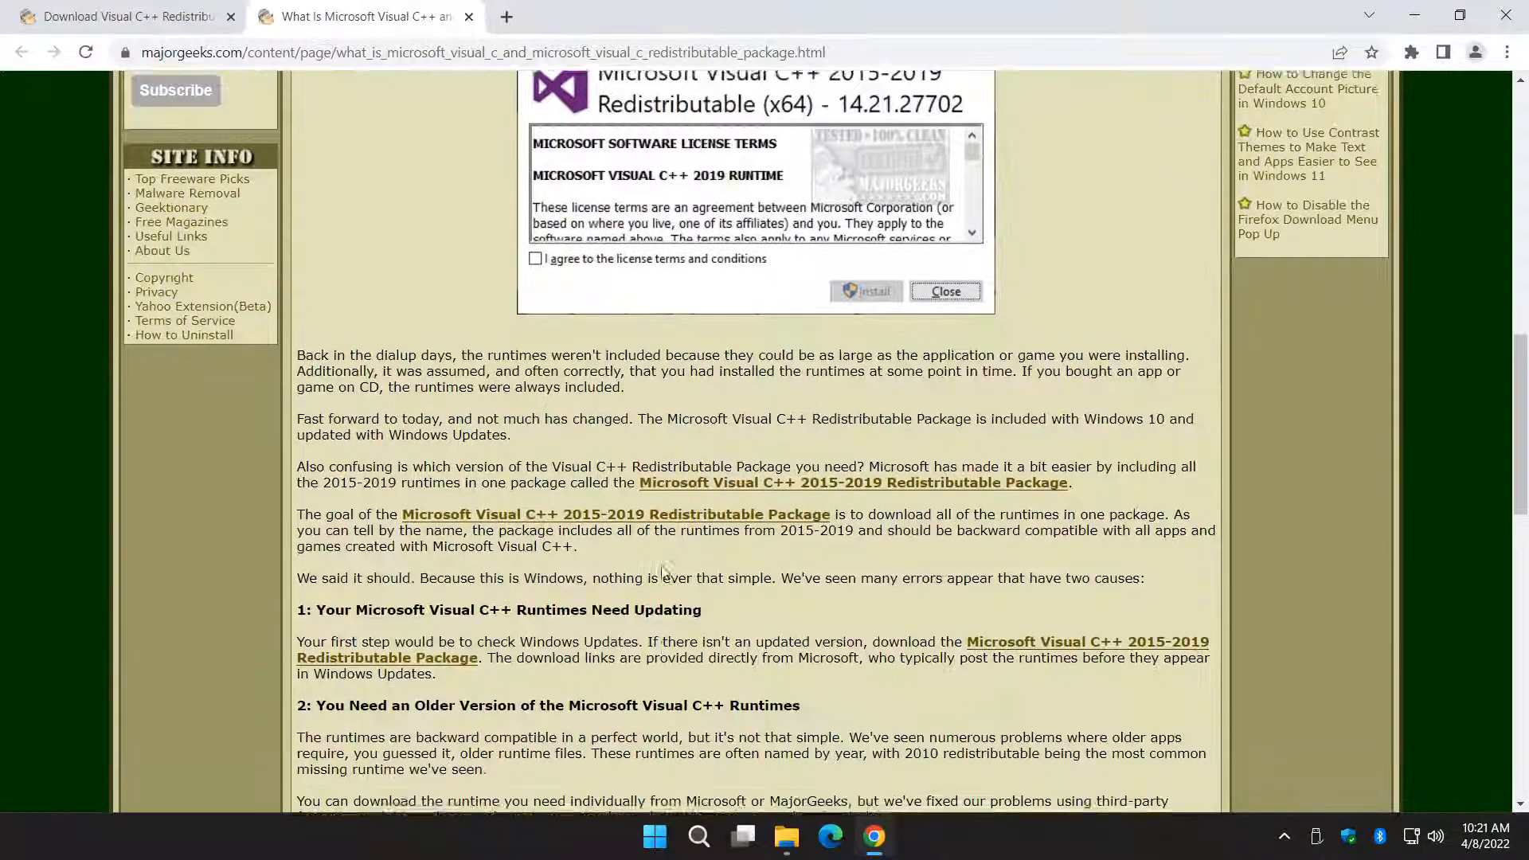
pyautogui.scroll(-3)
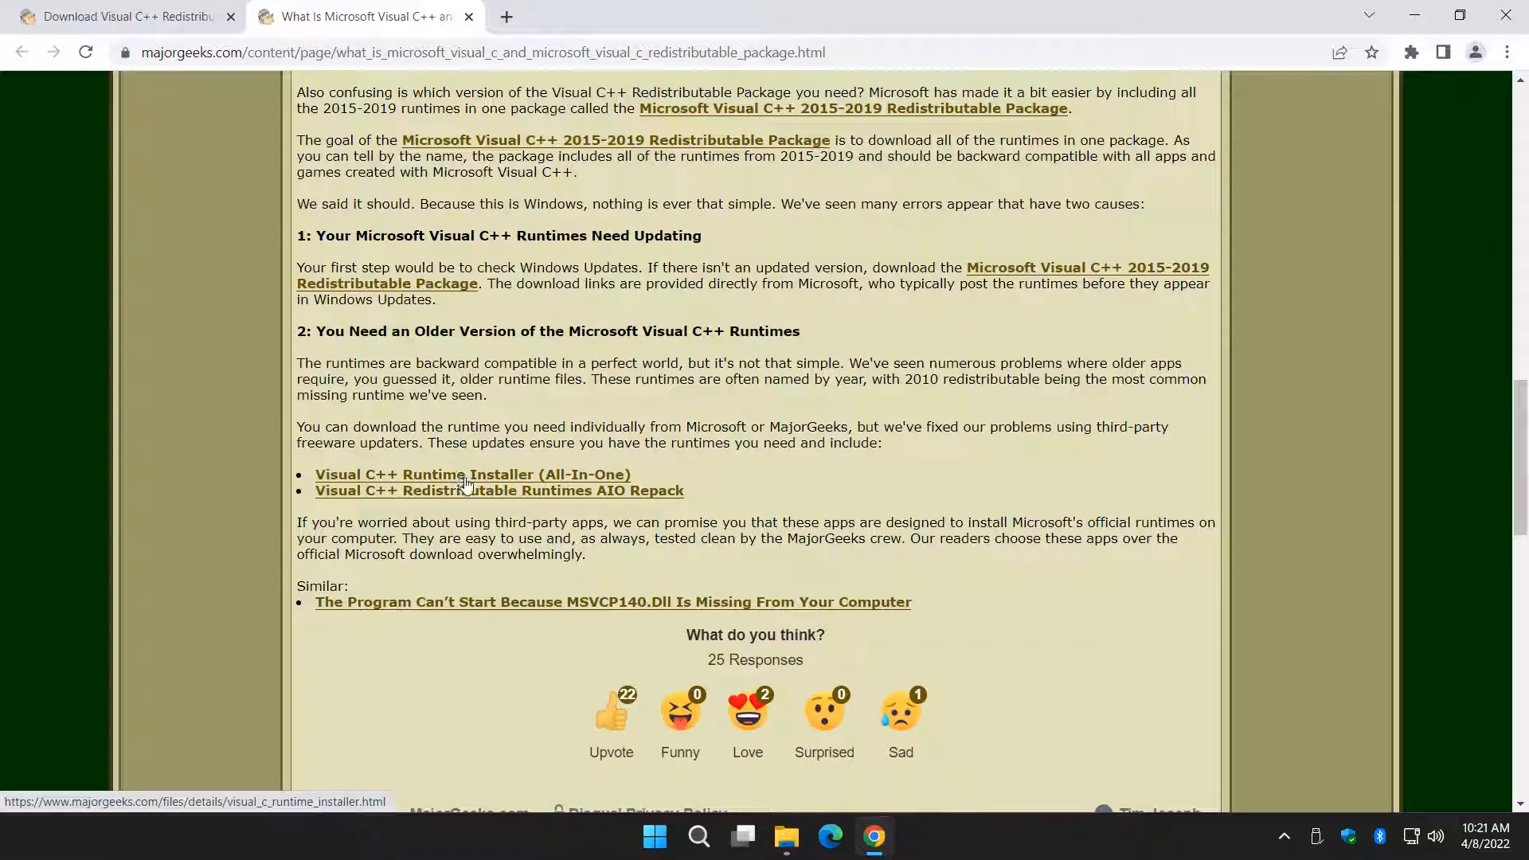
pyautogui.click(471, 474)
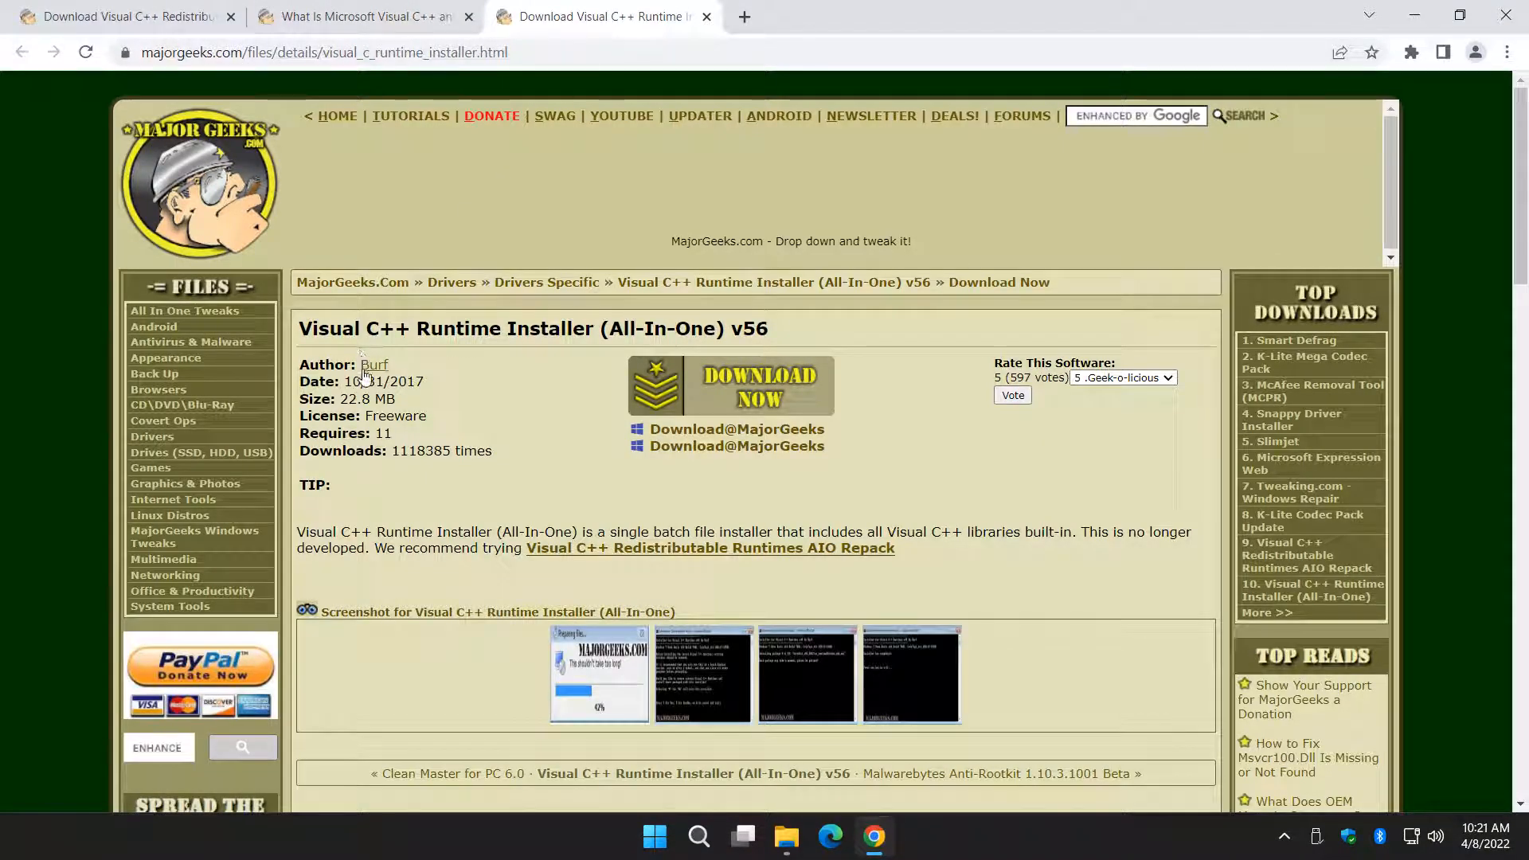
# - Review the Runtime Installer v56 page, close the extra tabs and return to the AIO Repack 0.60.0 page
pyautogui.doubleClick(404, 380)
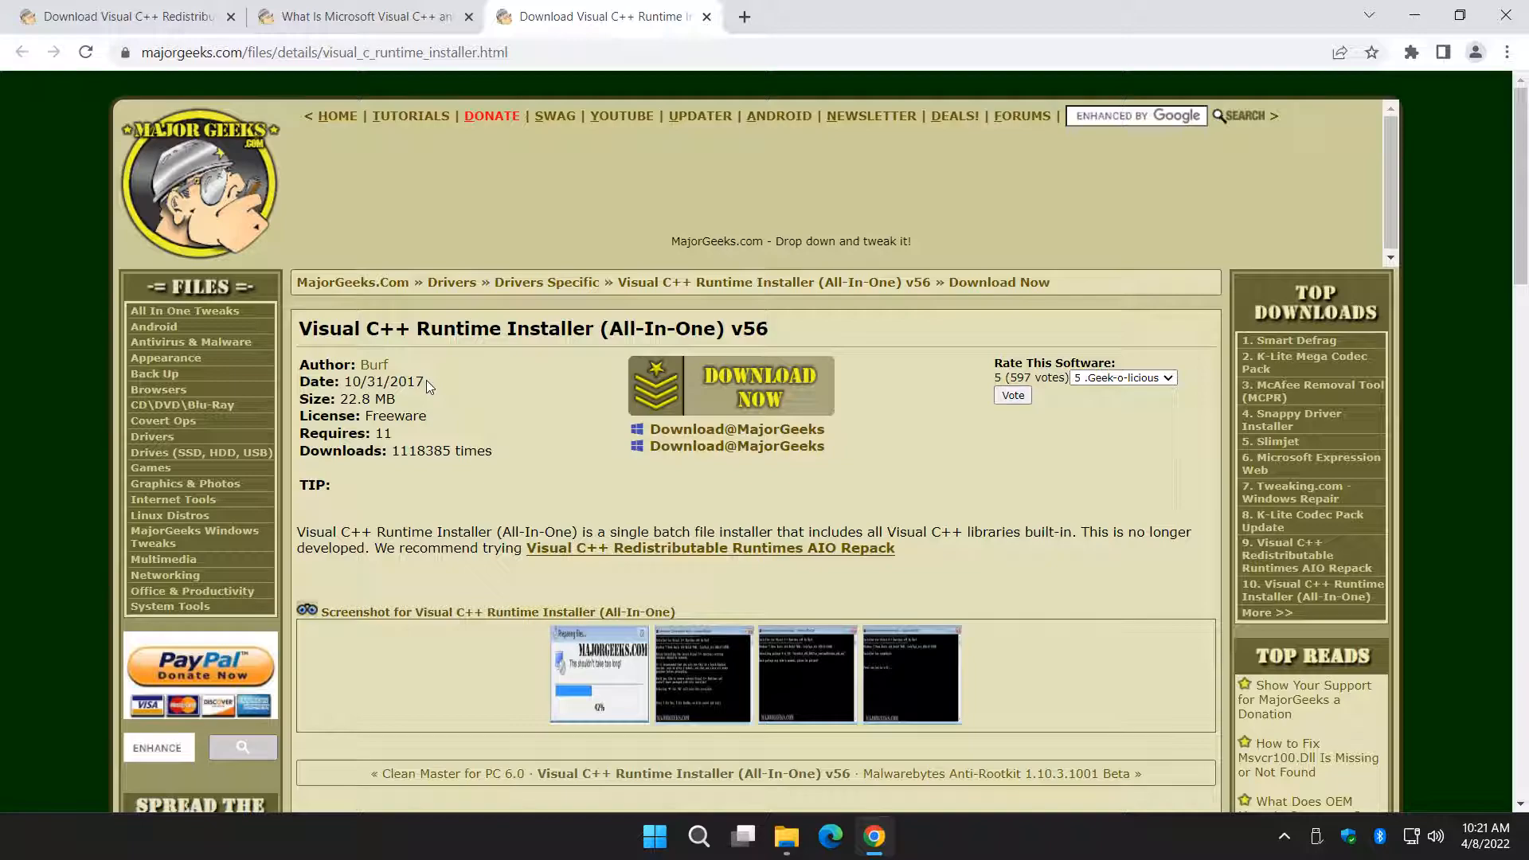
pyautogui.moveTo(420, 547)
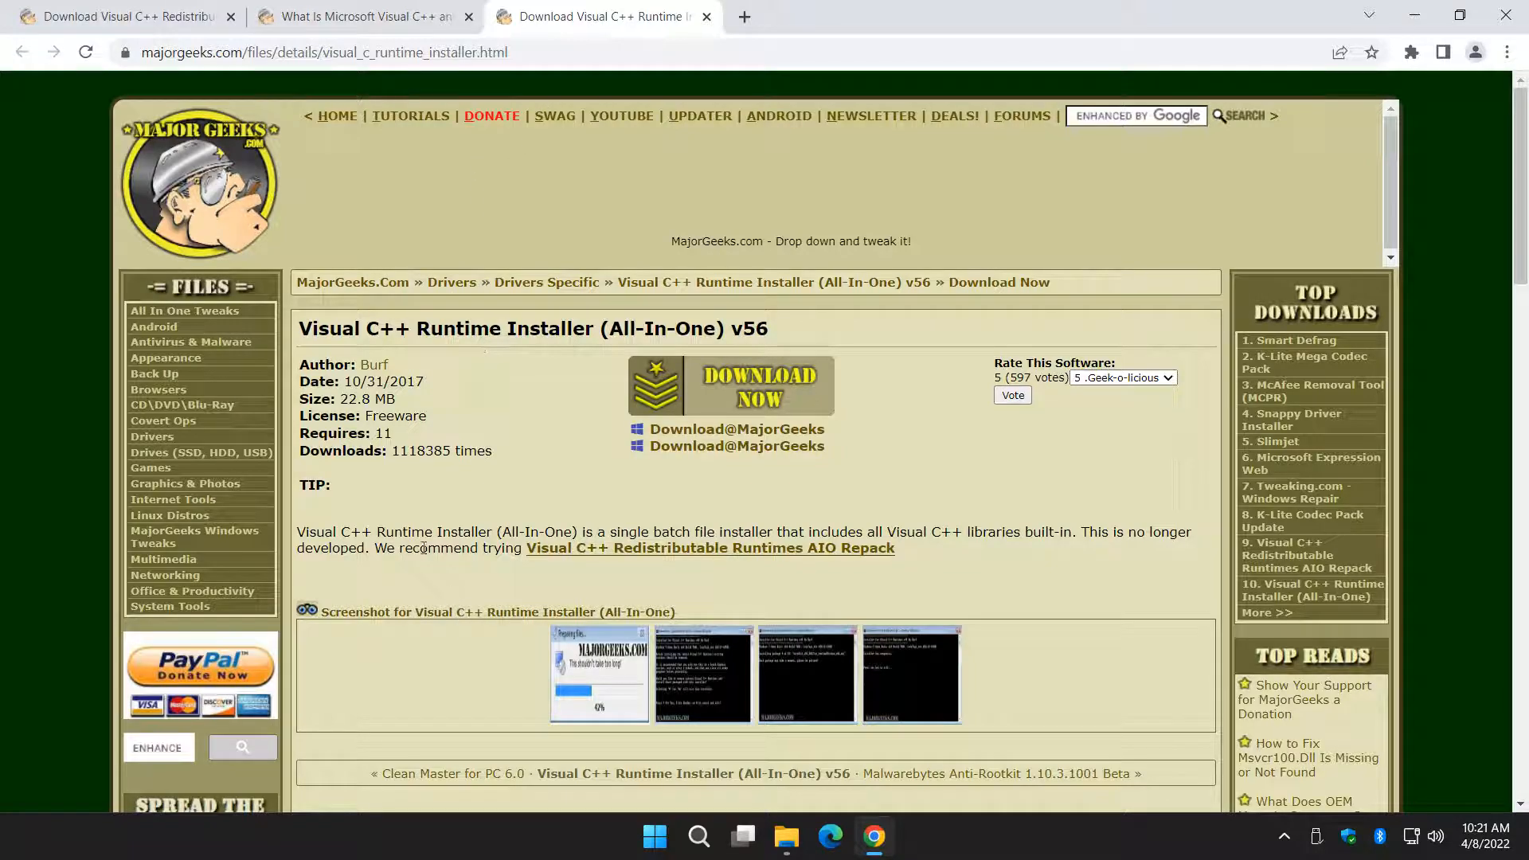
pyautogui.moveTo(464, 227)
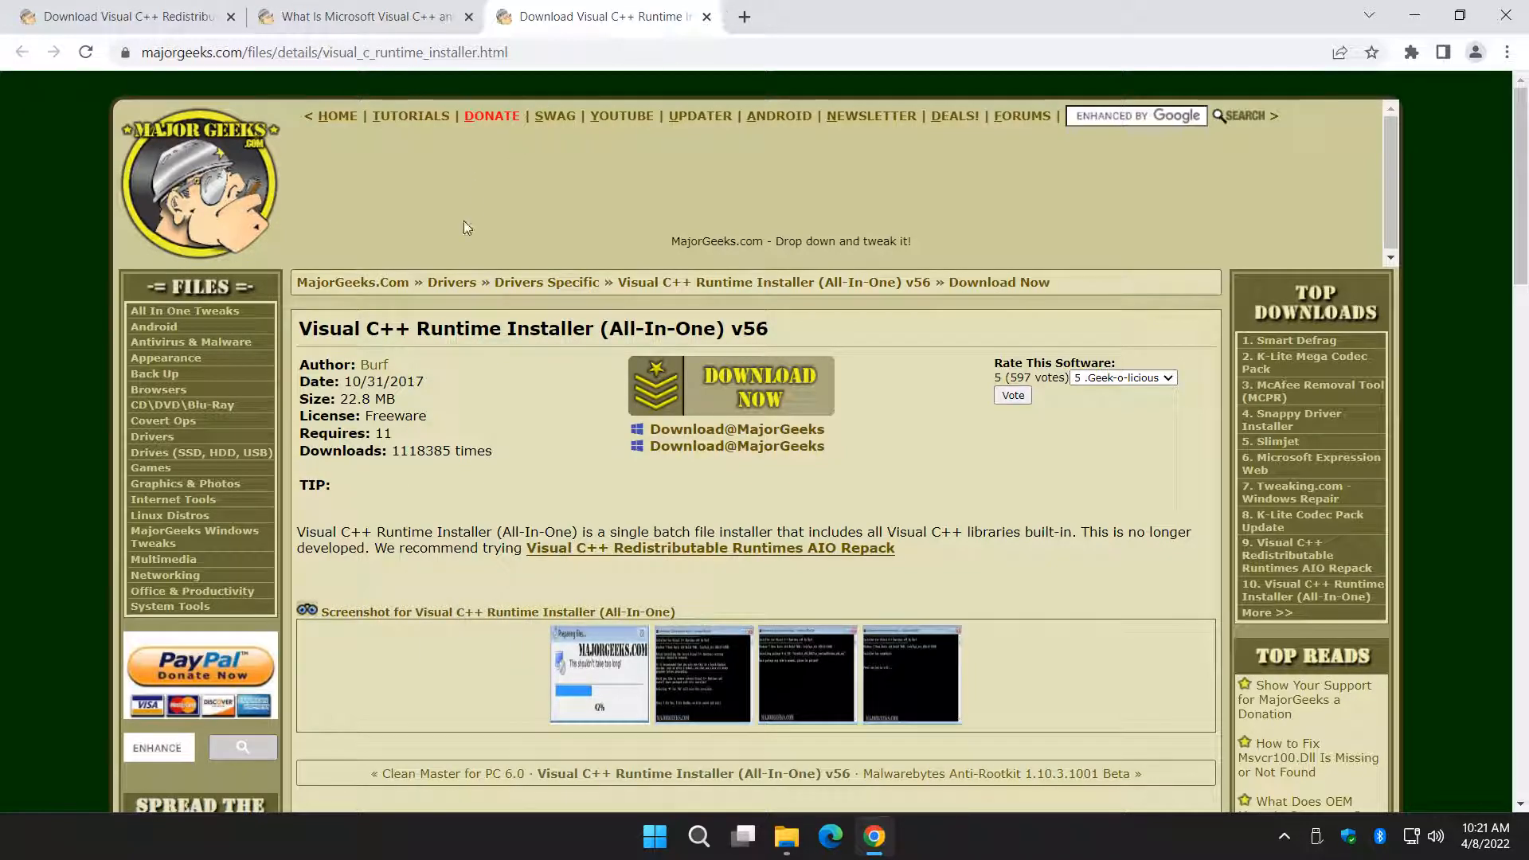
pyautogui.click(706, 16)
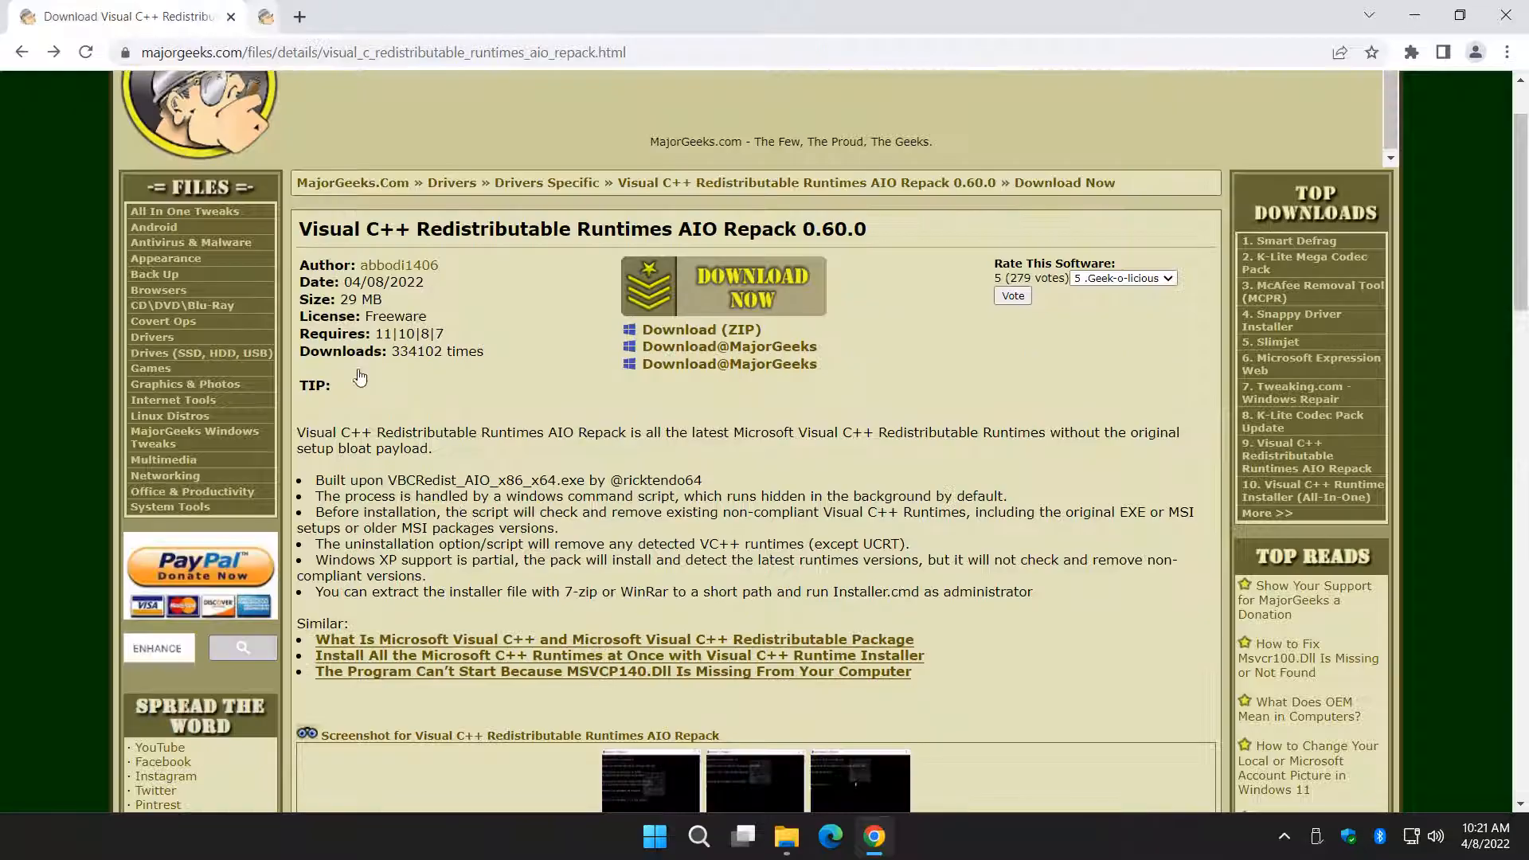
pyautogui.scroll(3)
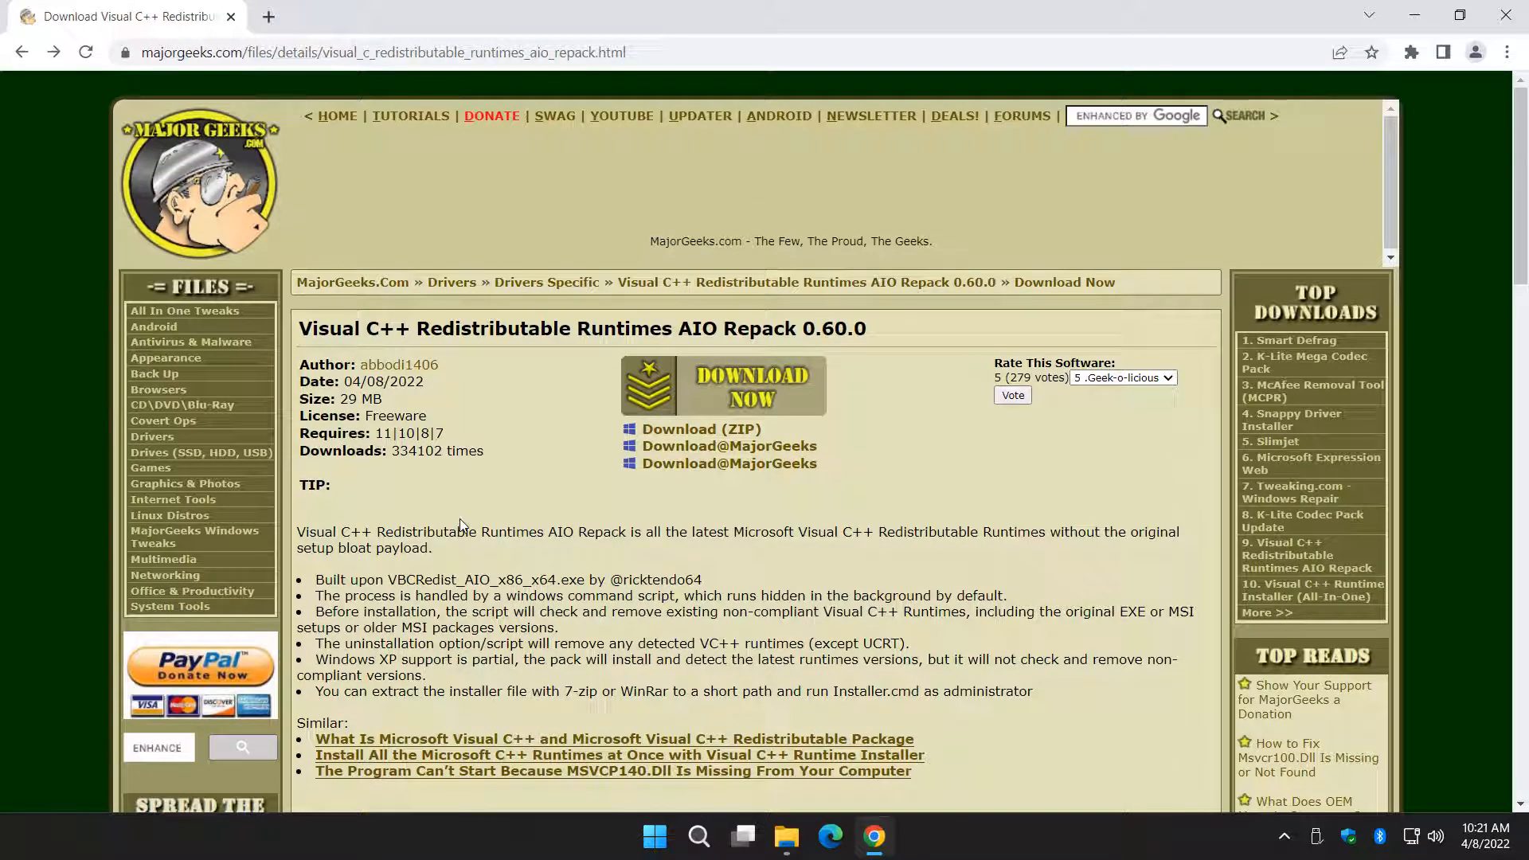